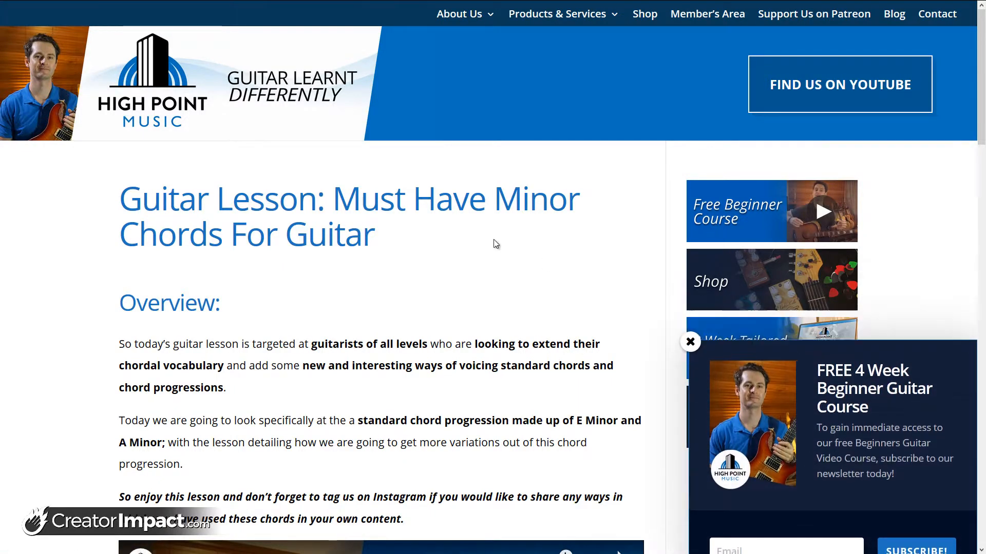
Close the free beginner course popup and scroll through the minor chords lesson page.
click(690, 341)
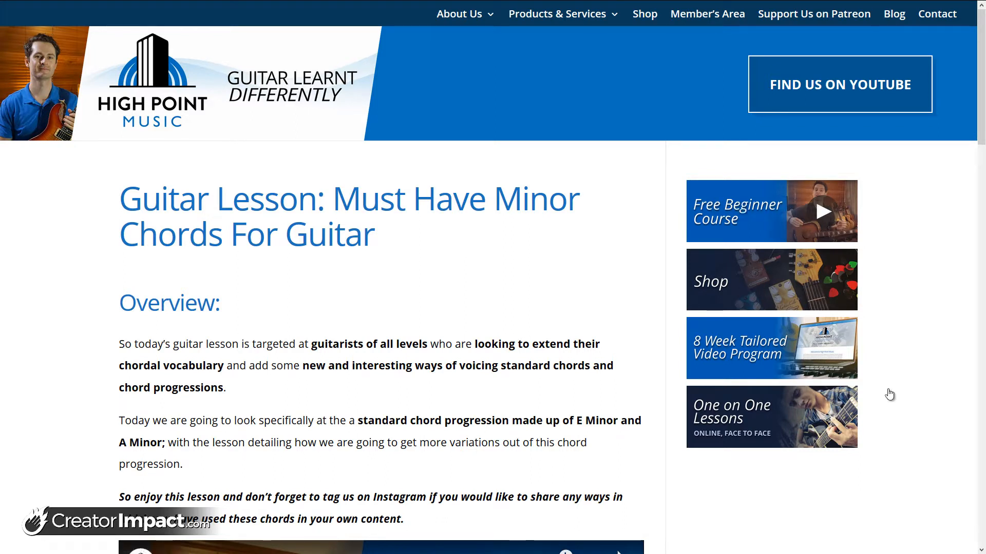
mouse_move(982, 103)
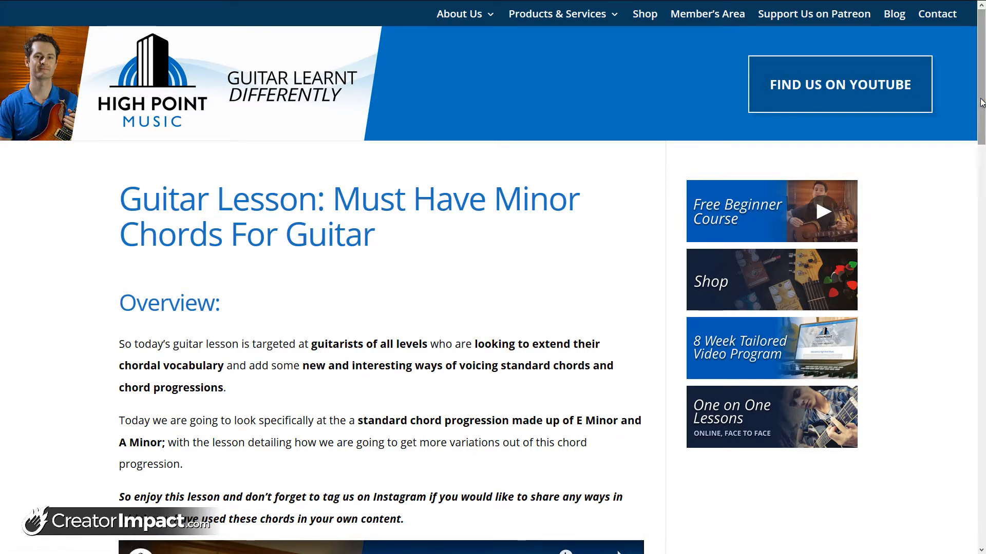
scroll(down, 3)
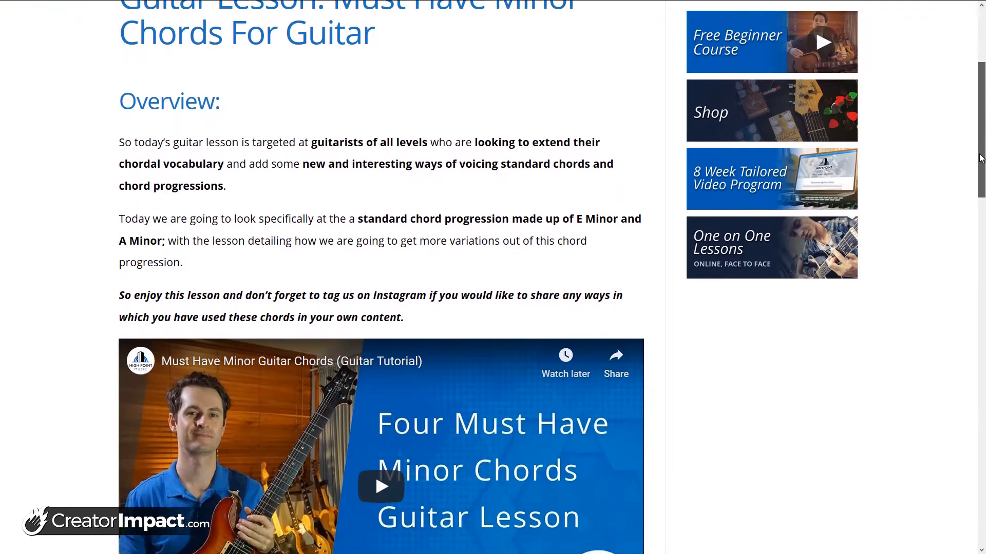
scroll(down, 3)
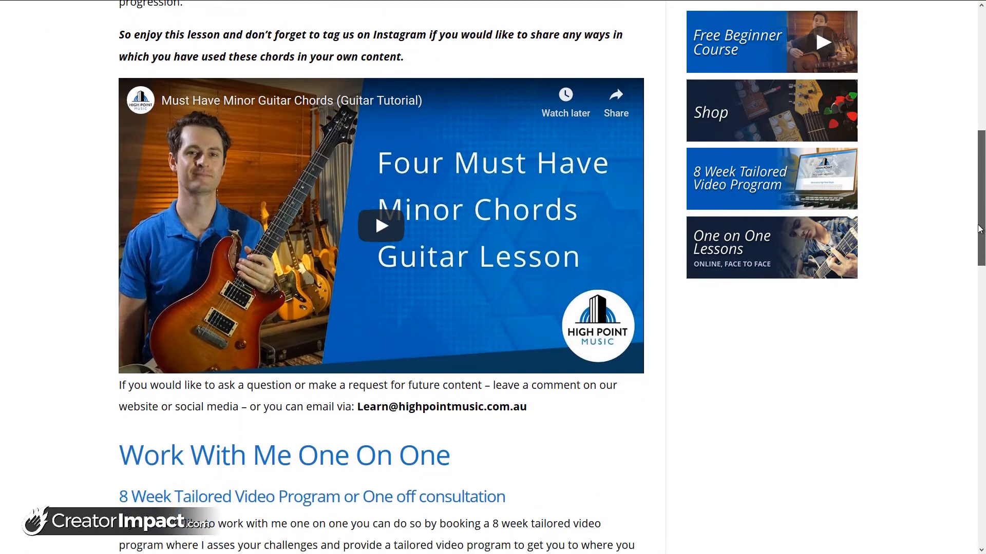
scroll(down, 3)
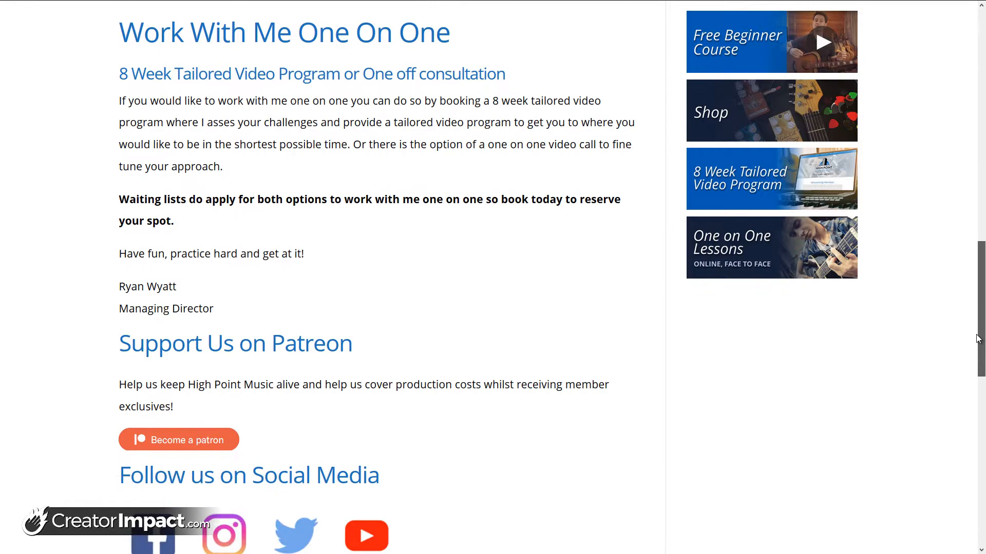
scroll(down, 3)
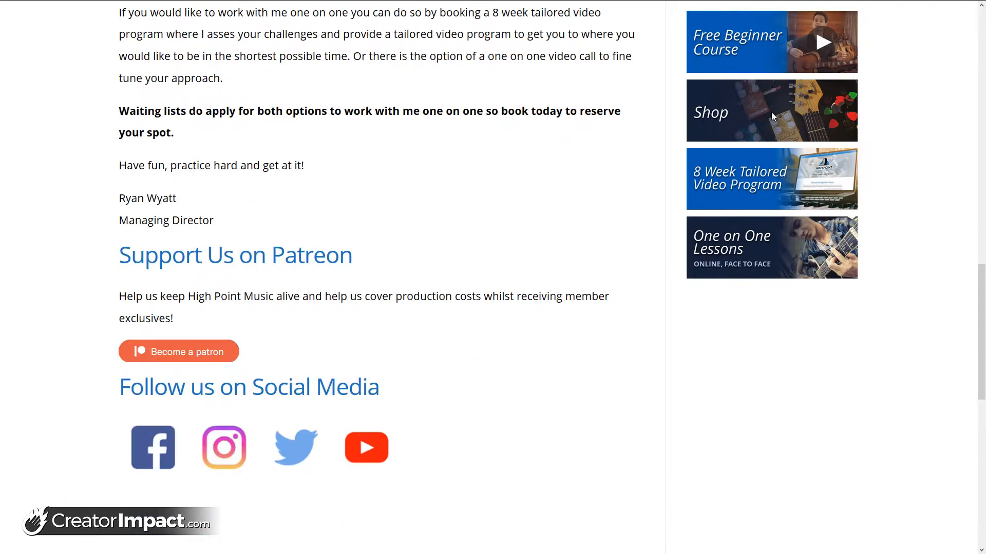
scroll(up, 3)
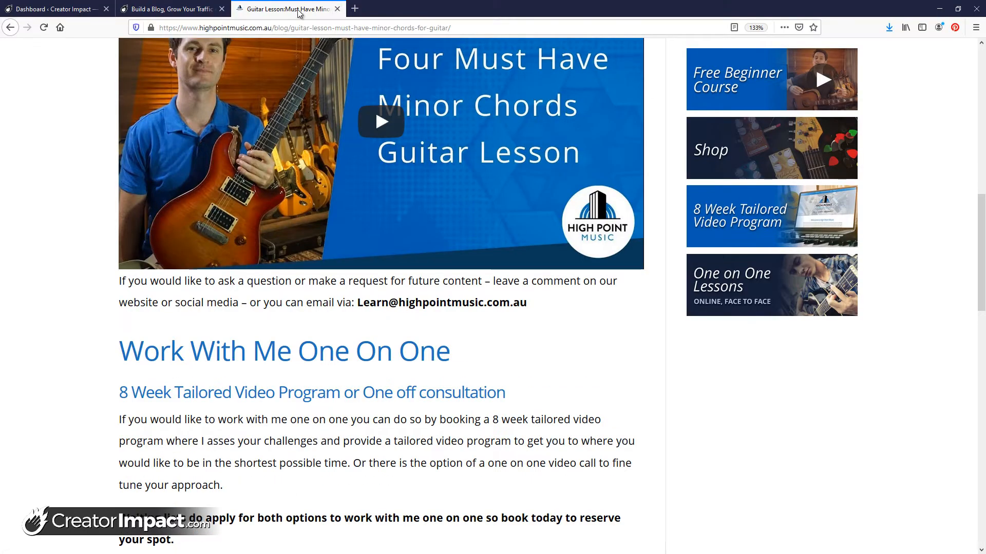
On Creator Impact, open the text-based logo beginners guide post and scroll through it.
click(56, 9)
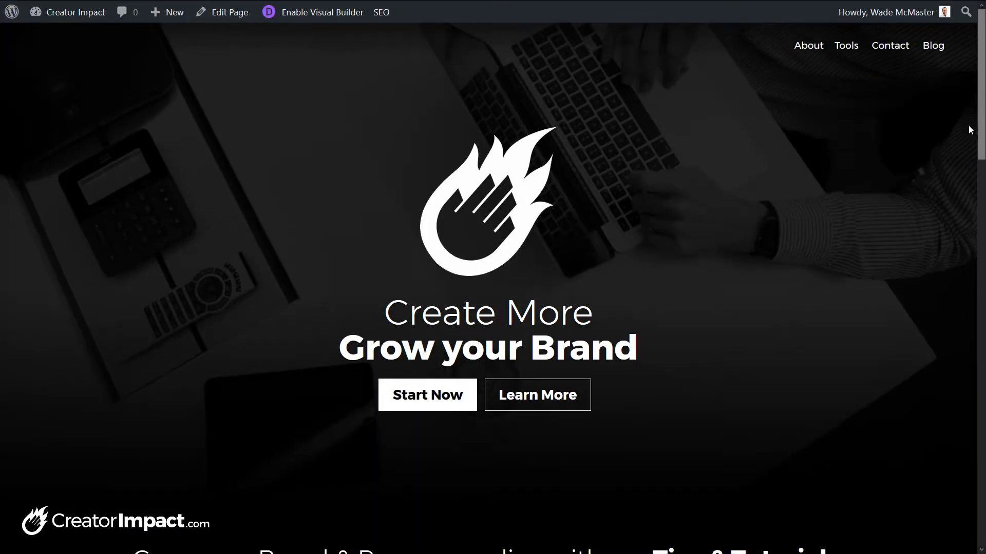
scroll(down, 3)
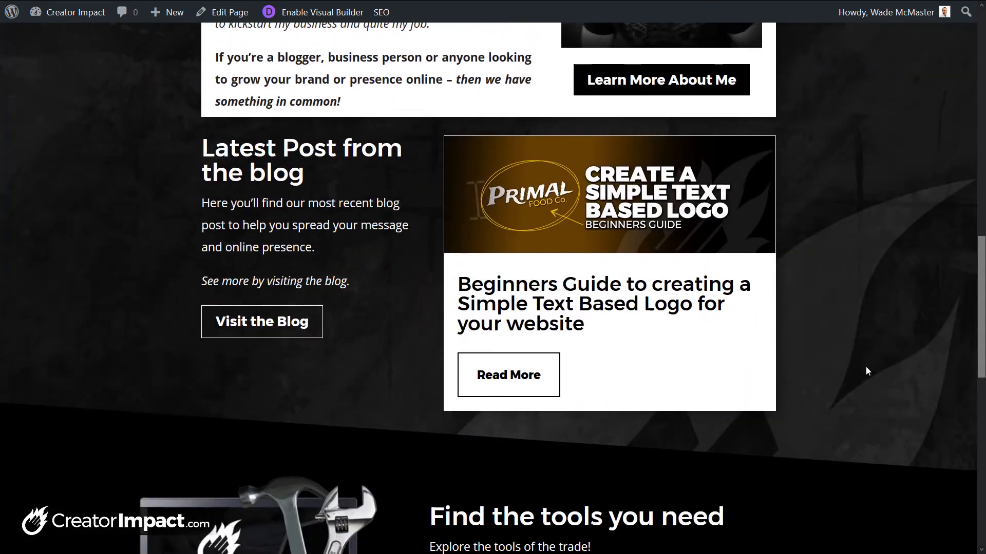
mouse_move(500, 378)
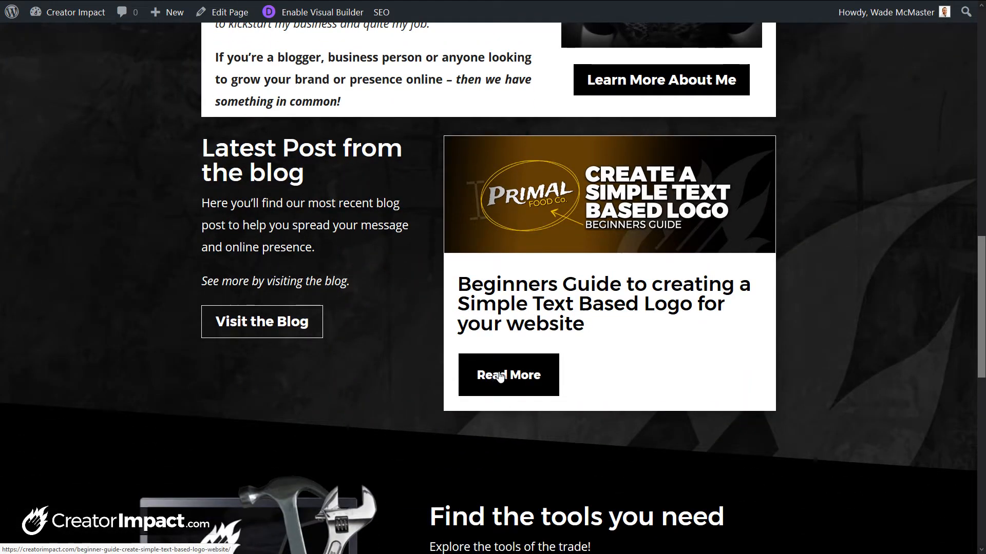
click(509, 375)
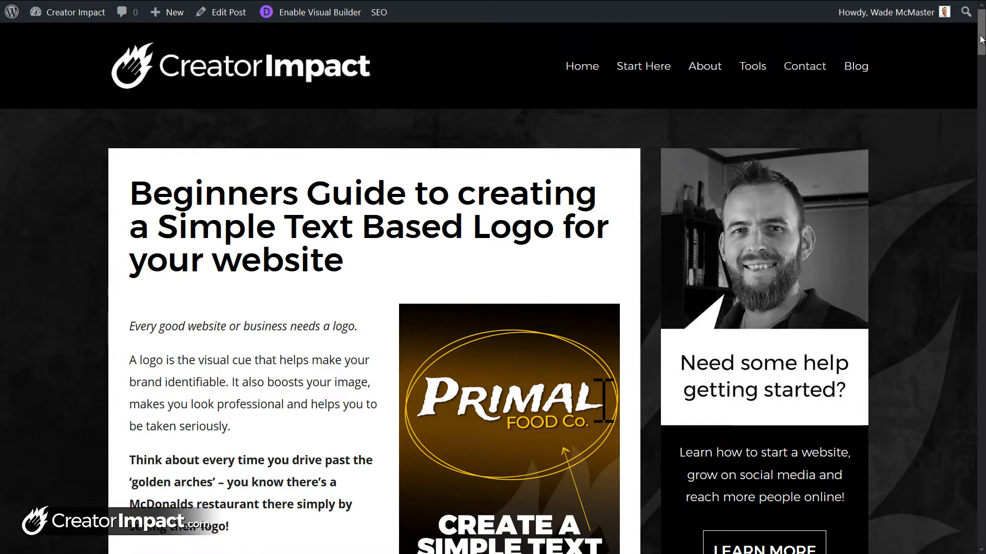
scroll(down, 3)
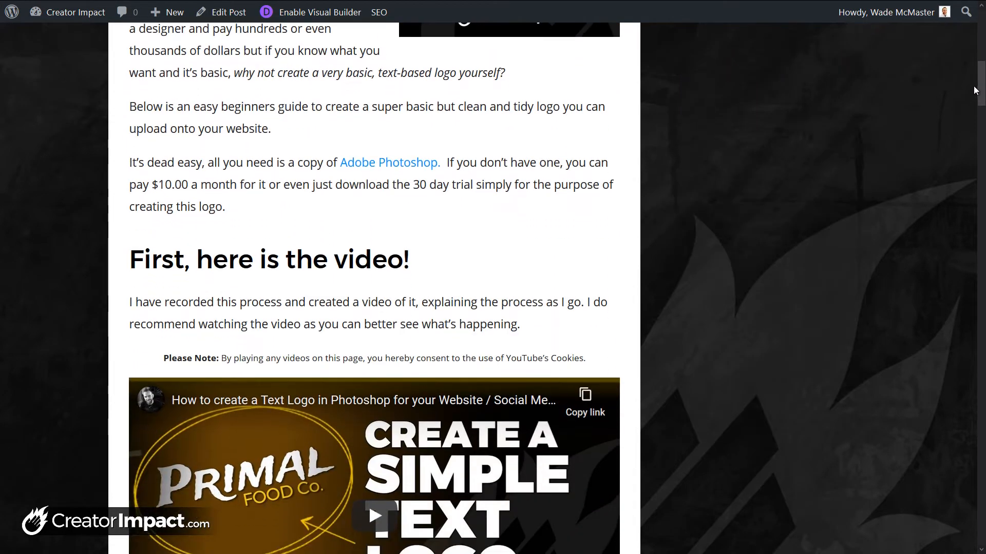
scroll(down, 3)
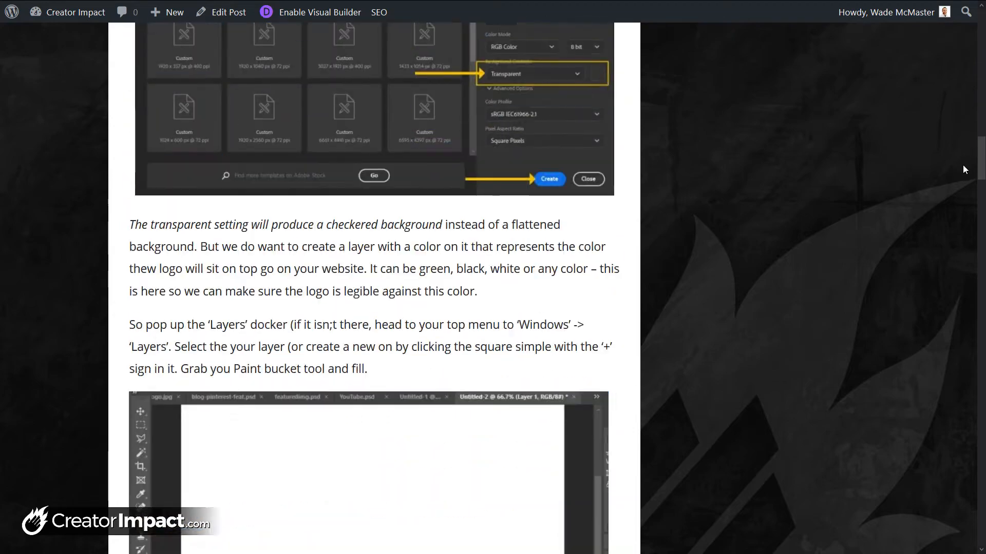
scroll(down, 3)
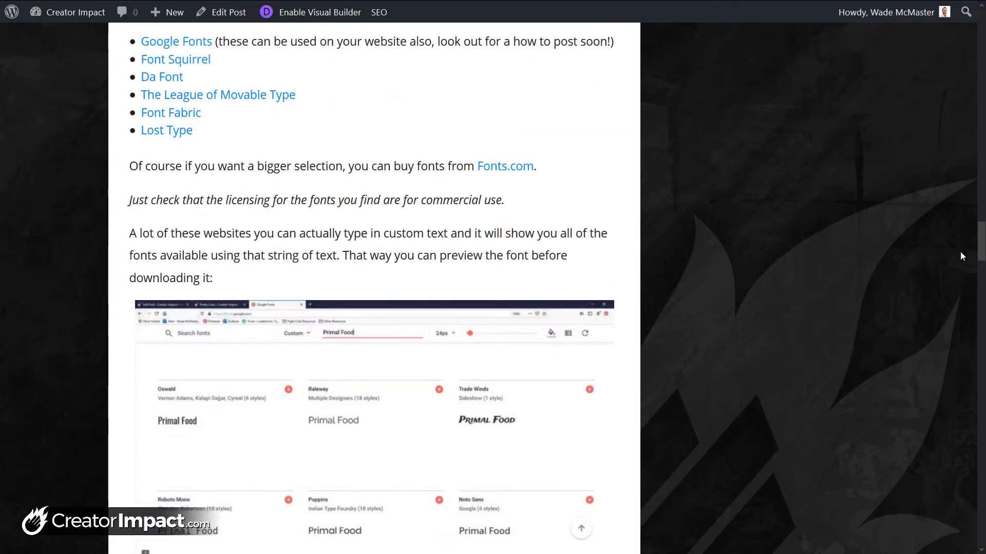
scroll(down, 3)
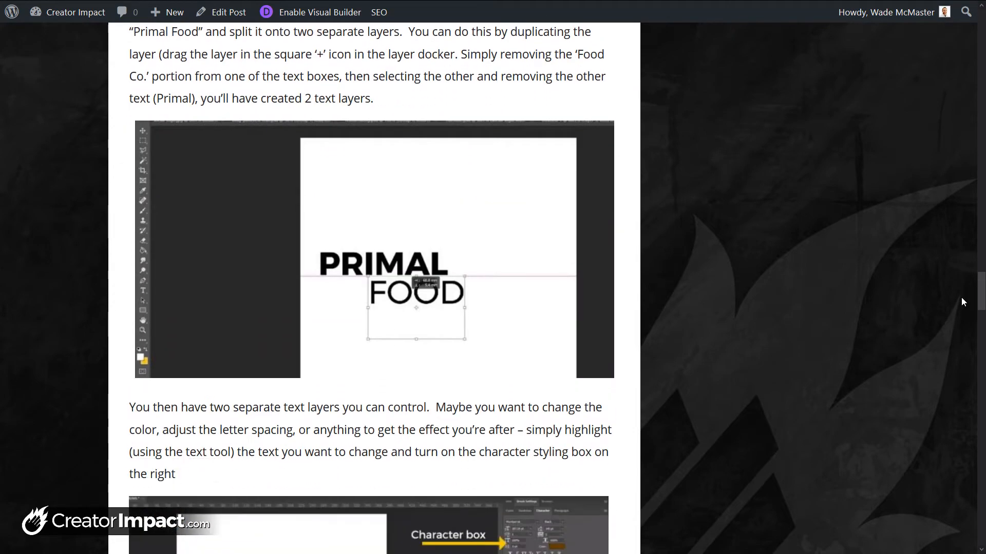
scroll(down, 3)
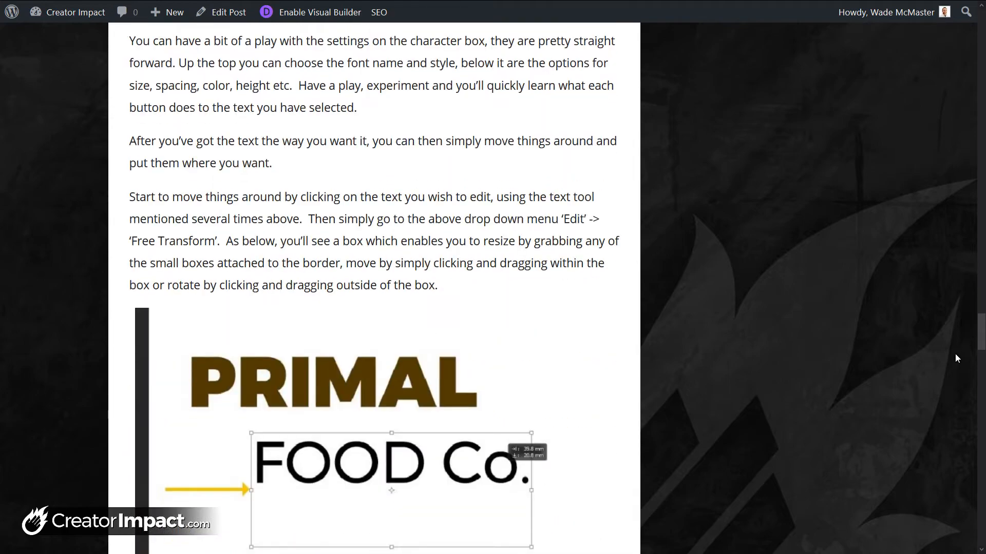
scroll(down, 3)
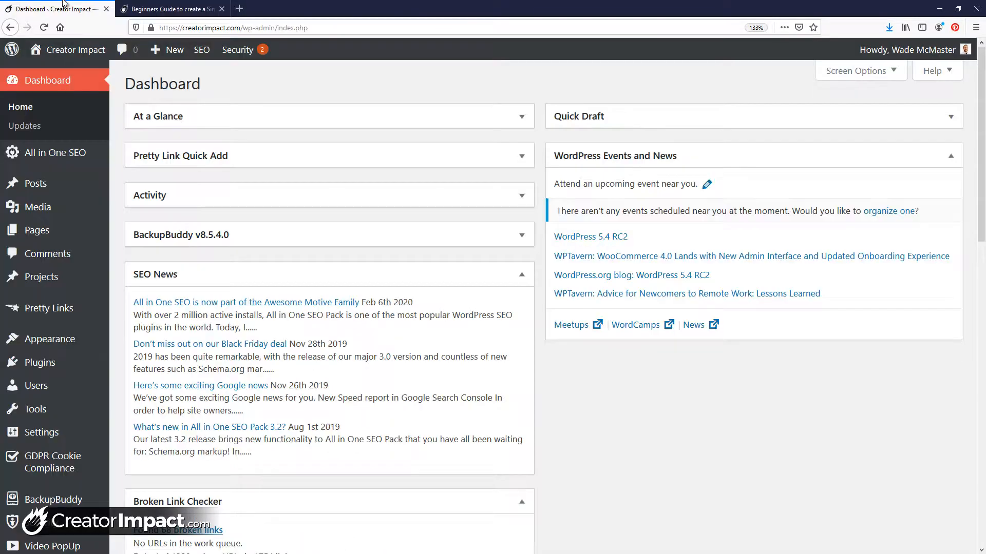
Go to Plugins > Add New in the WordPress admin.
scroll(down, 3)
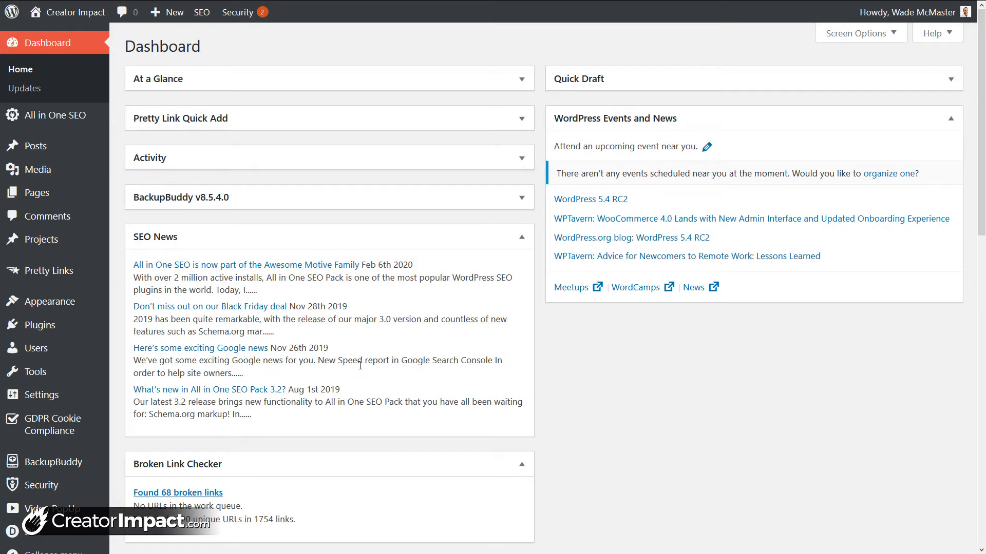
mouse_move(338, 348)
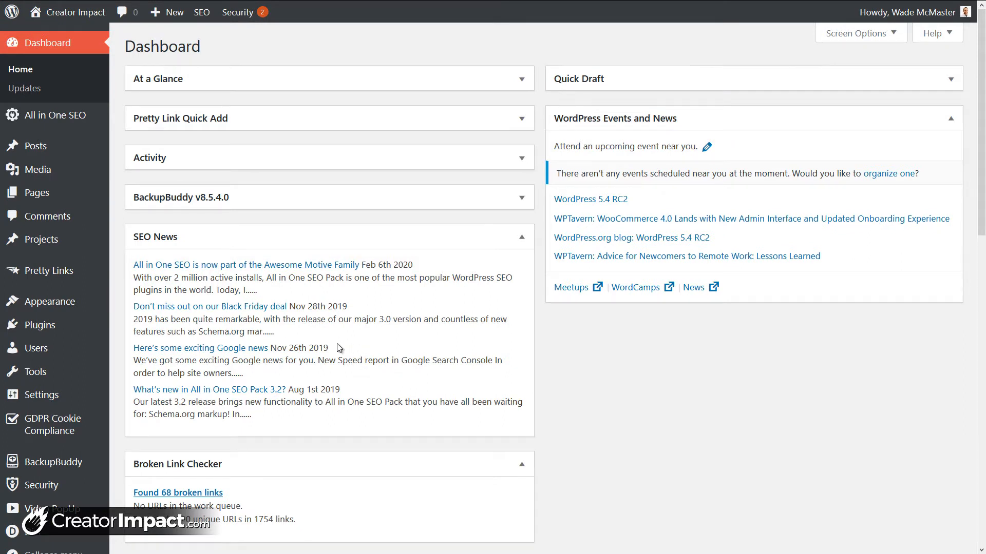
mouse_move(45, 331)
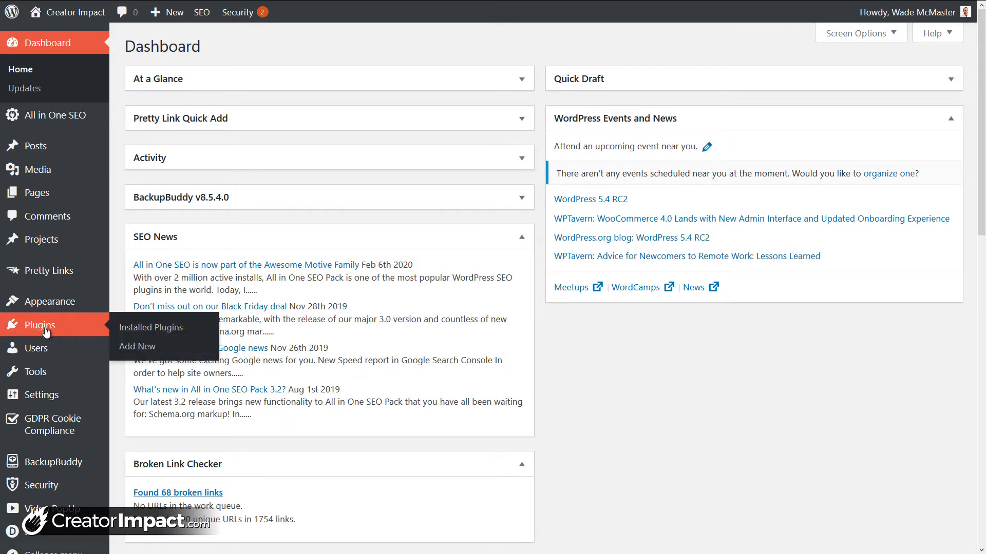
mouse_move(137, 347)
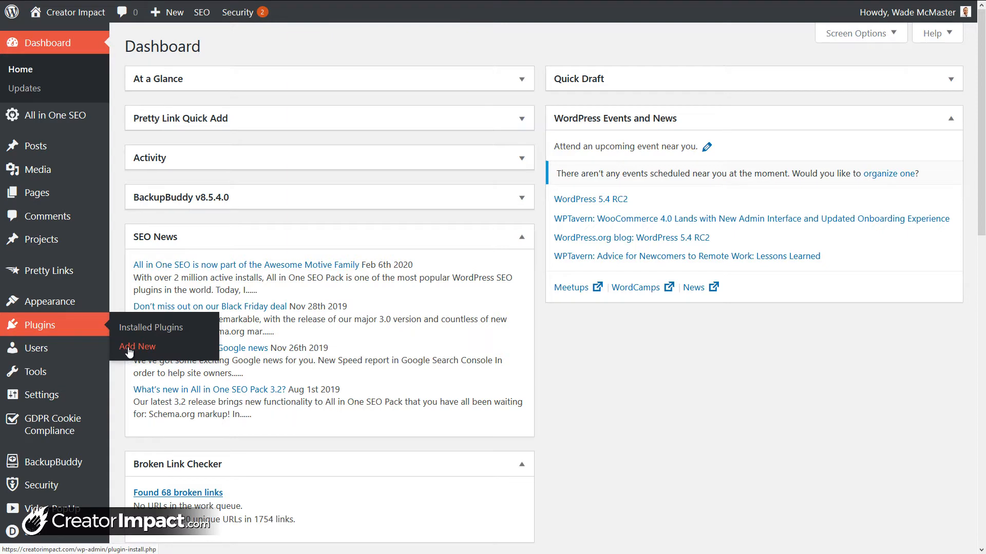
click(137, 346)
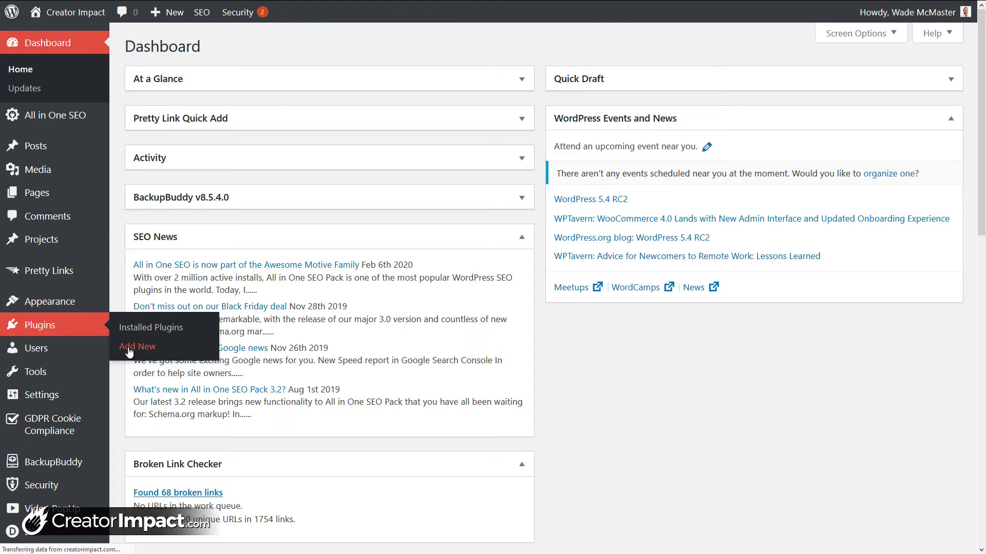
click(137, 346)
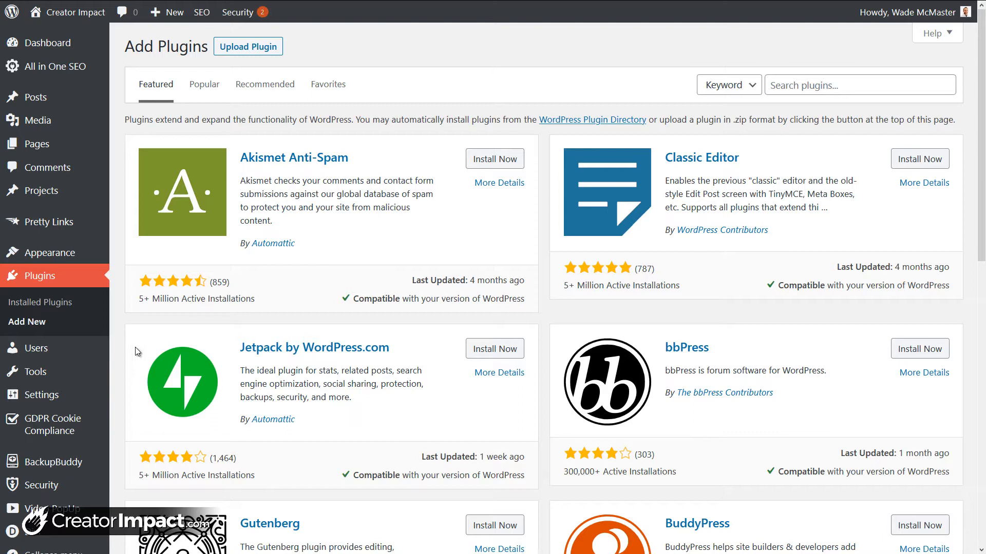
Search the plugin directory for 'Q2W Widget'.
click(860, 85)
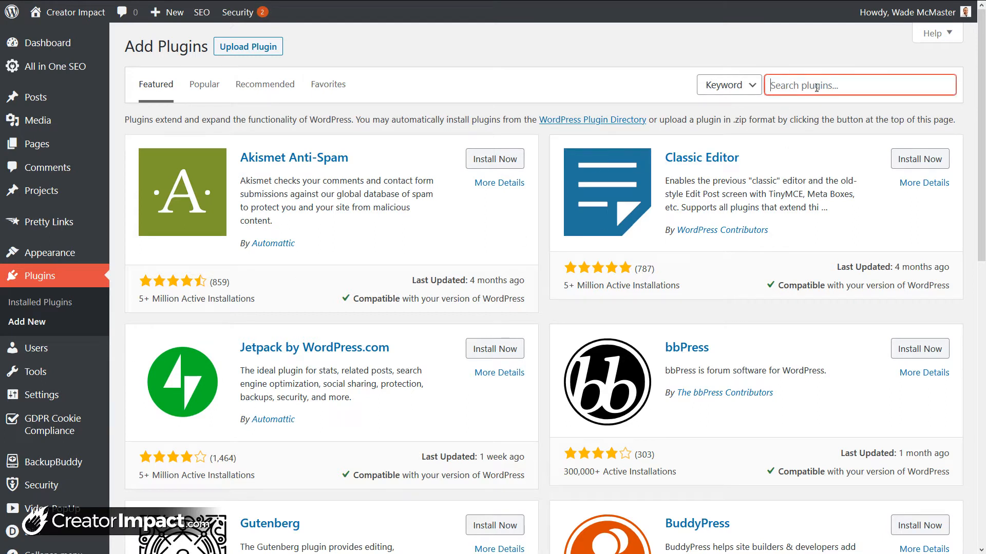
text(Q2W3 Fixed)
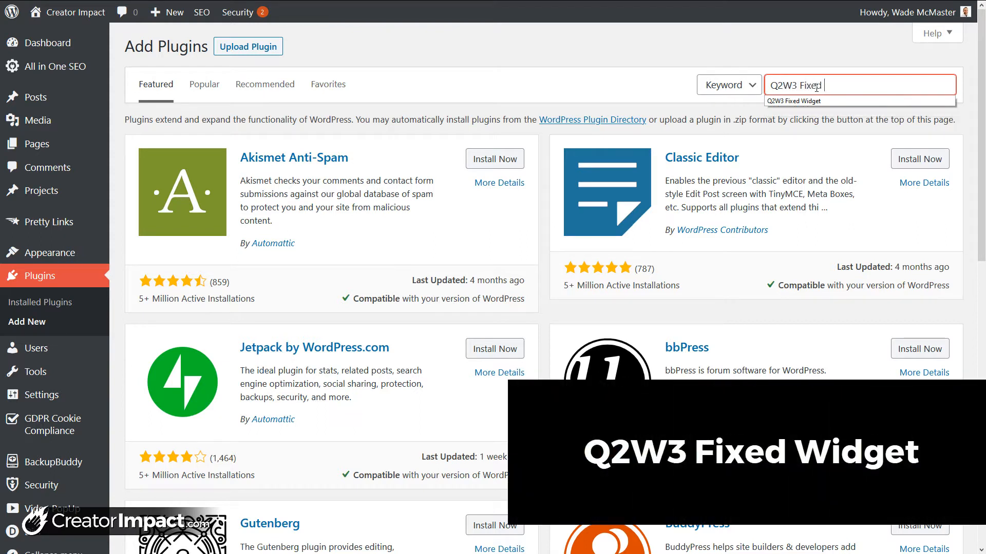
text(Widget)
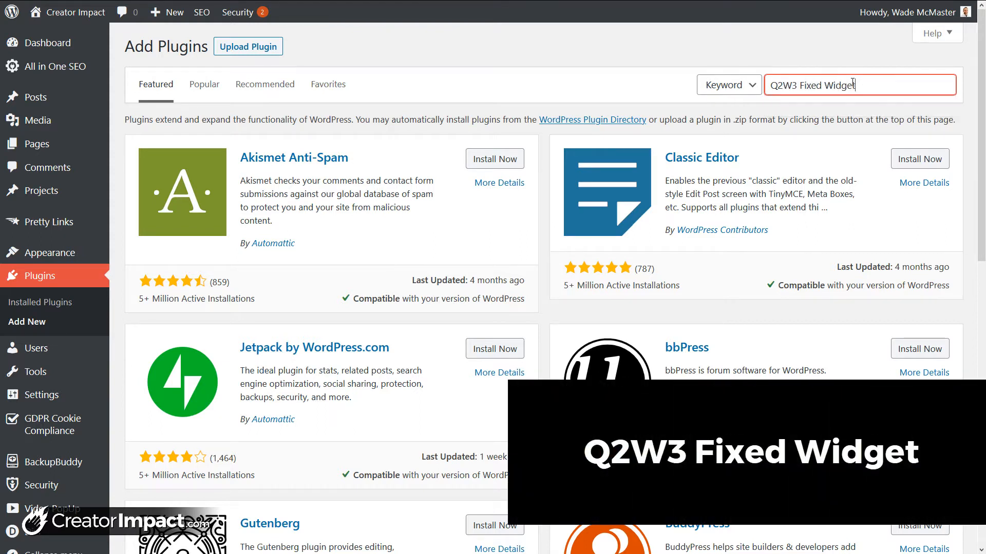
key(Enter)
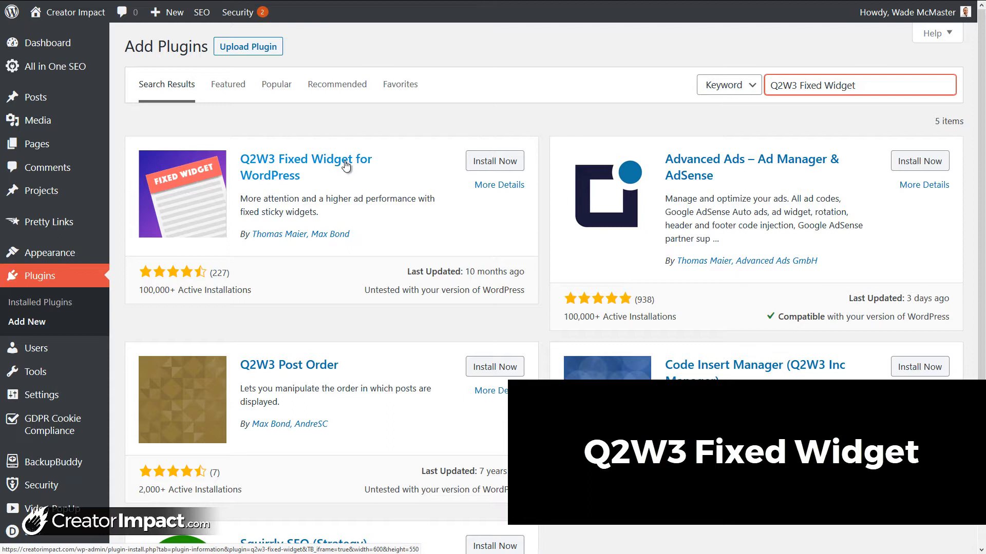
Install and activate Q2W3 Fixed Widget for WordPress.
click(495, 161)
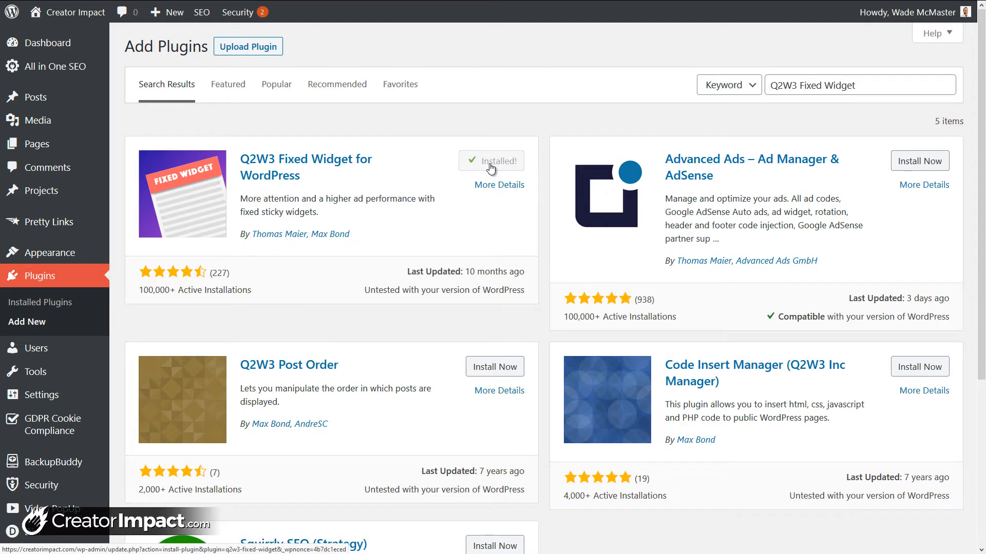
click(500, 161)
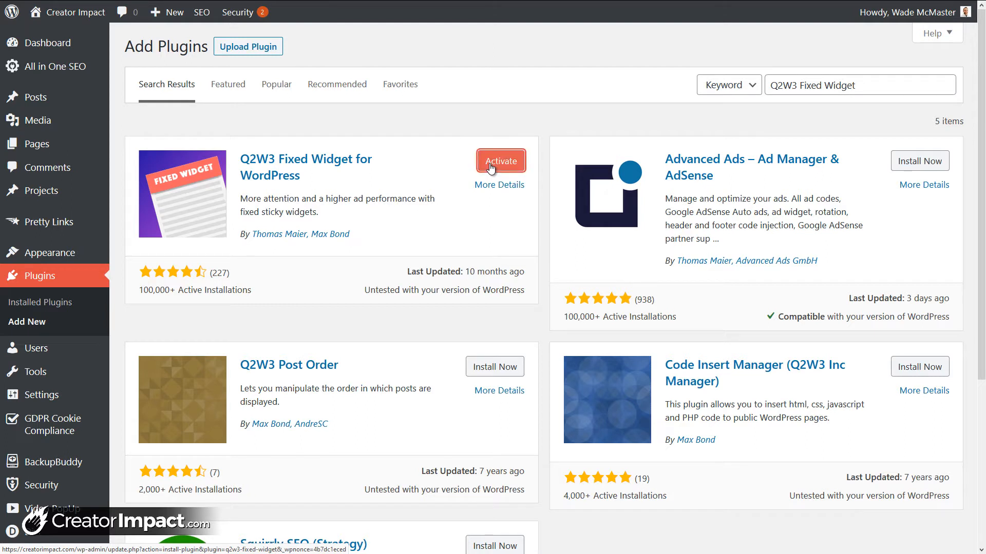
click(501, 160)
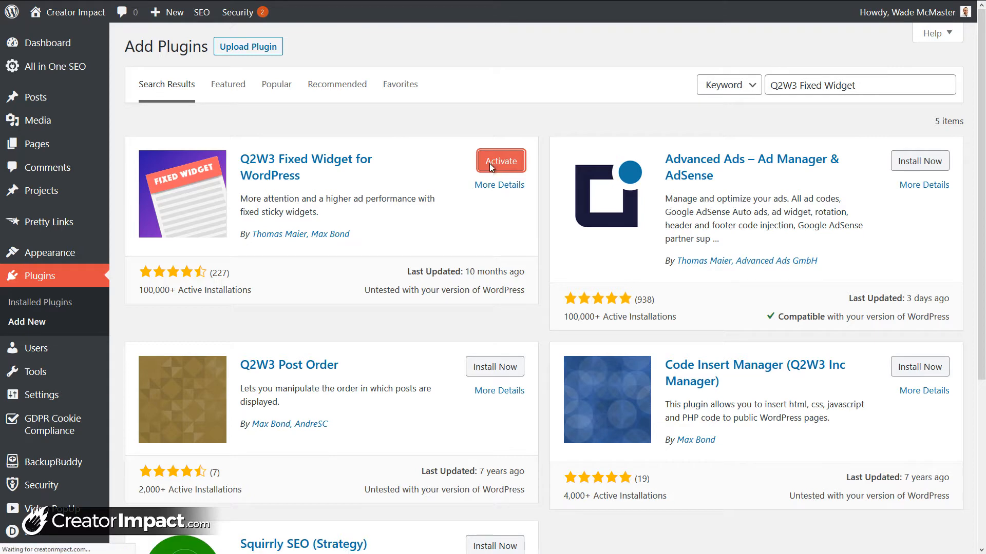
click(500, 160)
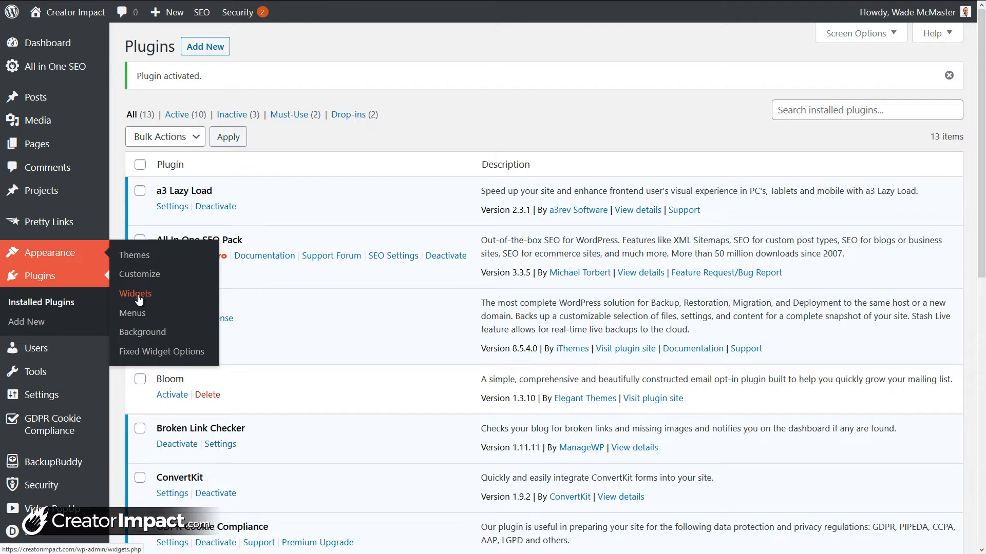
In Appearance > Widgets, tick 'Fixed widget' on the sidebar Custom HTML widget and save.
click(135, 294)
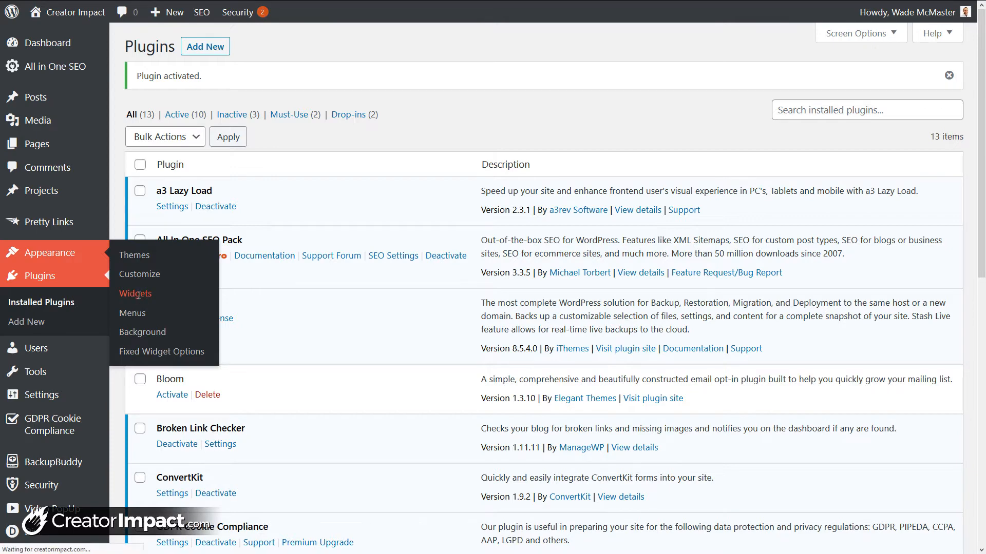
click(135, 293)
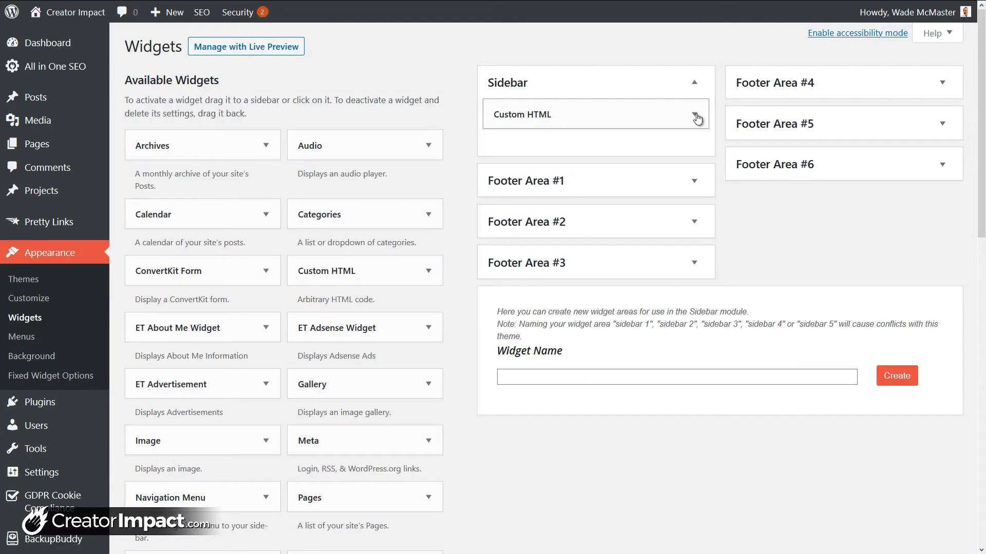
click(694, 113)
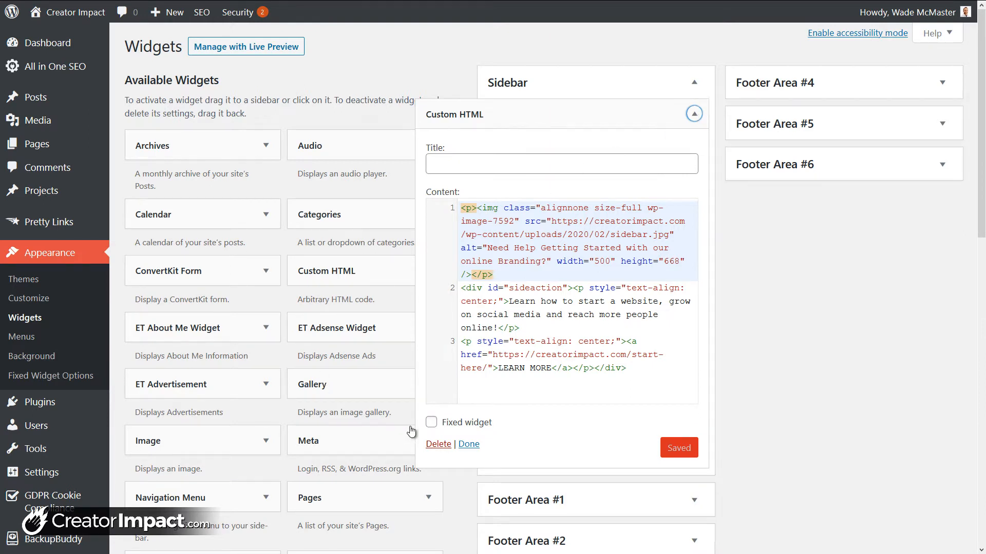
click(431, 423)
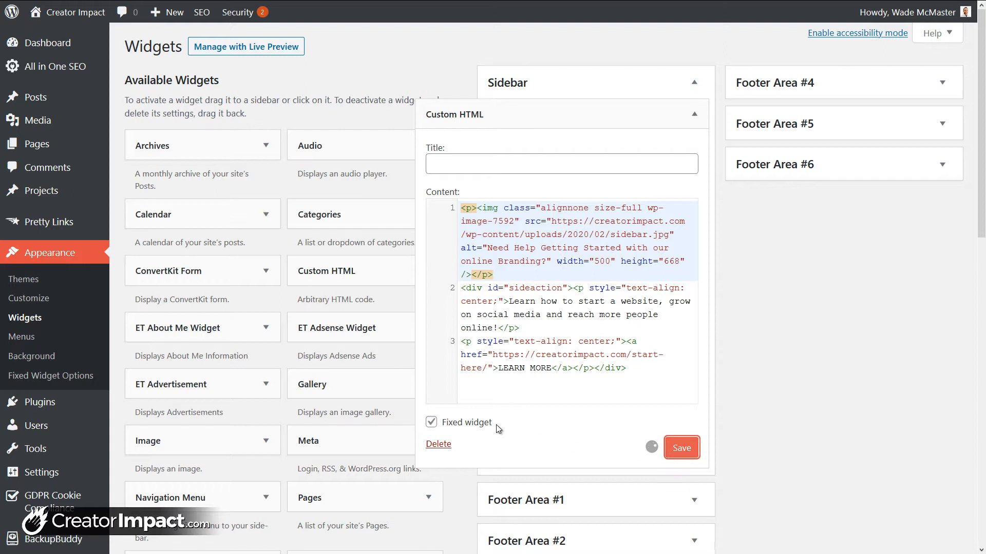
click(682, 447)
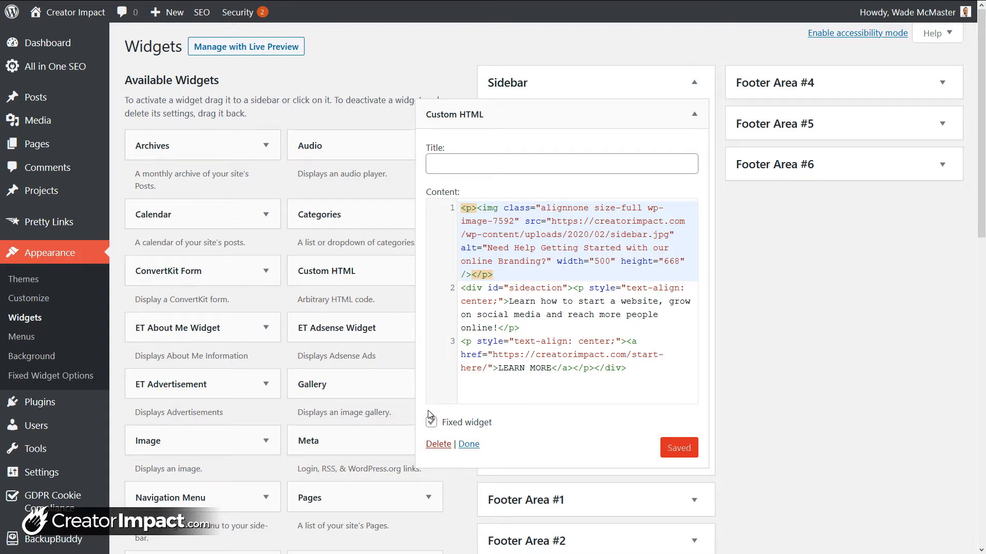
click(430, 423)
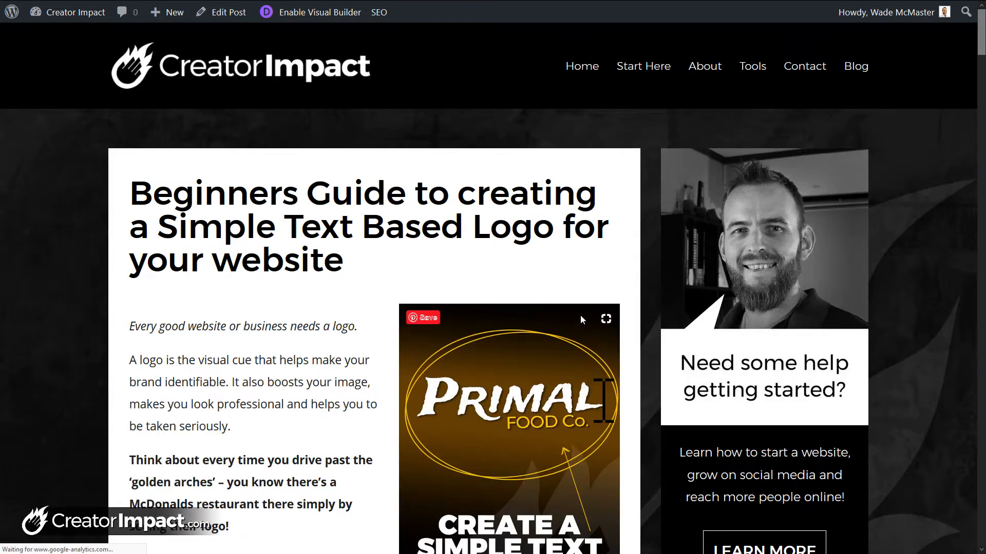
Scroll the text logo post to the footer, where the sticky help box overlaps search.
scroll(down, 3)
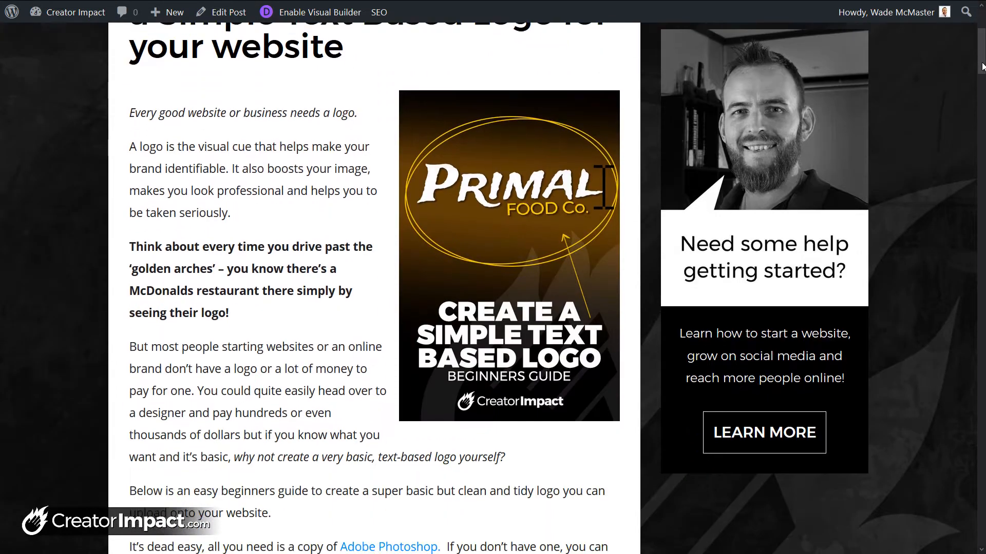
scroll(down, 3)
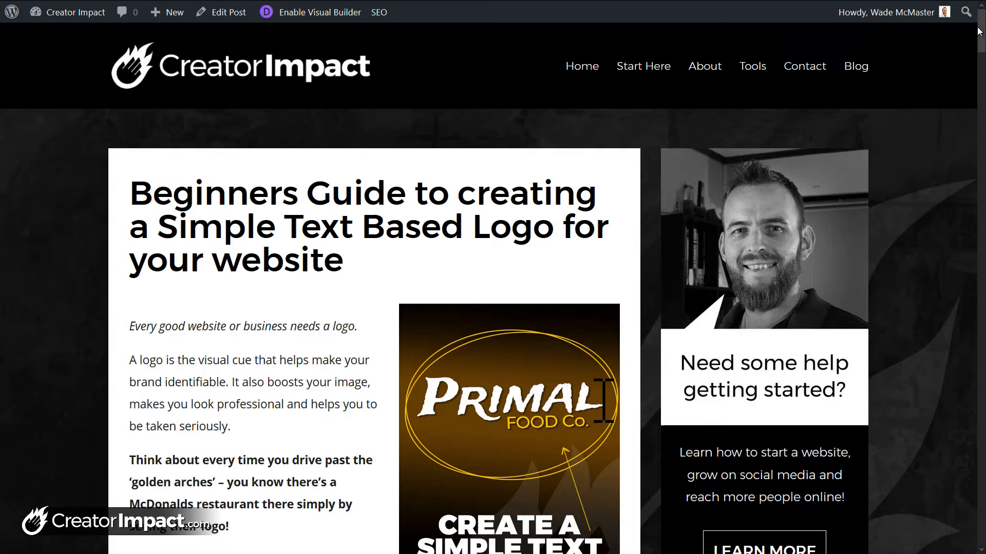
scroll(down, 3)
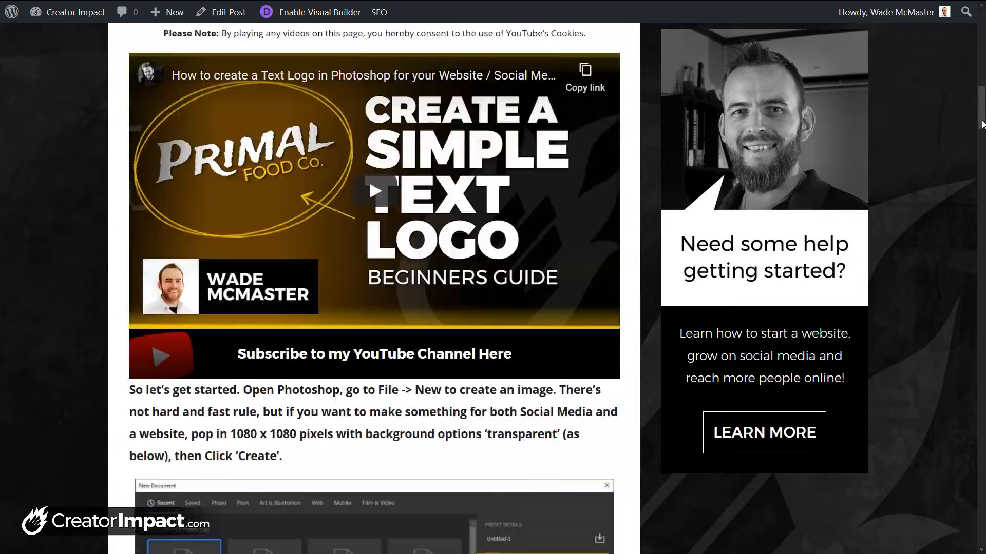
scroll(down, 3)
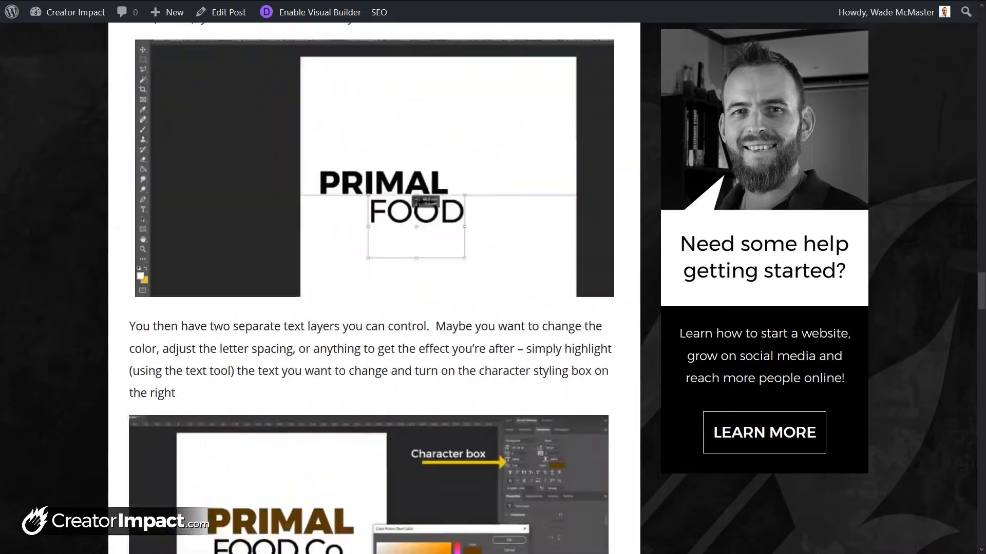
scroll(down, 3)
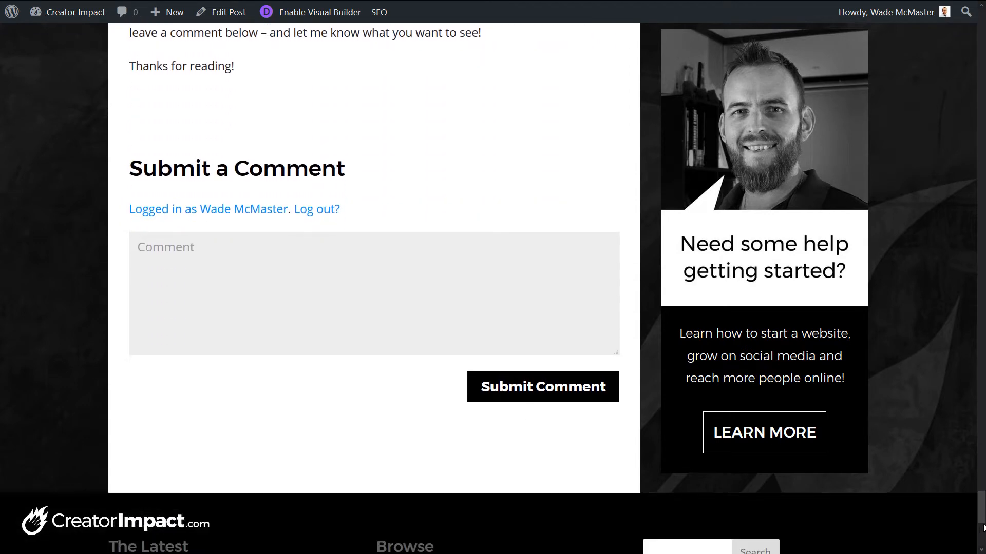
scroll(down, 3)
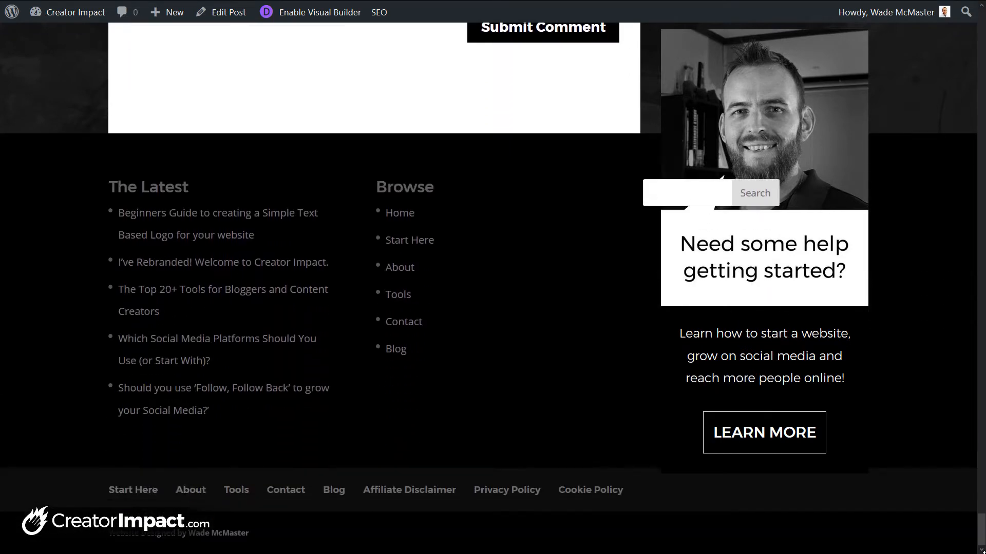
mouse_move(733, 220)
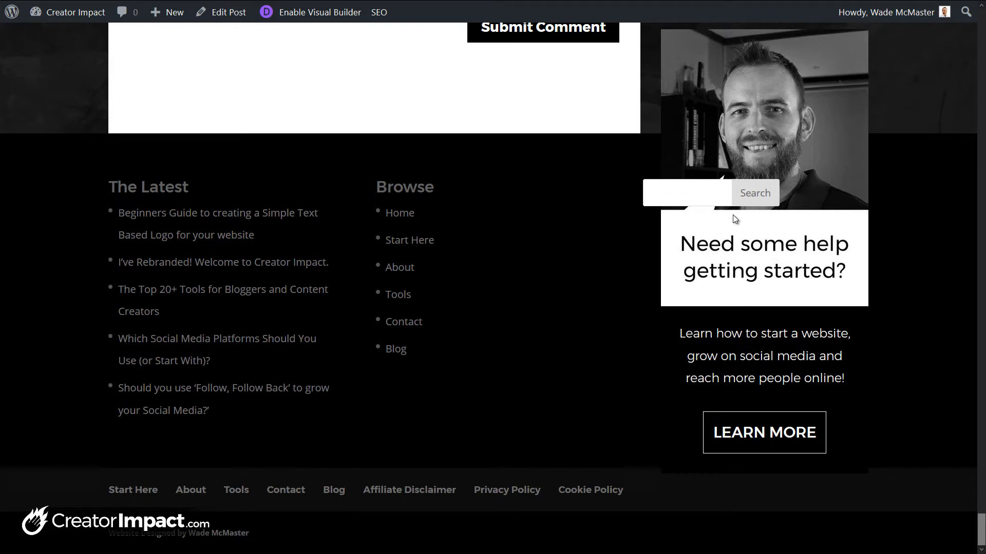
mouse_move(758, 148)
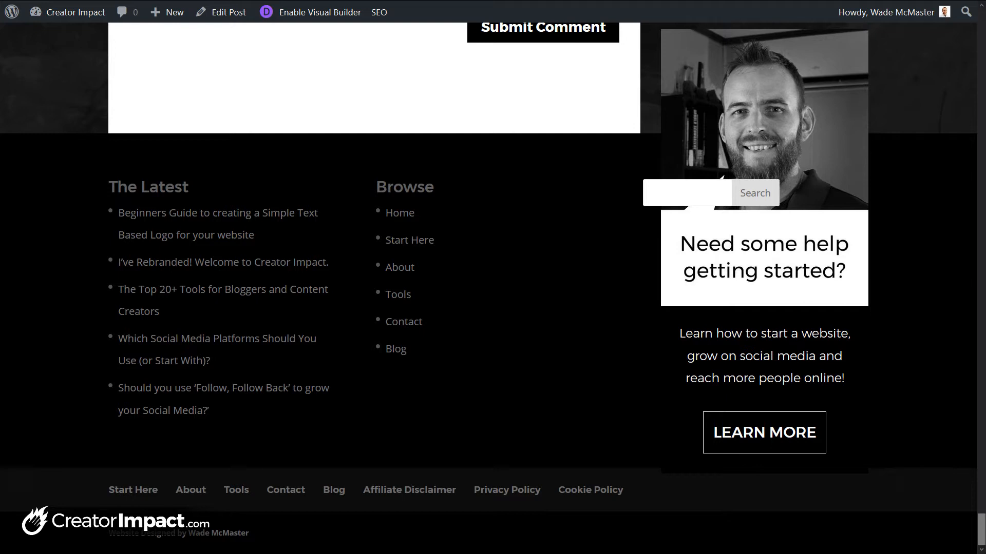
mouse_move(631, 217)
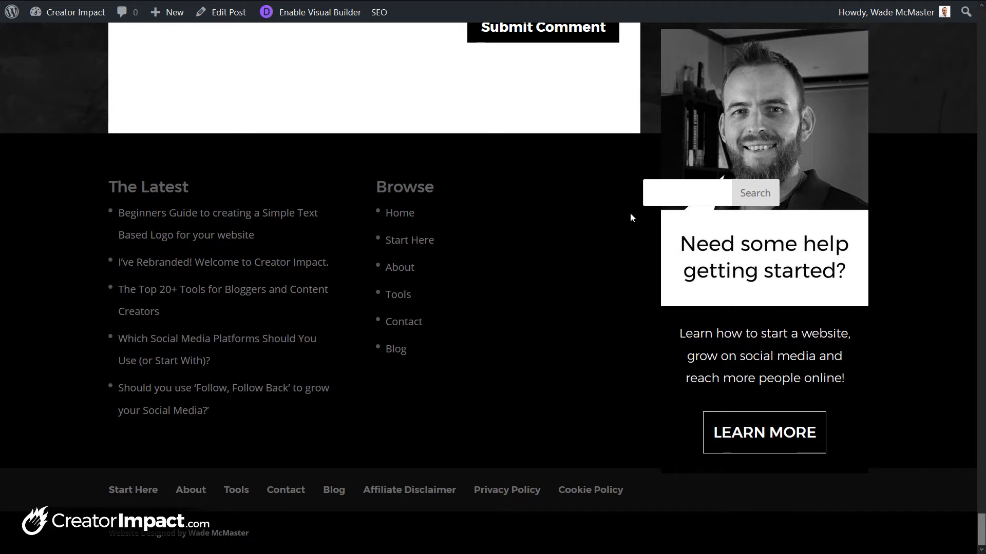
mouse_move(627, 147)
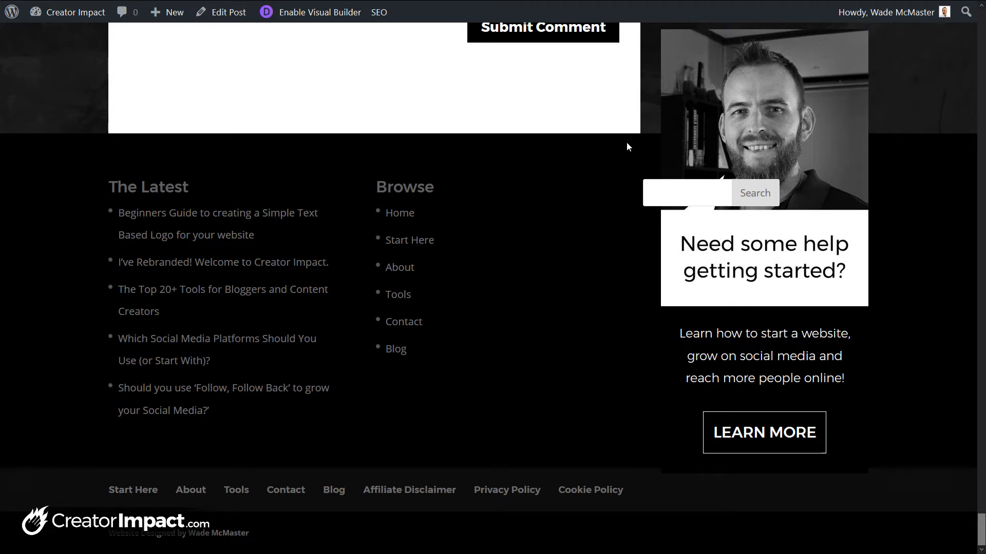
mouse_move(609, 358)
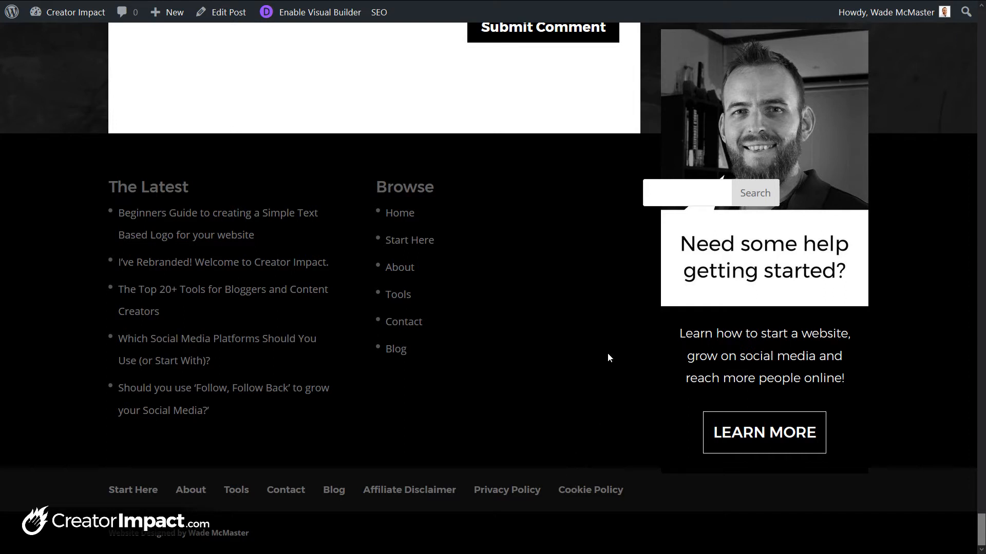
mouse_move(455, 94)
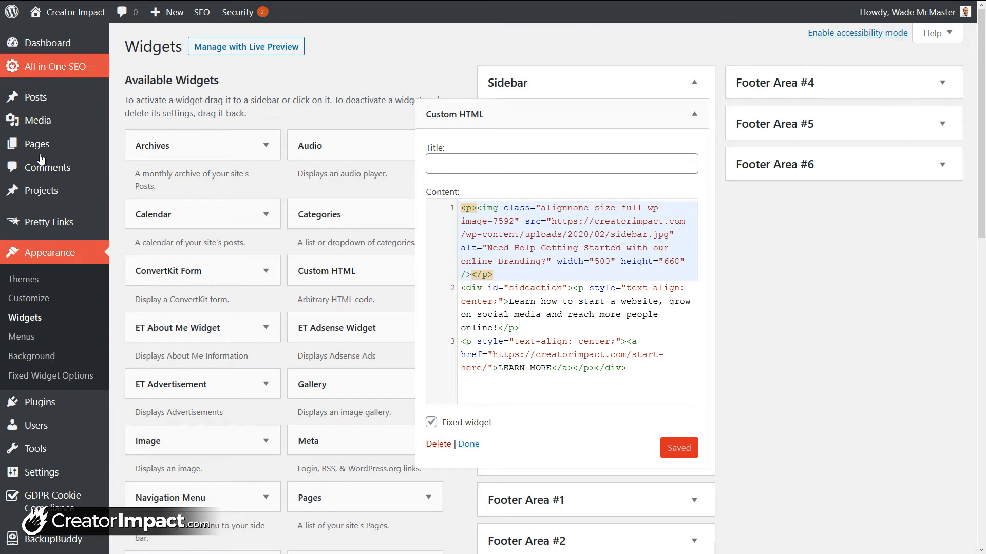
mouse_move(58, 382)
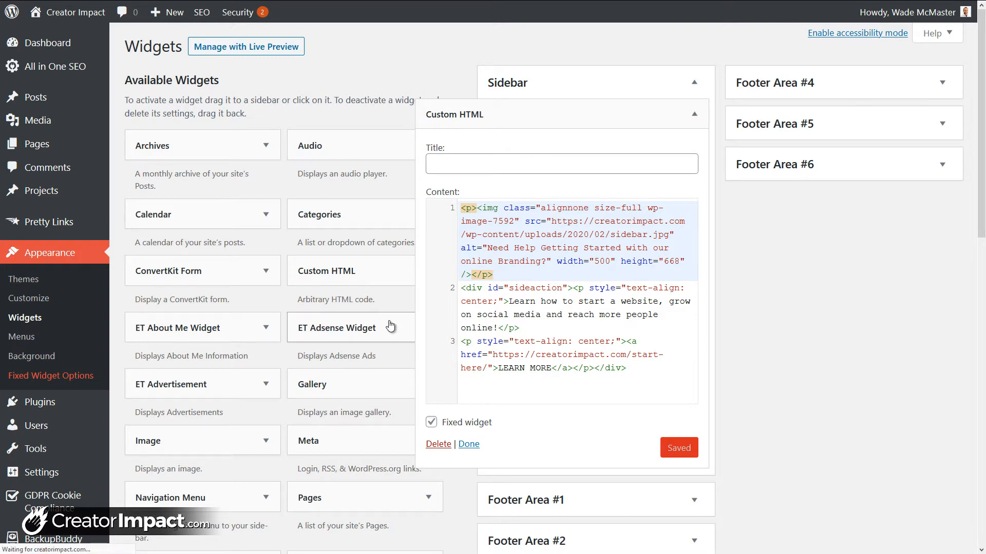
Open Fixed Widget Options, change the Margin Bottom value, and save the settings.
click(50, 376)
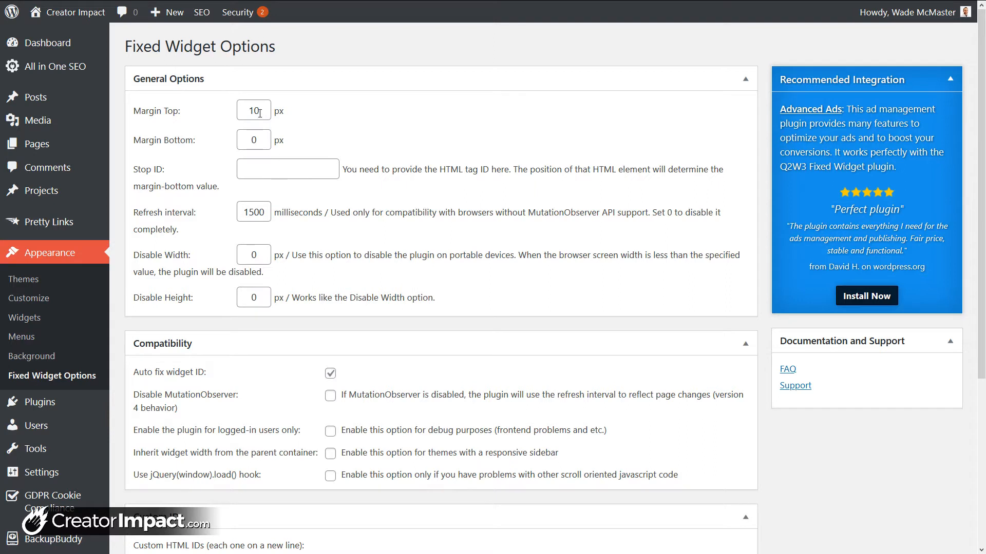
click(254, 139)
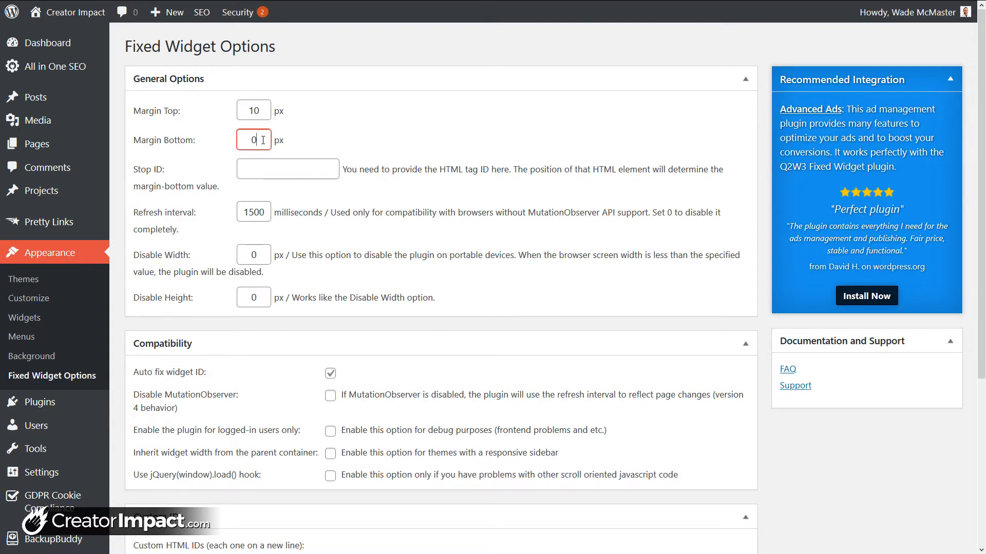
mouse_move(262, 137)
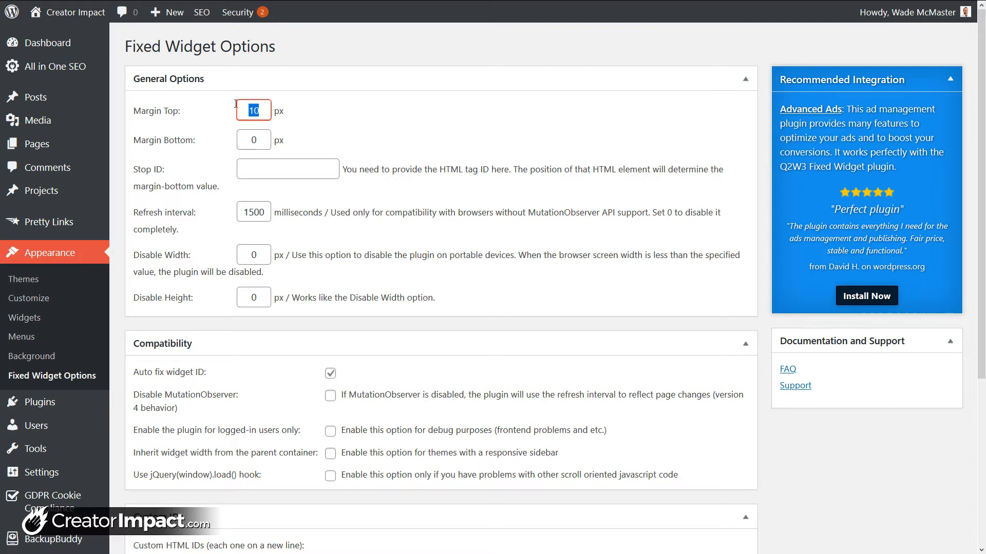
click(254, 139)
text(500)
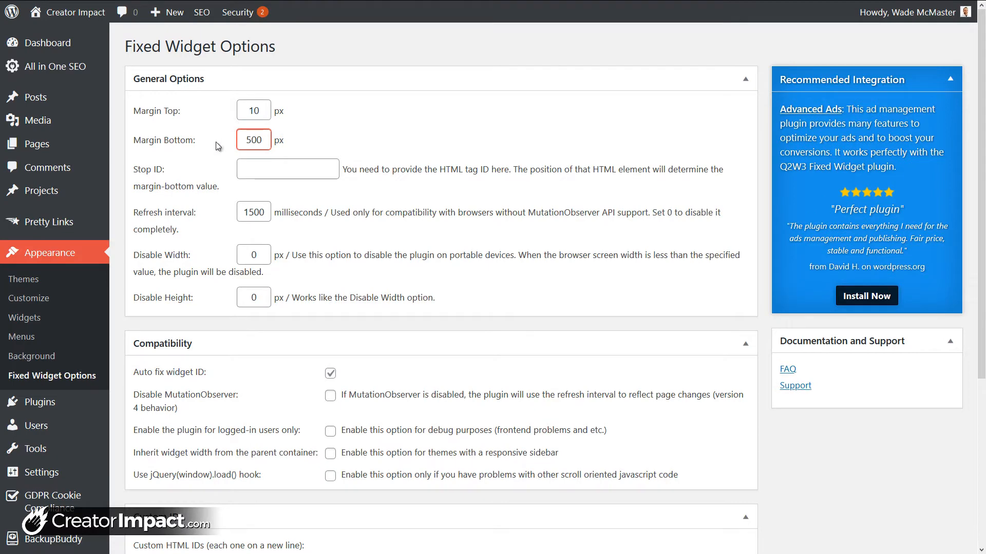
scroll(down, 3)
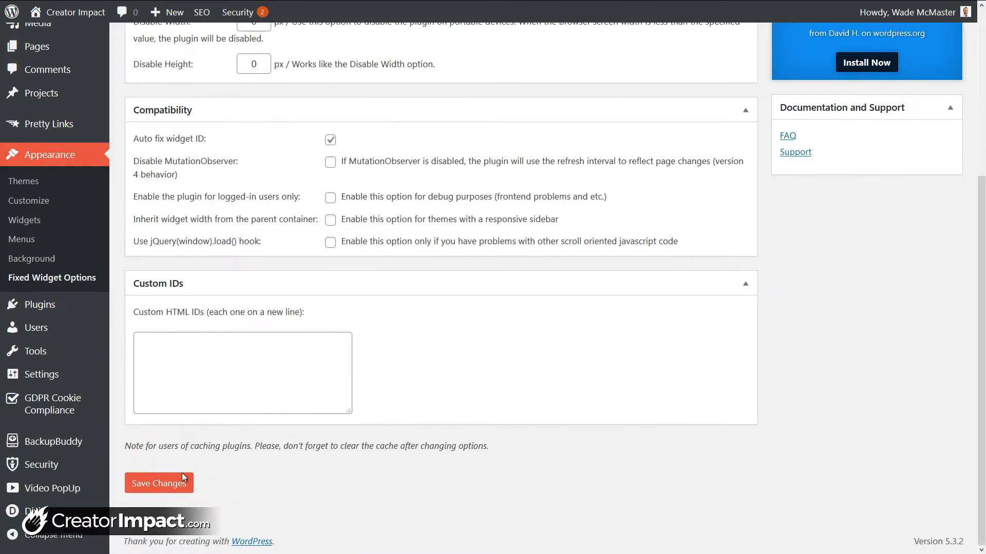
click(159, 483)
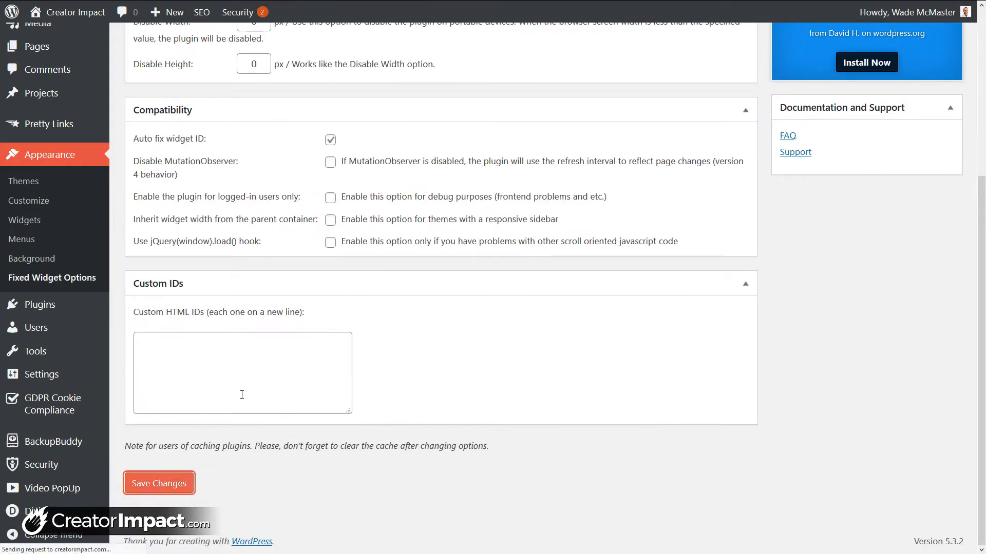
click(159, 483)
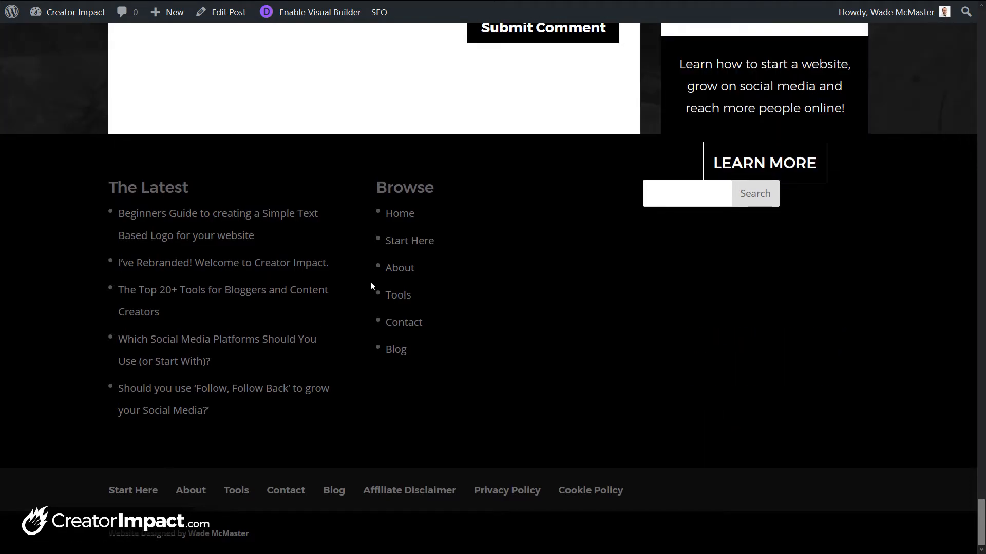
Scroll the reloaded post to the footer to check where the sticky help widget stops.
scroll(up, 3)
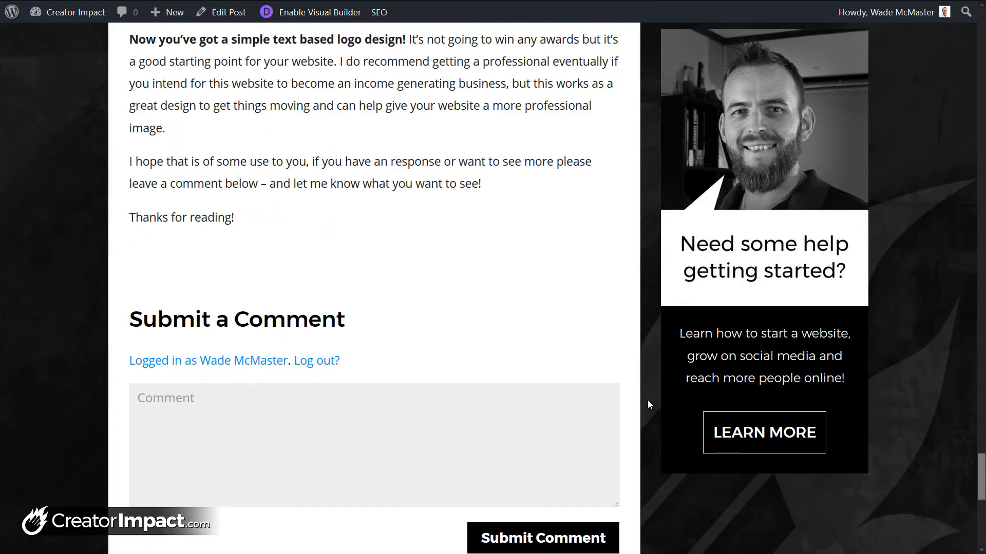
scroll(down, 3)
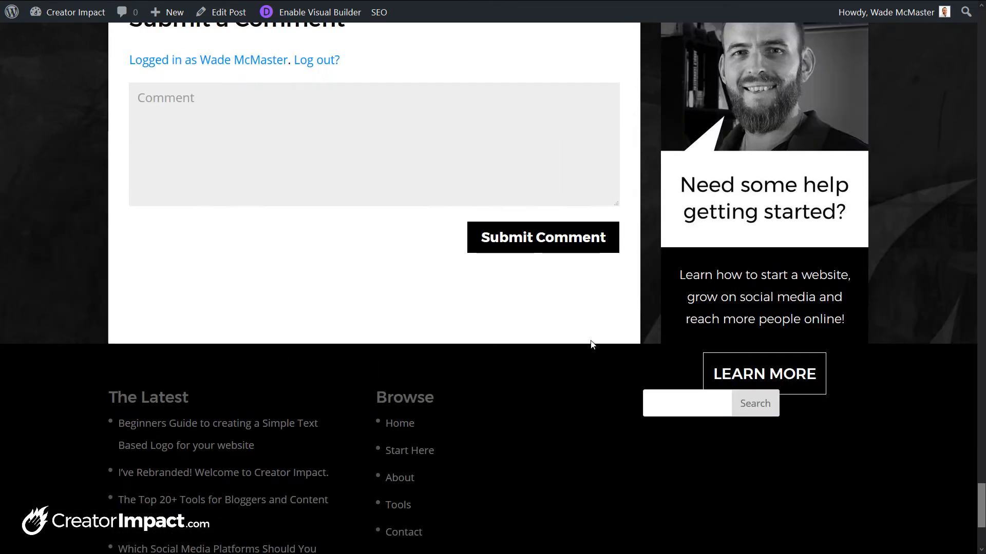
scroll(down, 3)
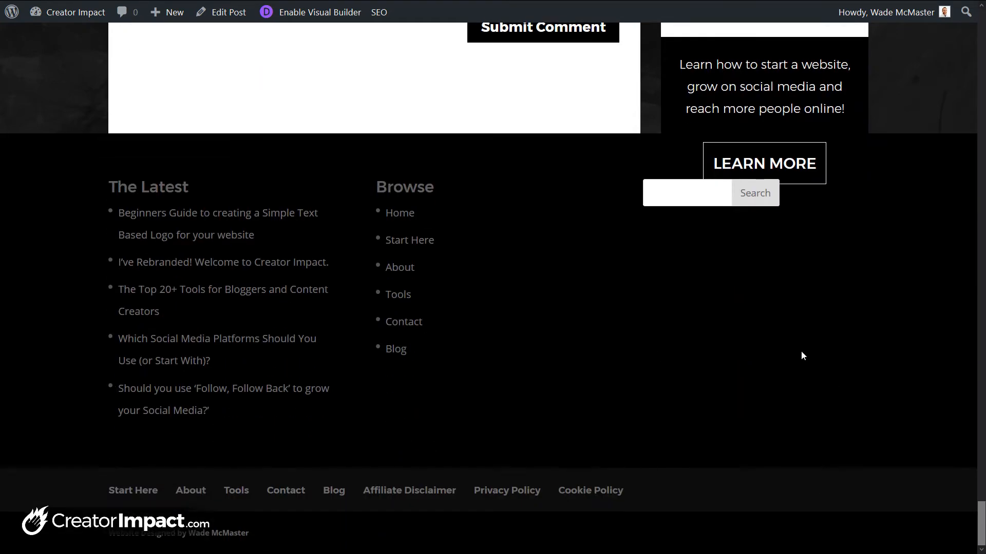
mouse_move(793, 102)
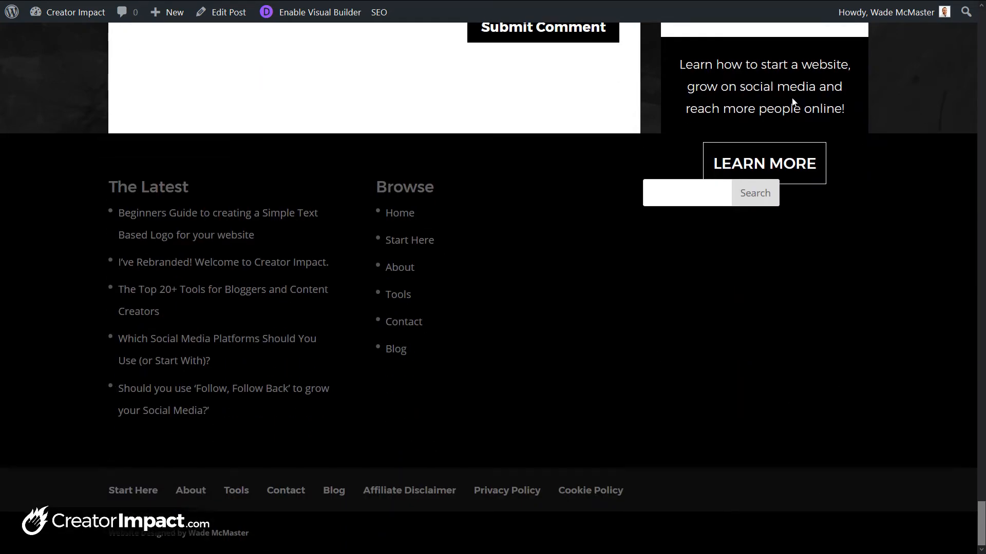
mouse_move(687, 88)
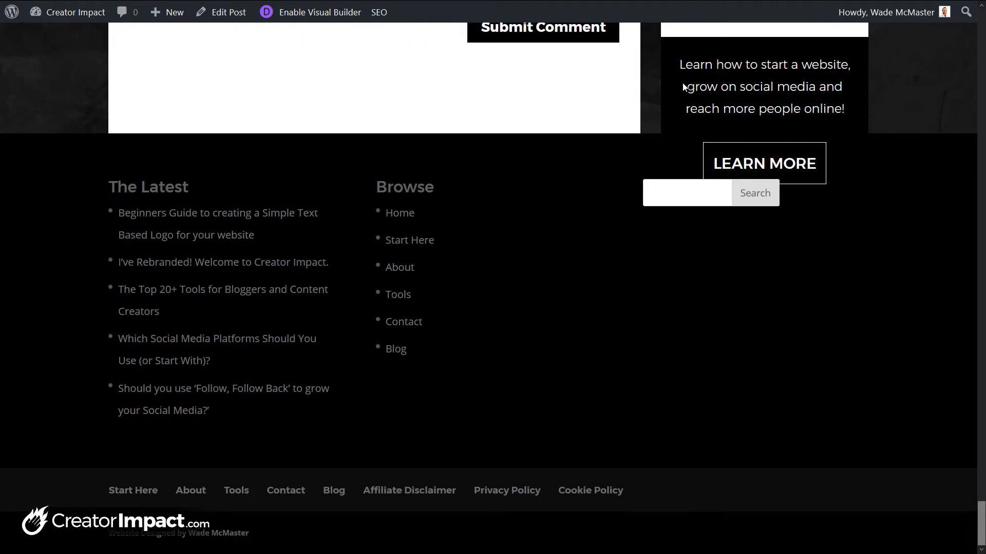
mouse_move(125, 43)
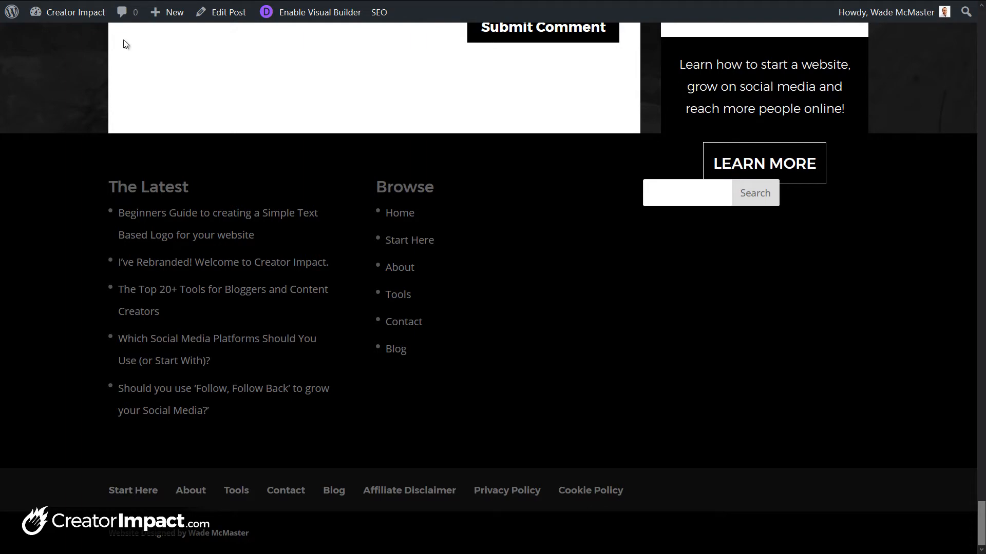
mouse_move(475, 167)
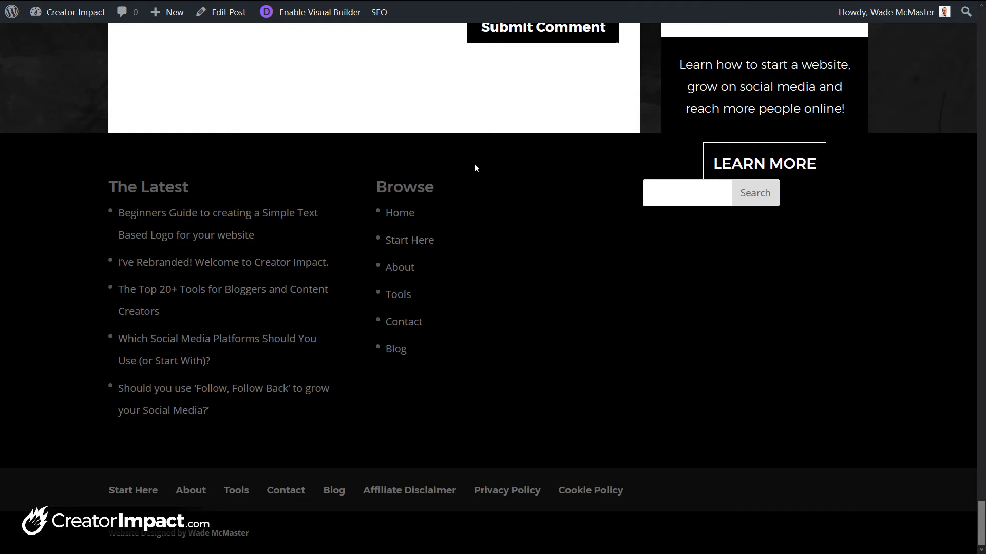
mouse_move(480, 170)
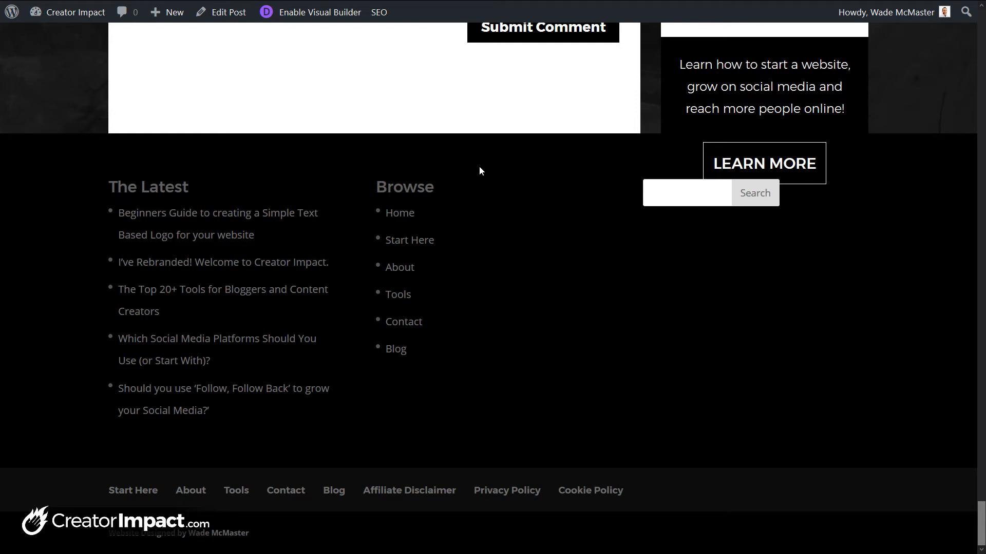
mouse_move(185, 155)
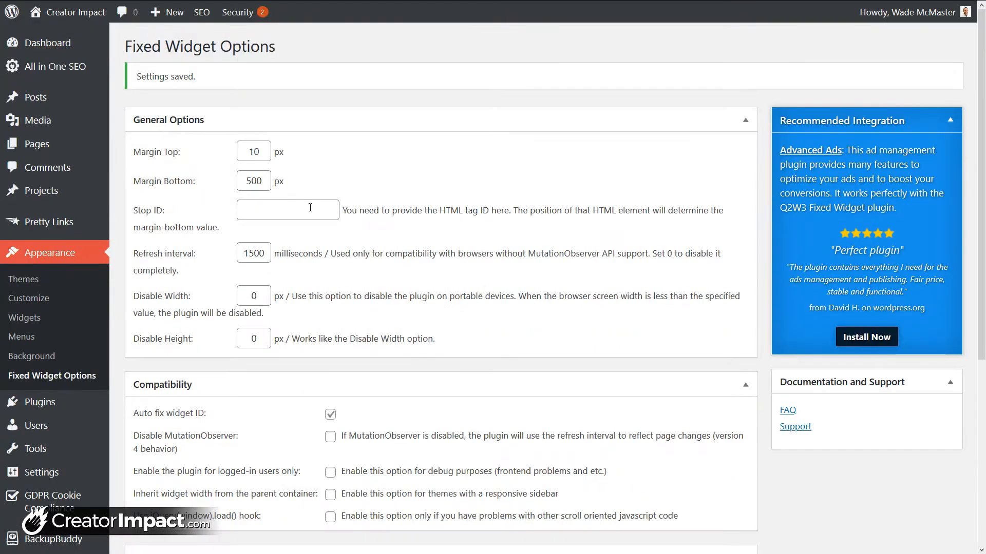
Put the cursor in the empty Stop ID field of Fixed Widget Options.
click(287, 209)
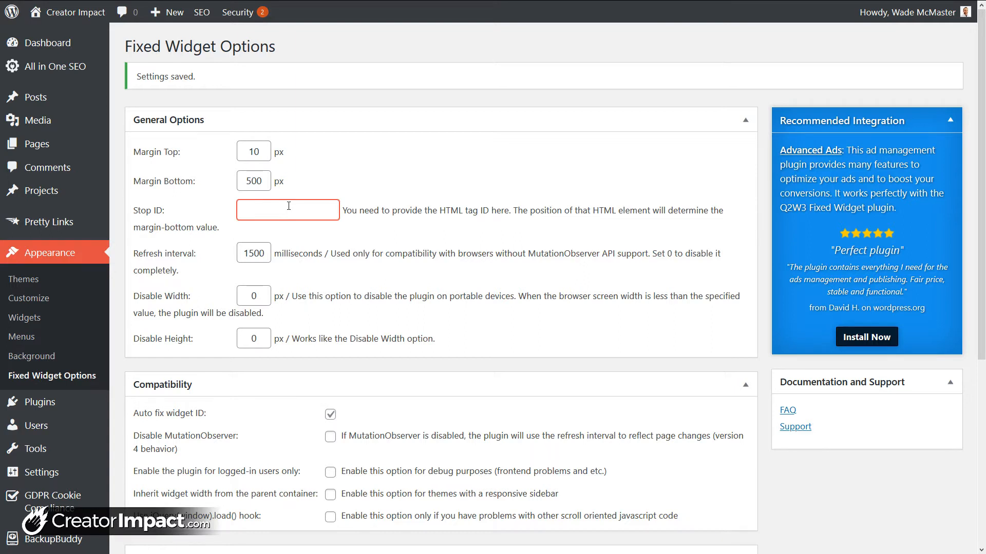
click(288, 210)
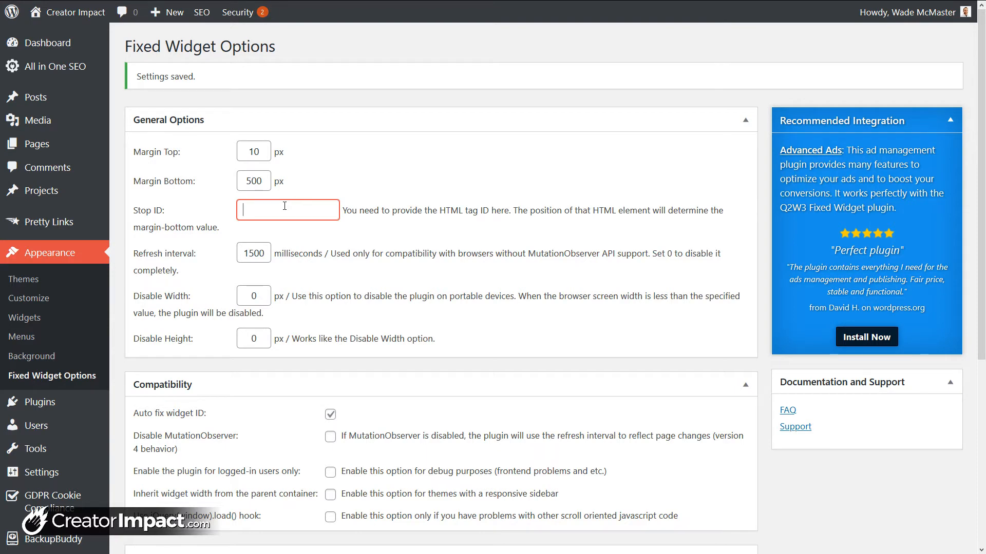
mouse_move(285, 209)
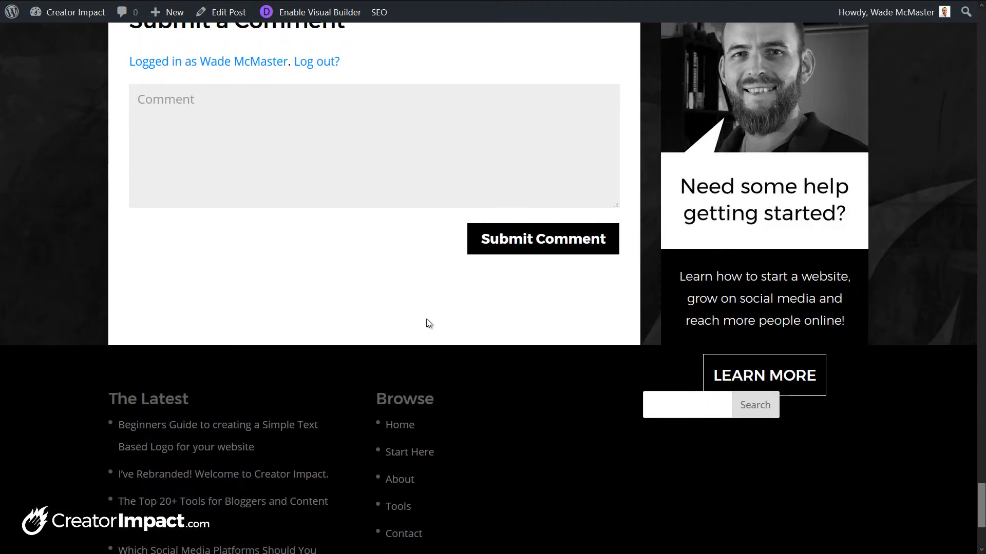
Inspect the post's footer markup in Firefox Developer Tools.
scroll(down, 3)
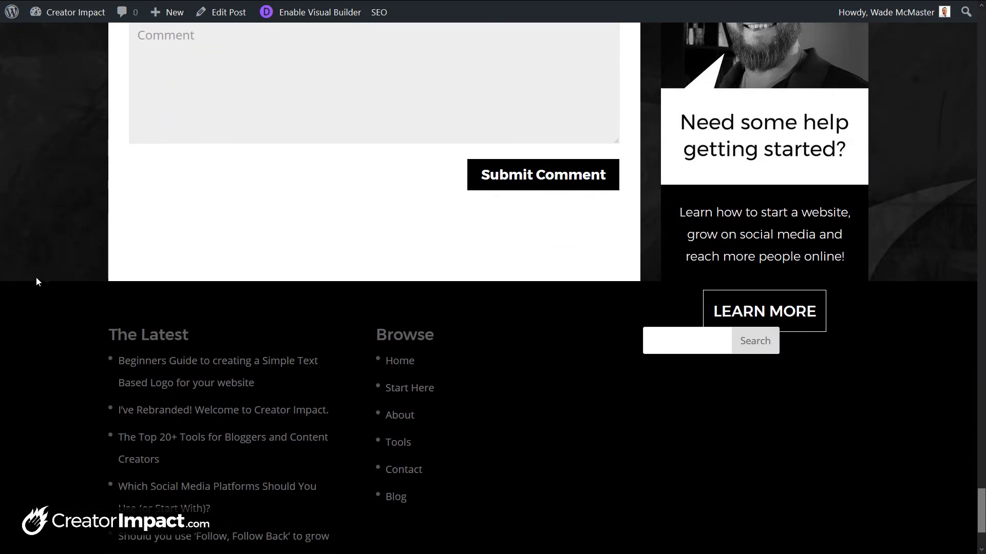
right_click(38, 283)
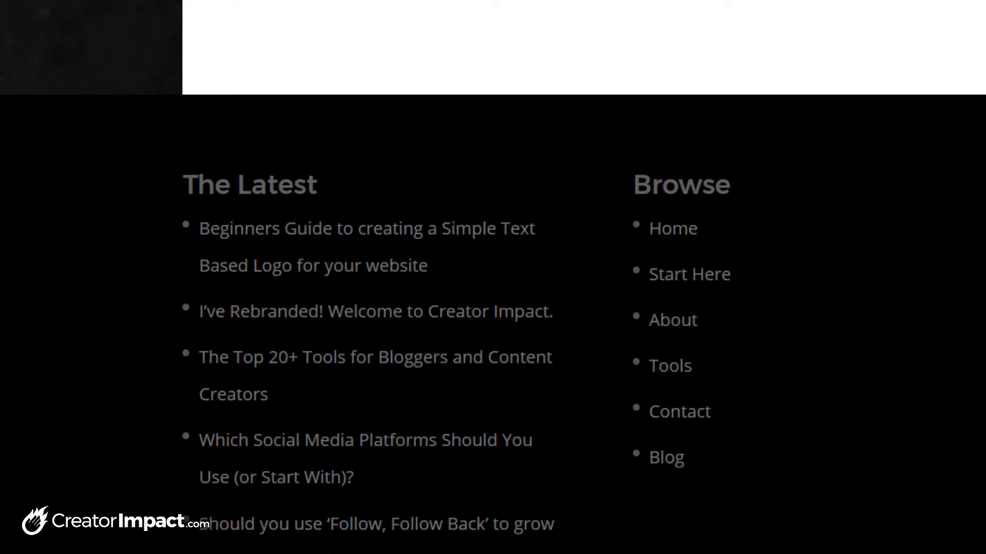
right_click(662, 279)
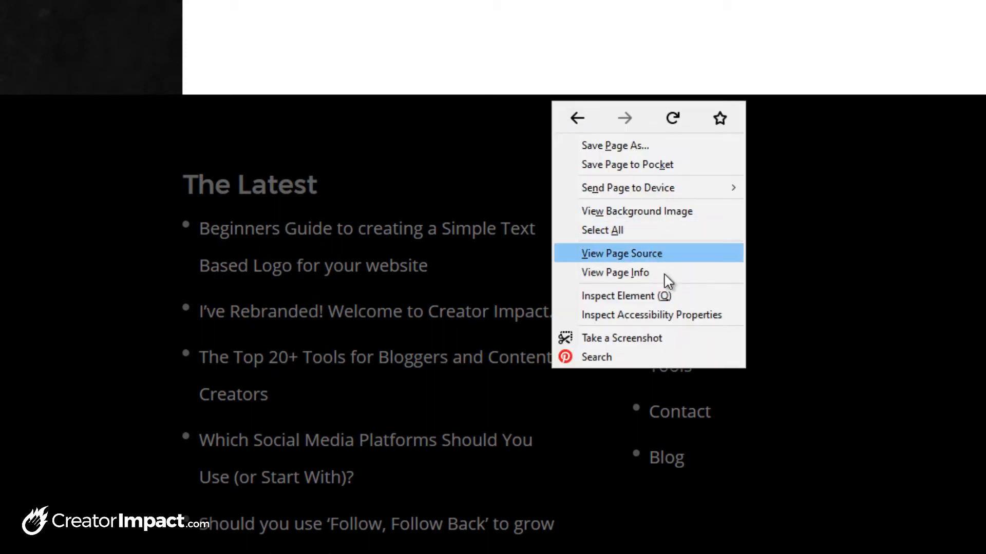
click(622, 253)
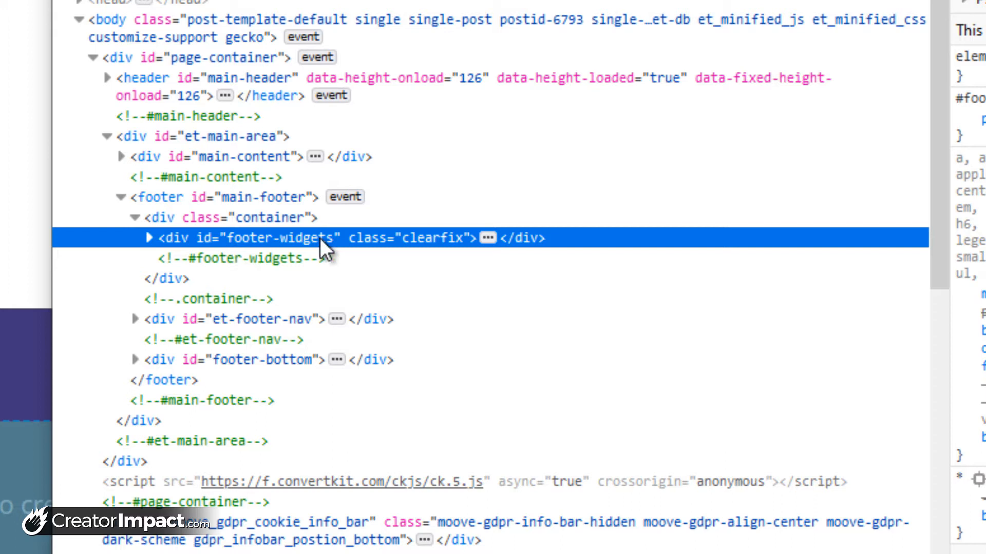
Select and copy the footer's id value 'main-footer'.
double_click(287, 238)
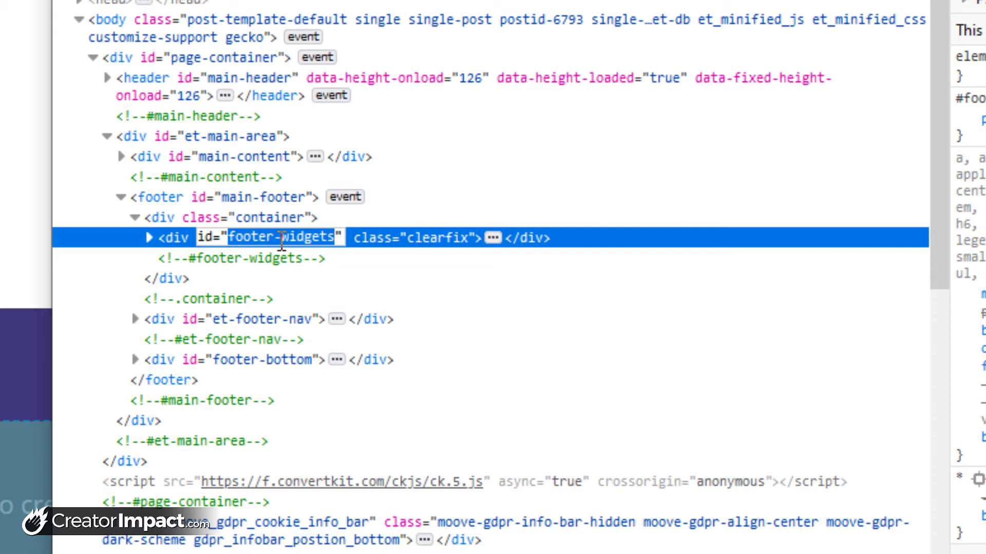
right_click(283, 237)
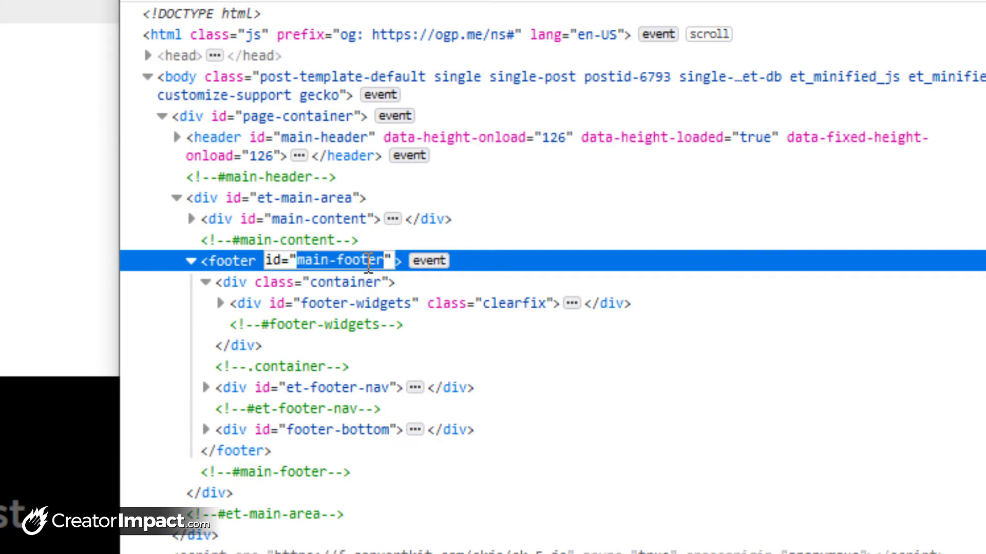
right_click(367, 261)
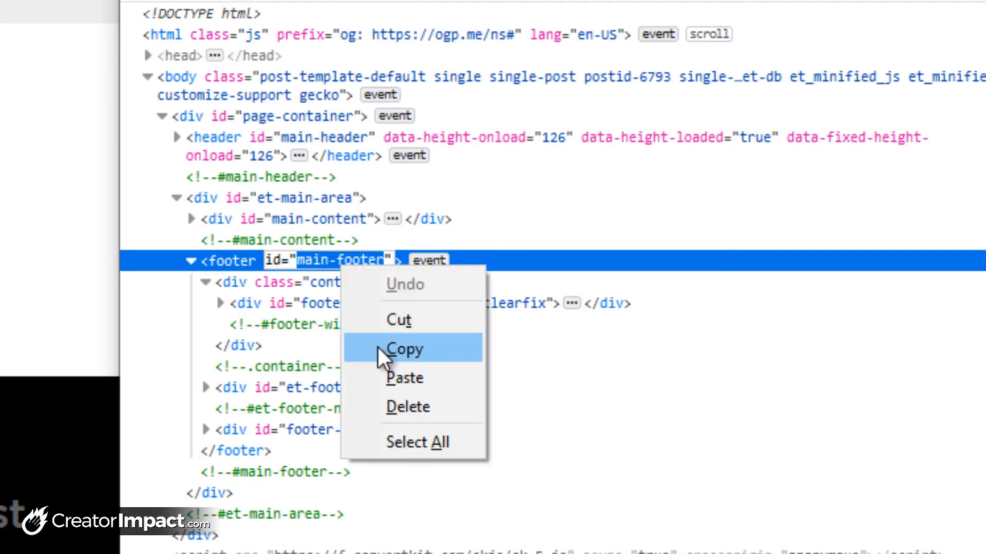
click(404, 349)
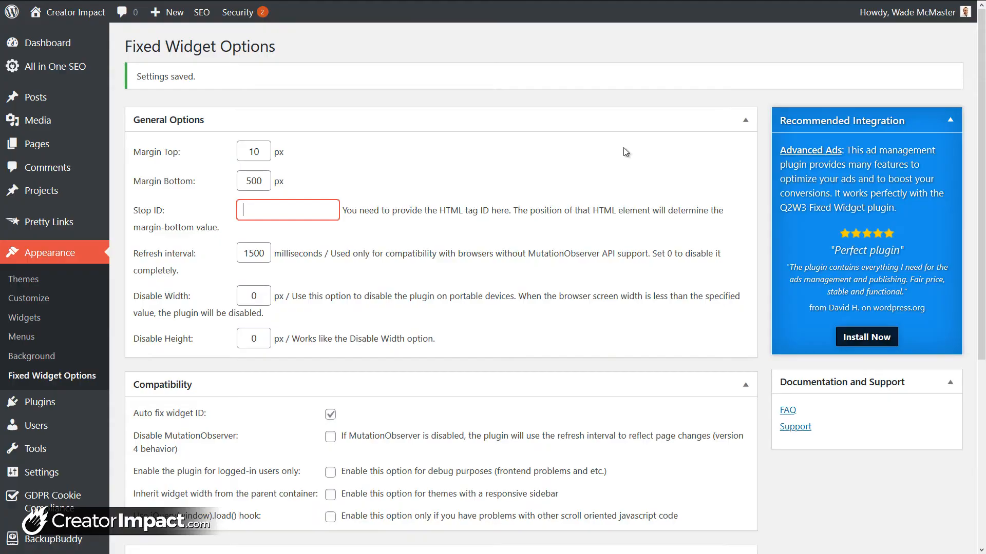
Enter main-footer as the Stop ID in Fixed Widget Options.
text(main-footer)
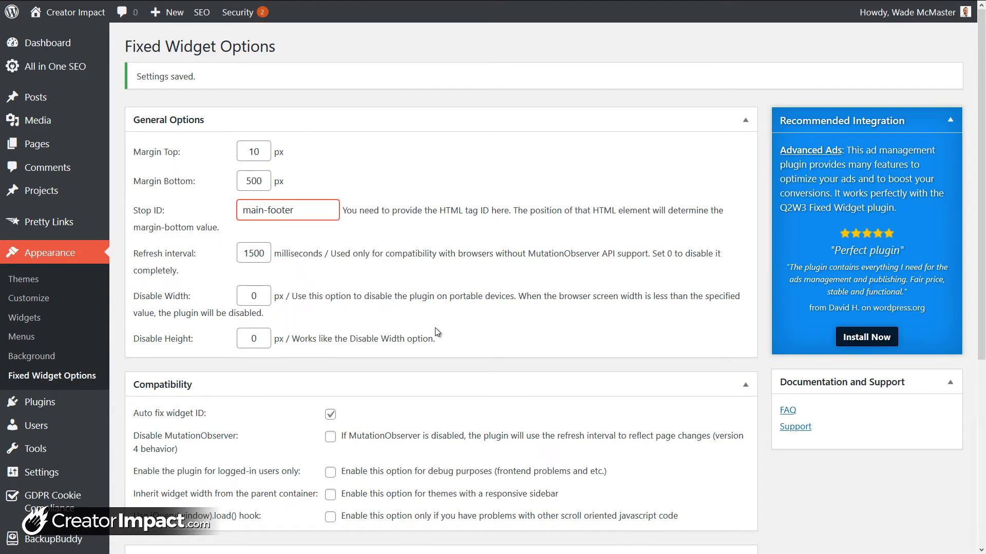
mouse_move(207, 233)
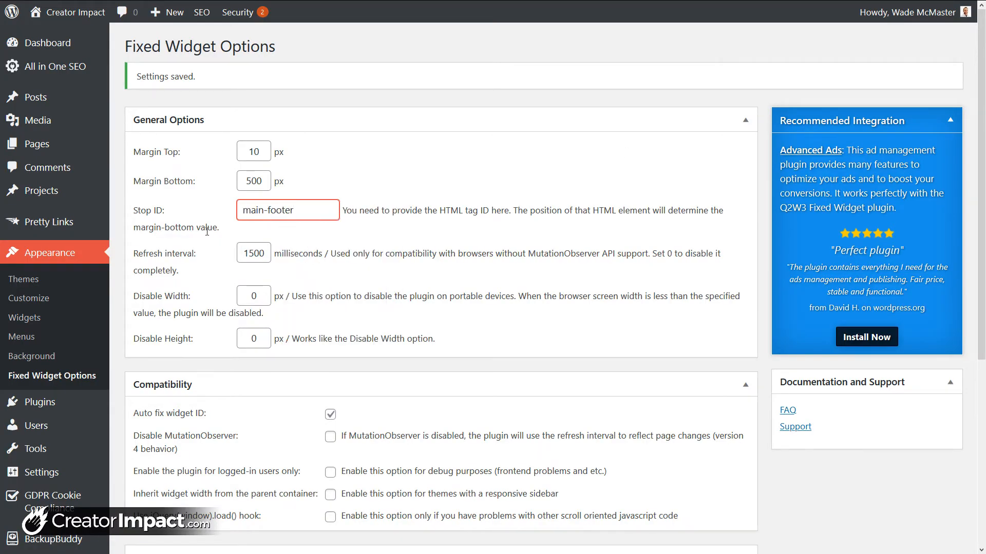
scroll(down, 3)
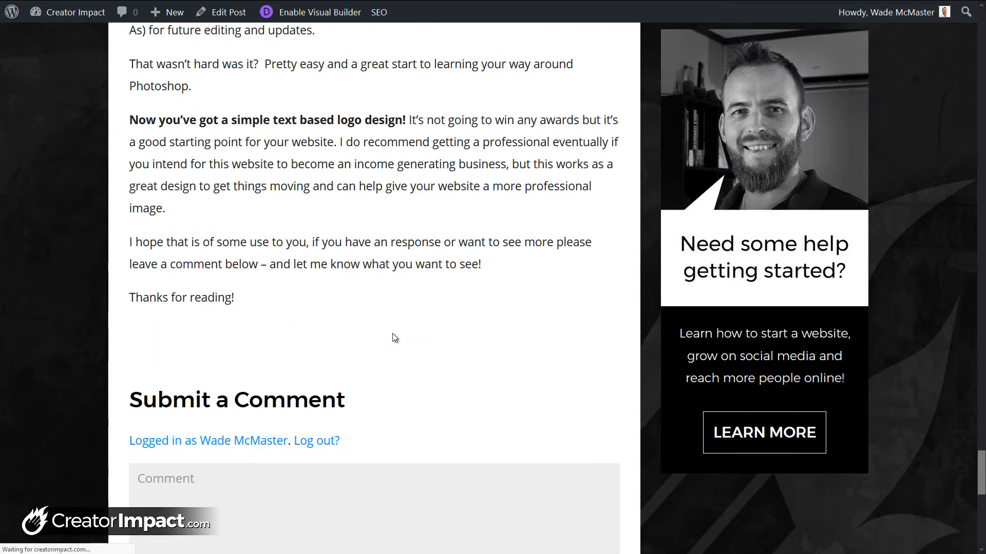
Scroll the Creator Impact post to its footer to check where the sidebar help box stops.
scroll(down, 3)
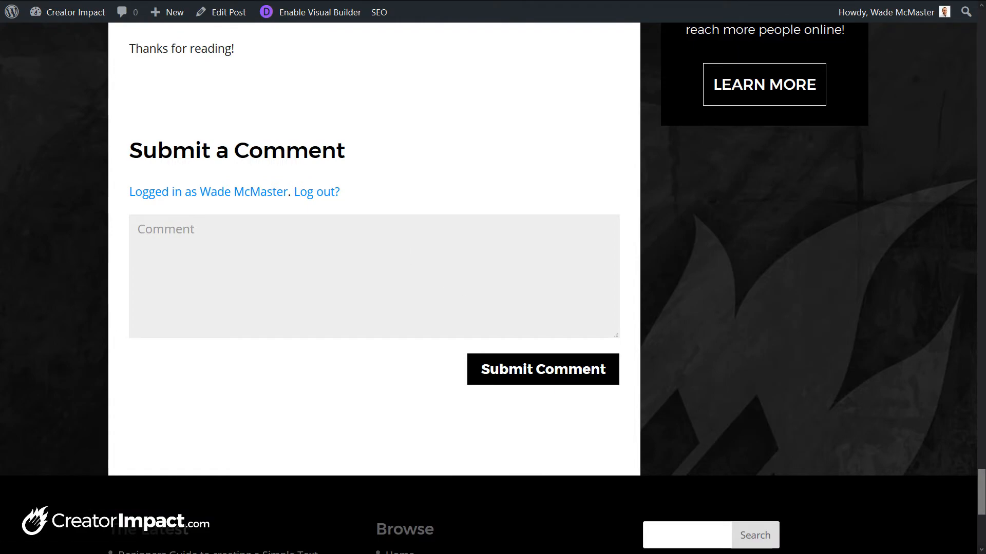
scroll(down, 3)
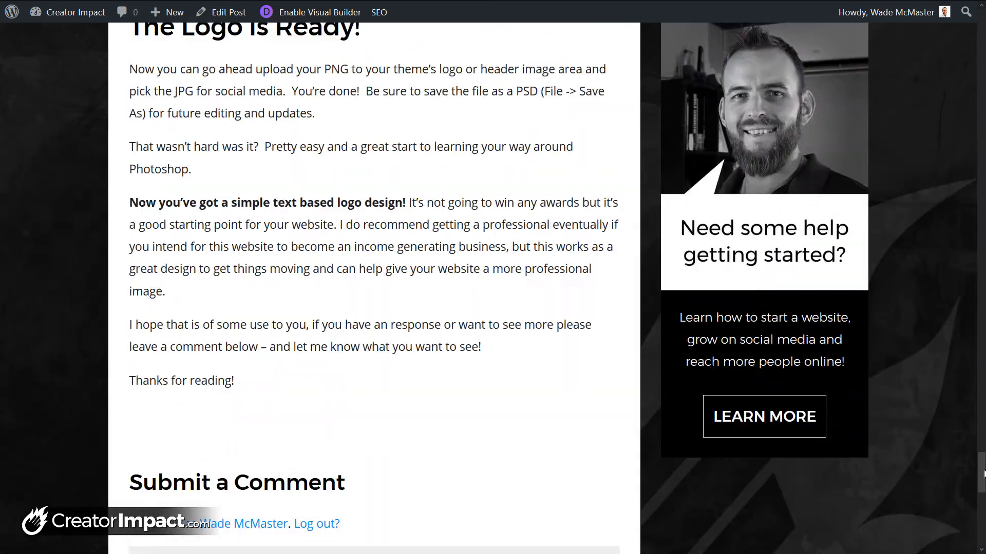
scroll(down, 3)
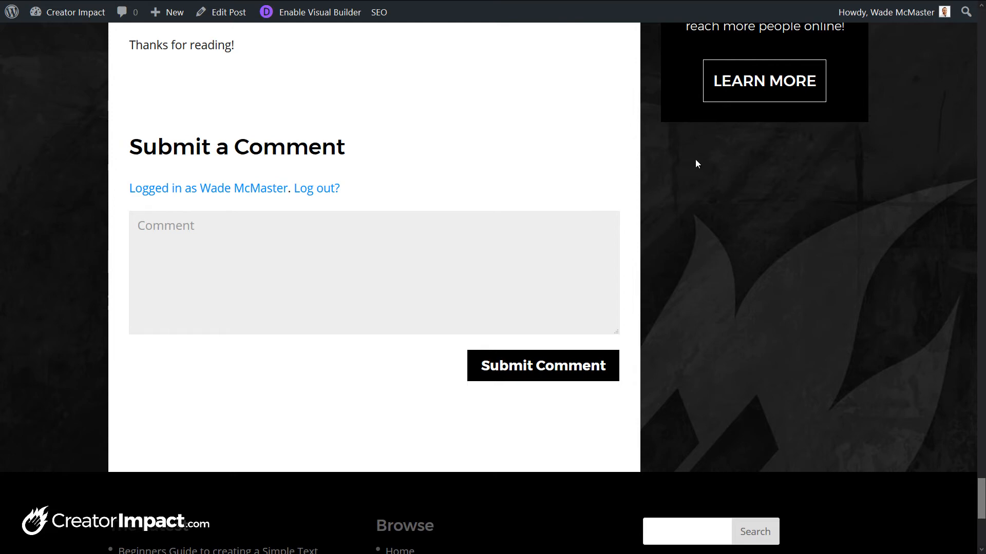
mouse_move(828, 254)
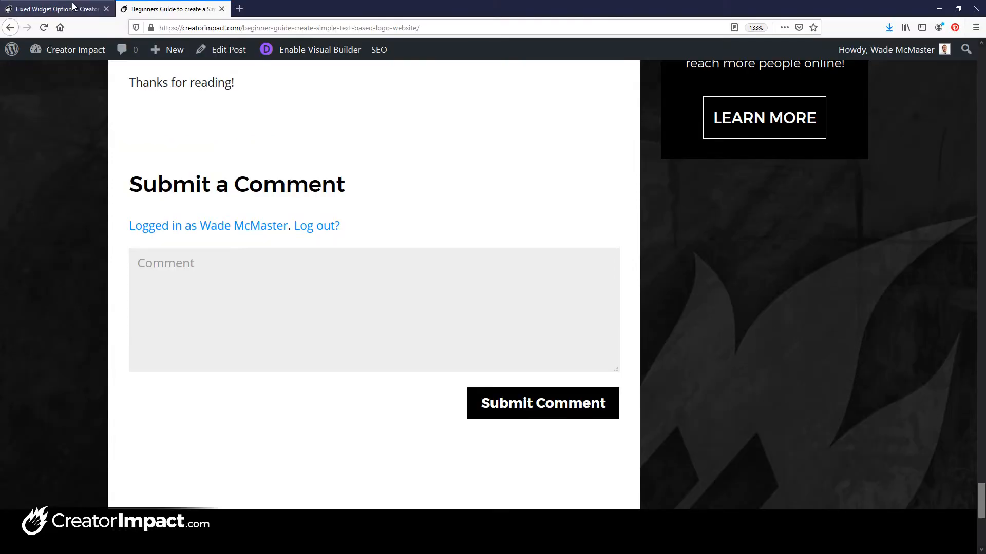
Edit the Margin Bottom value, save Fixed Widget Options, and return to the blog post.
click(41, 9)
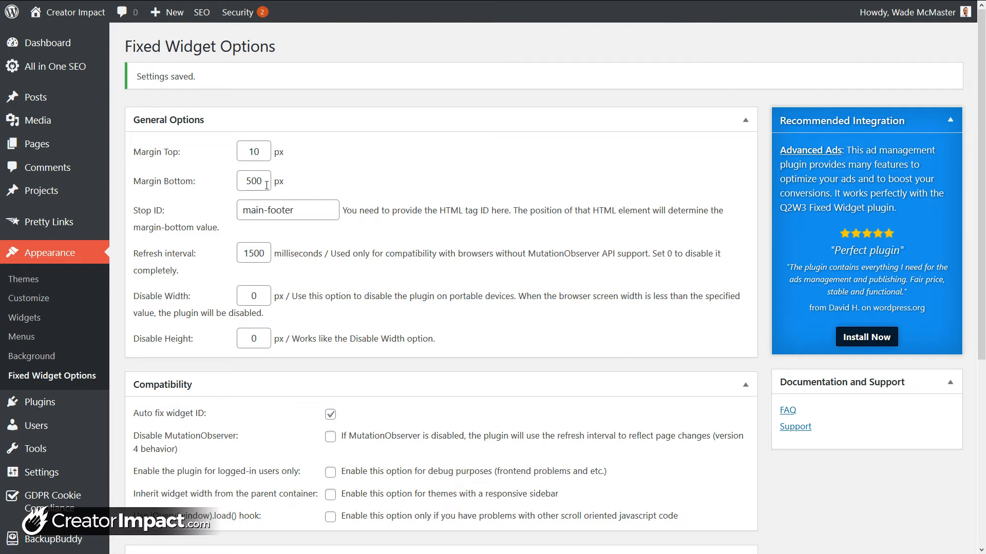
double_click(253, 181)
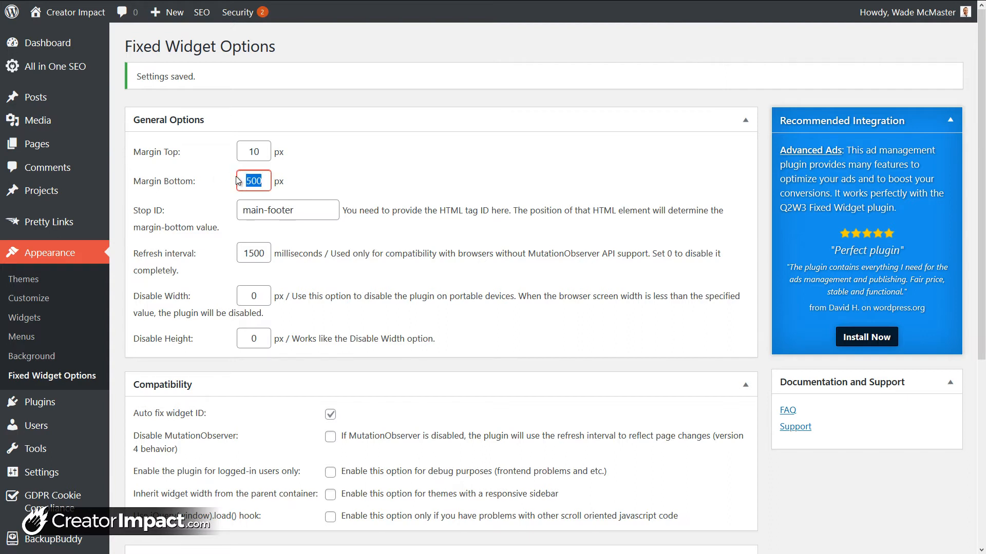
scroll(down, 3)
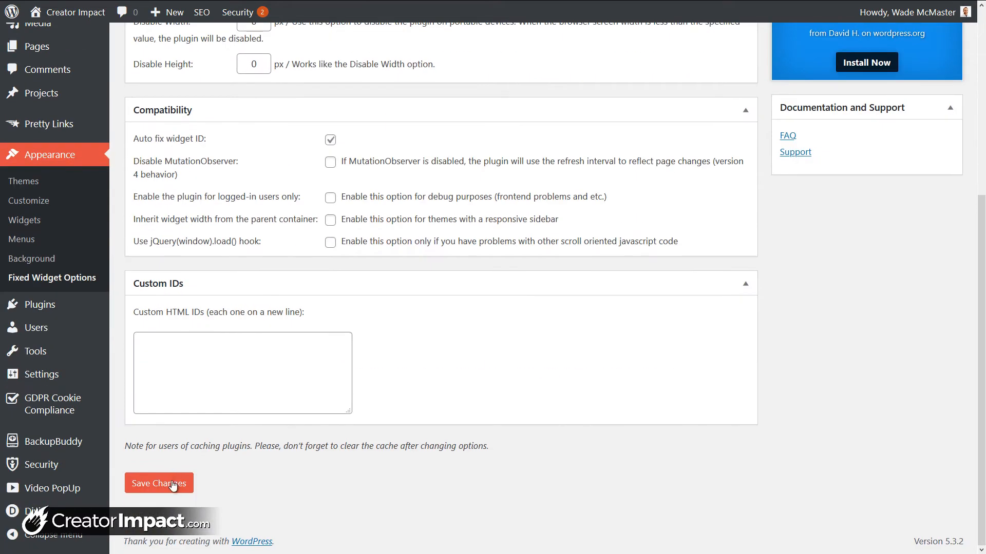
click(160, 484)
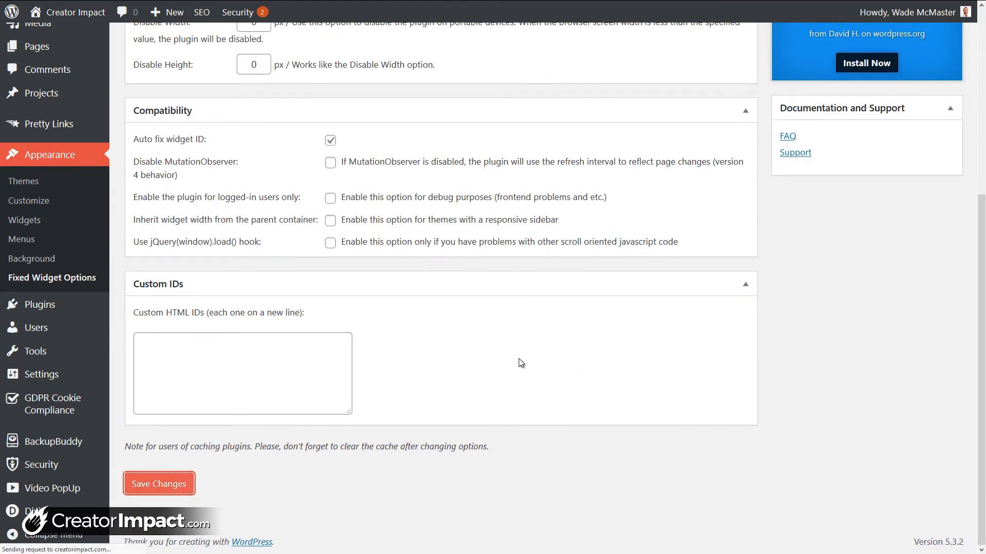
click(158, 483)
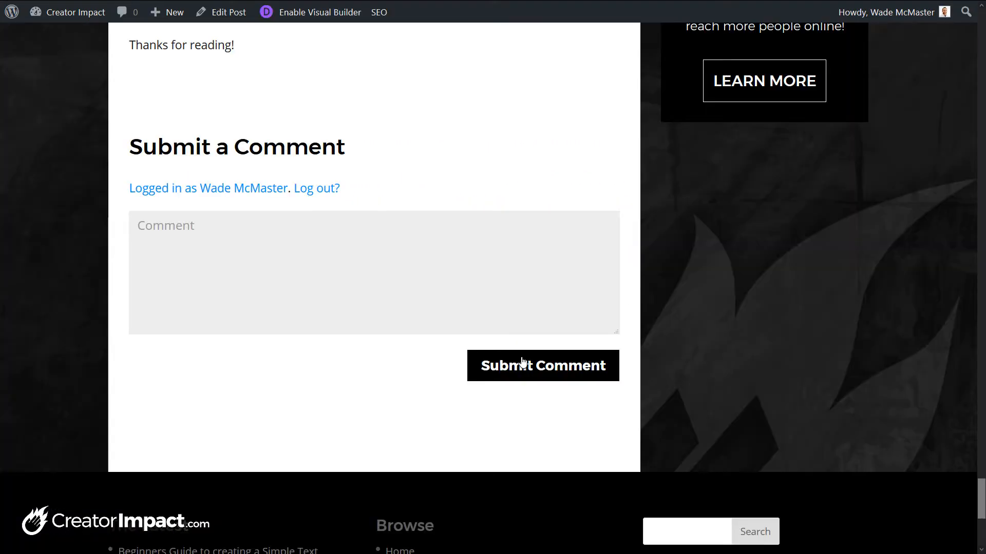
click(522, 365)
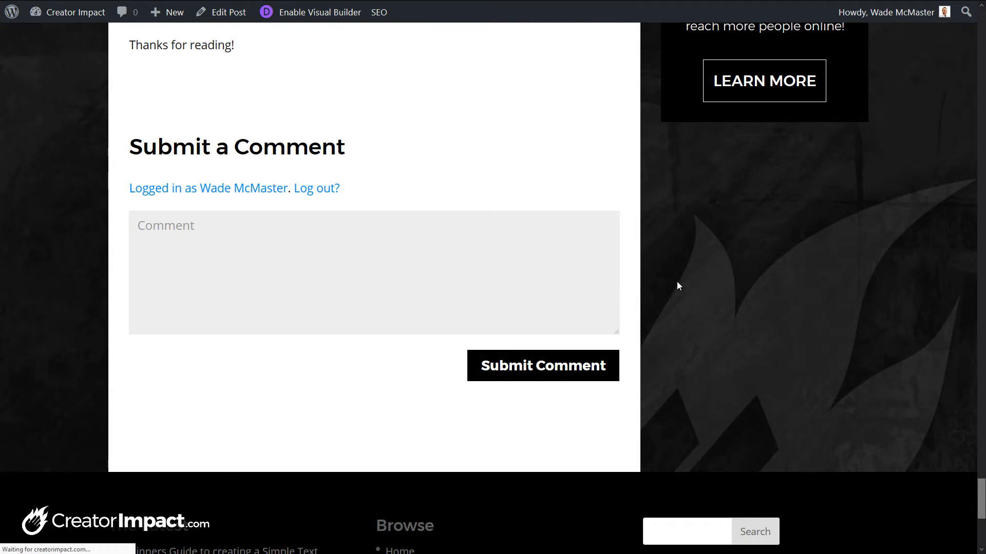
scroll(down, 3)
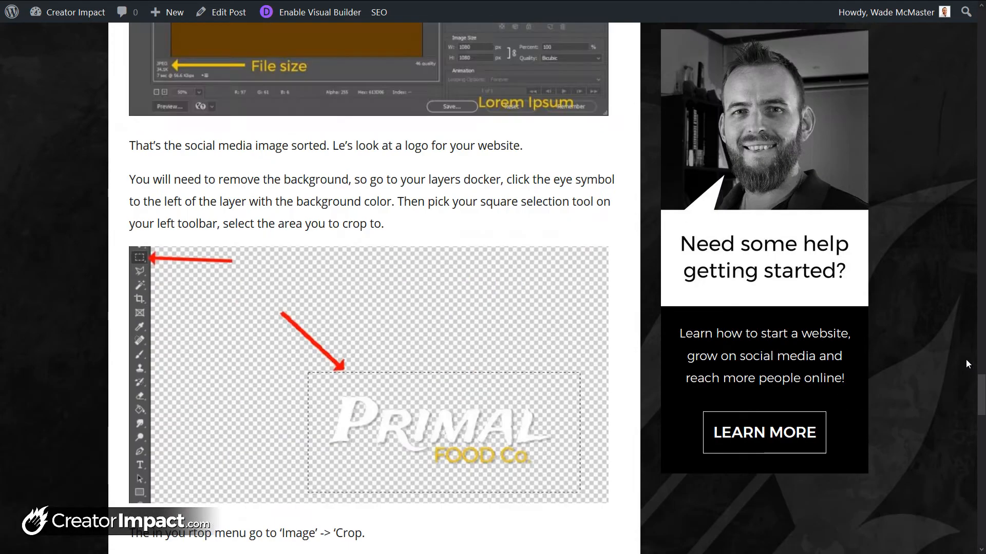
scroll(down, 3)
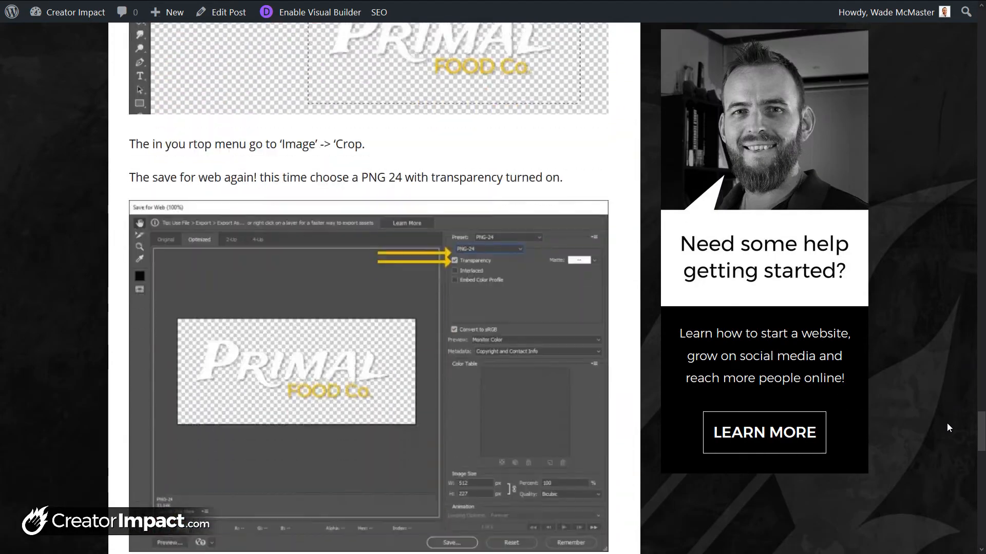
scroll(down, 3)
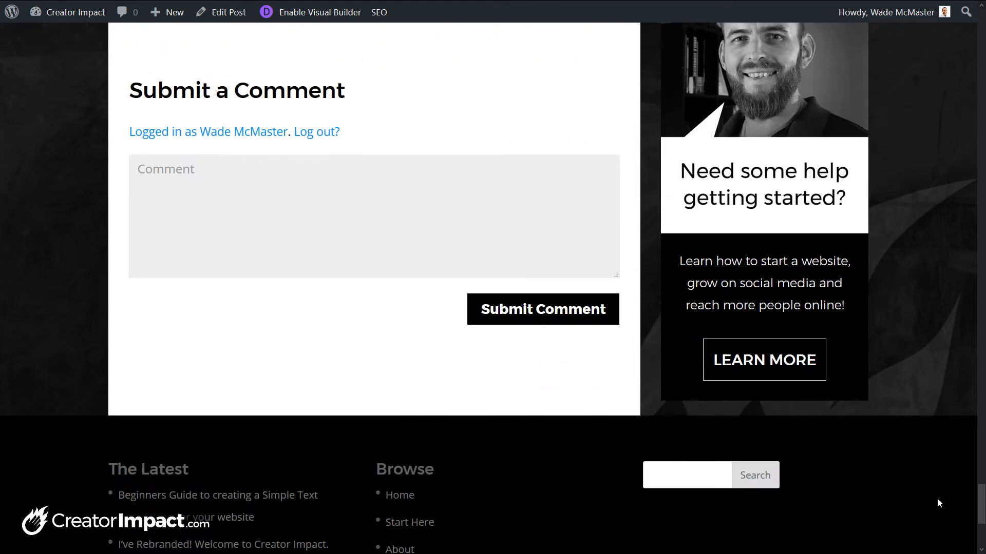
scroll(down, 3)
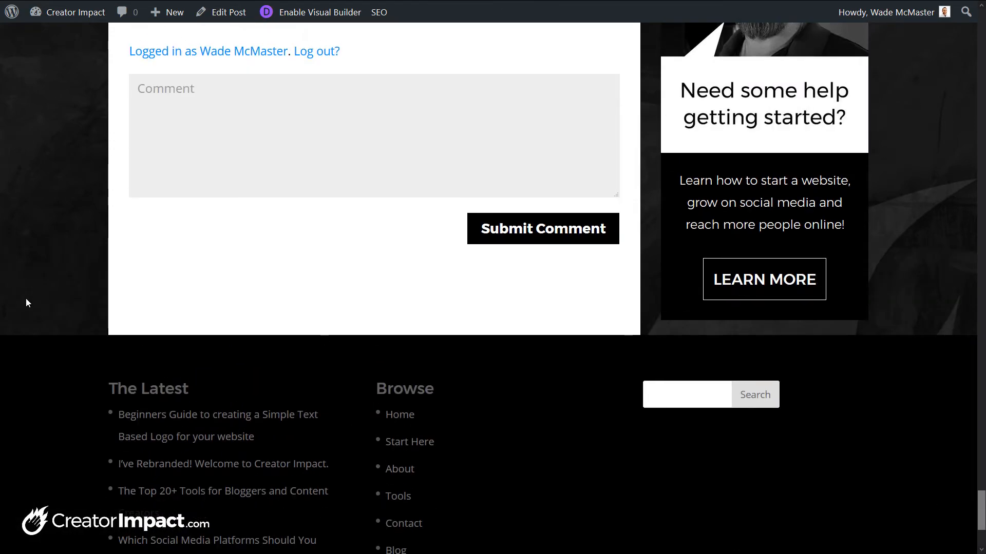
mouse_move(731, 233)
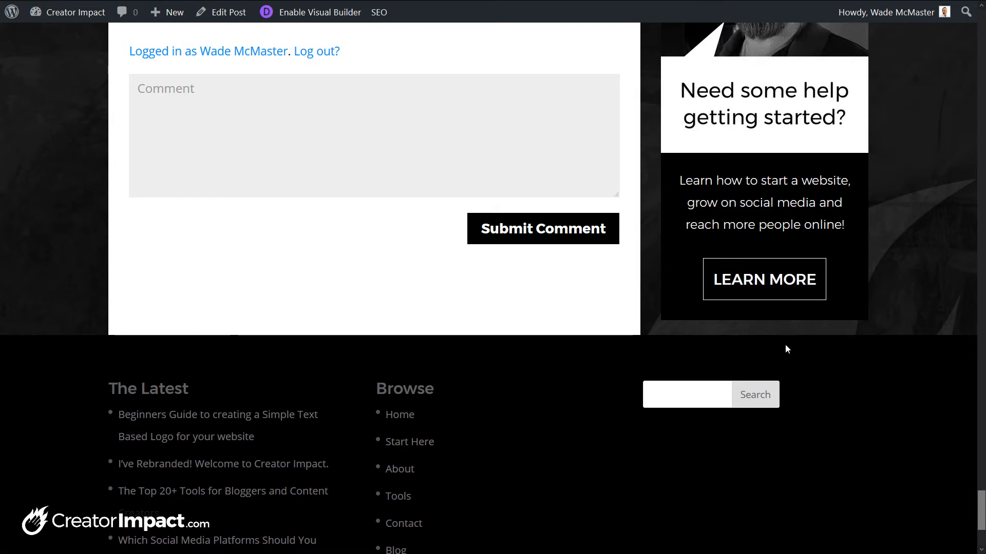
mouse_move(252, 476)
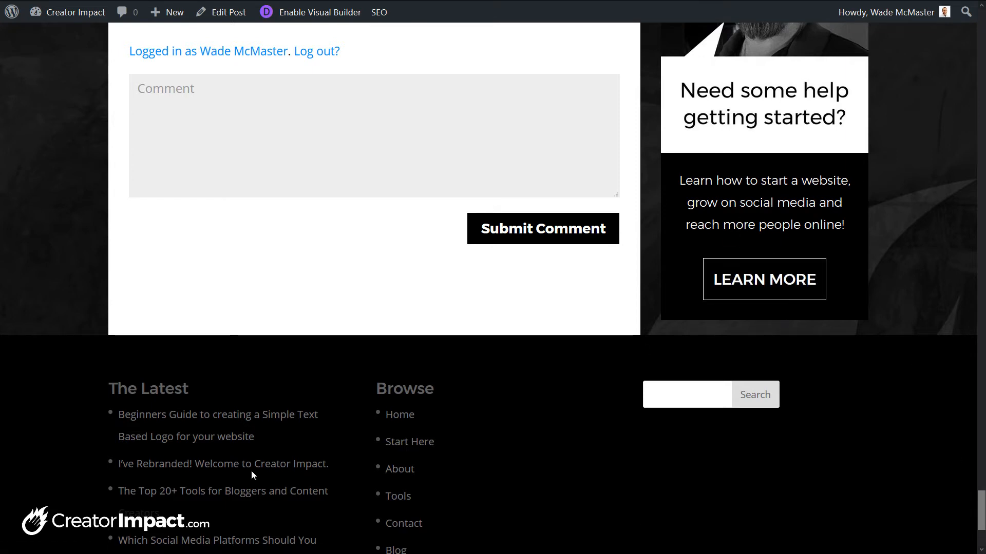
mouse_move(416, 398)
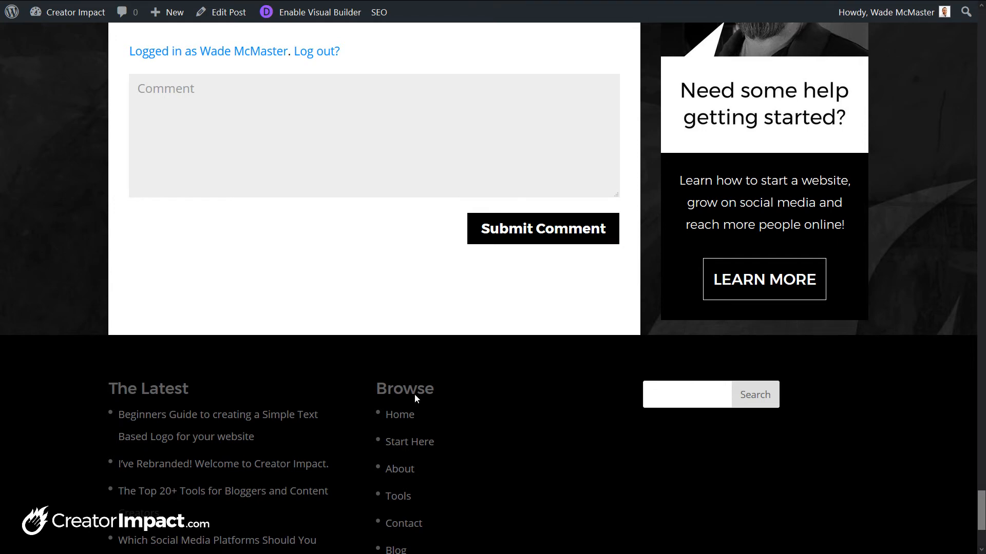
mouse_move(385, 361)
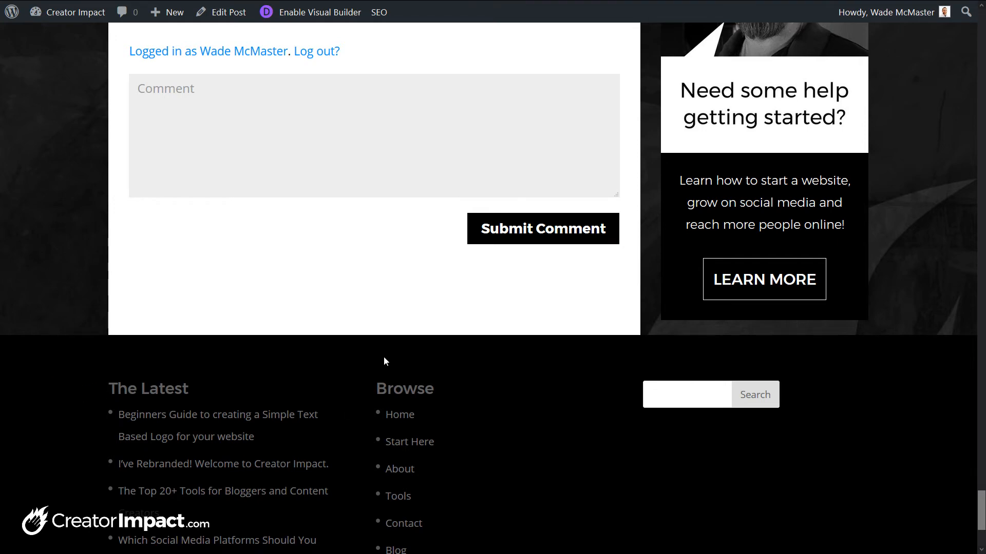
mouse_move(50, 351)
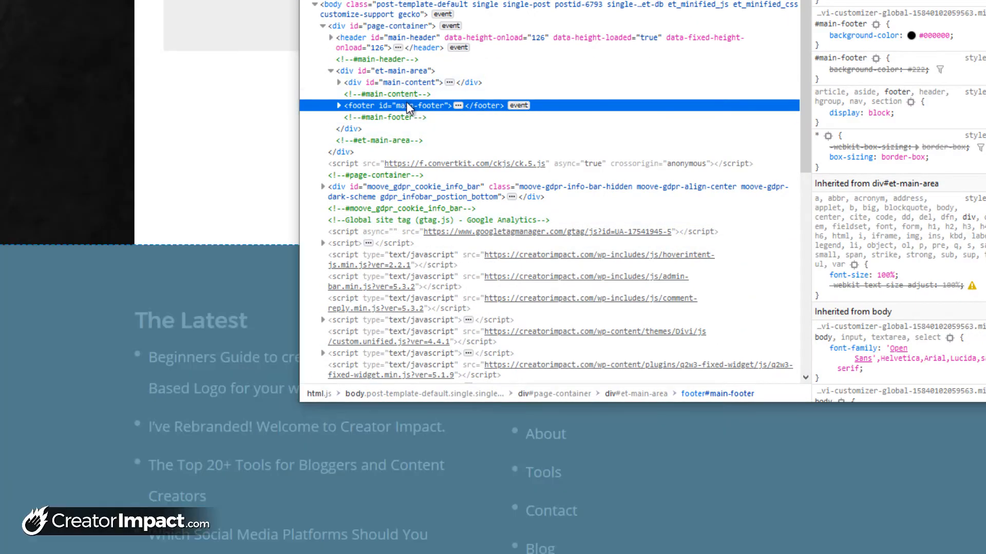
mouse_move(417, 112)
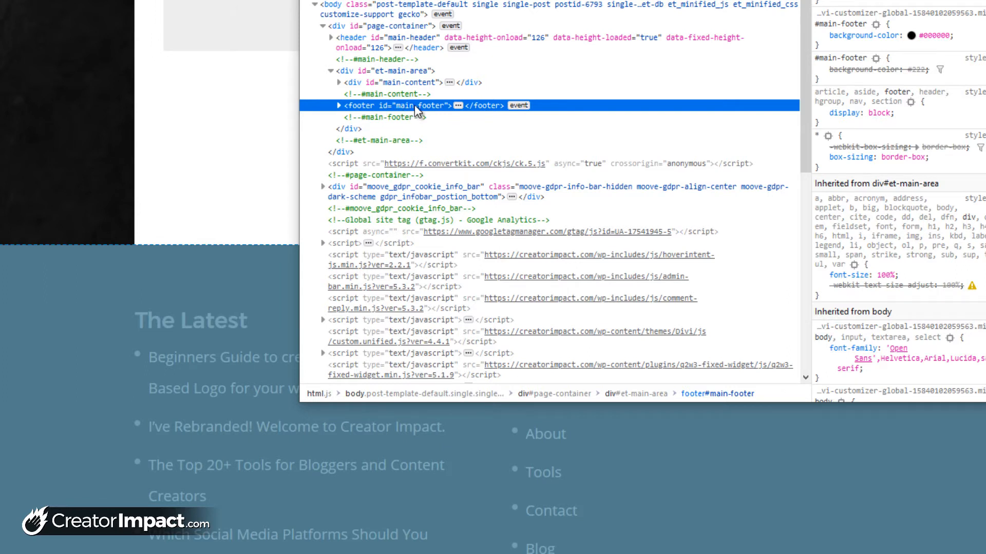
mouse_move(397, 110)
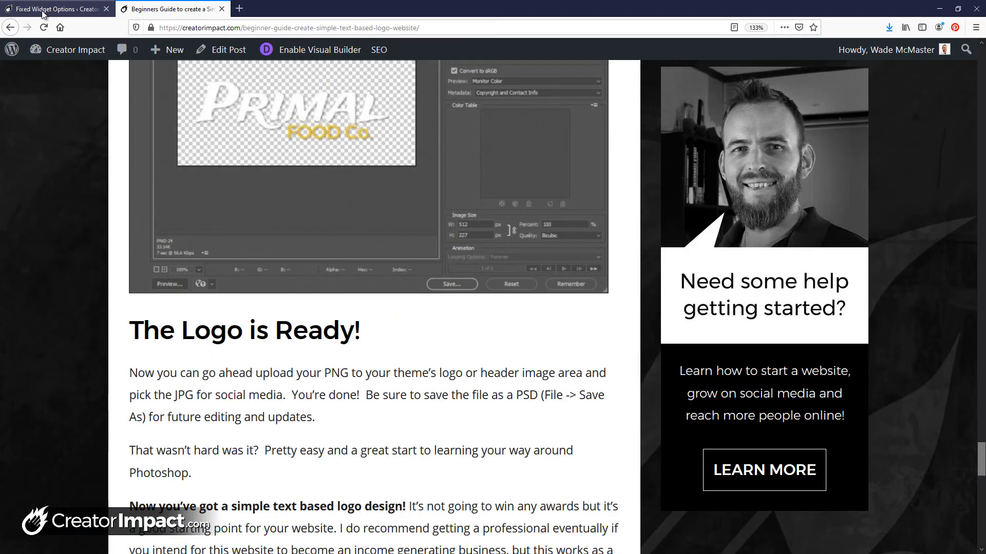
Try 500 as the Disable Width in Fixed Widget Options, then clear that value.
click(56, 9)
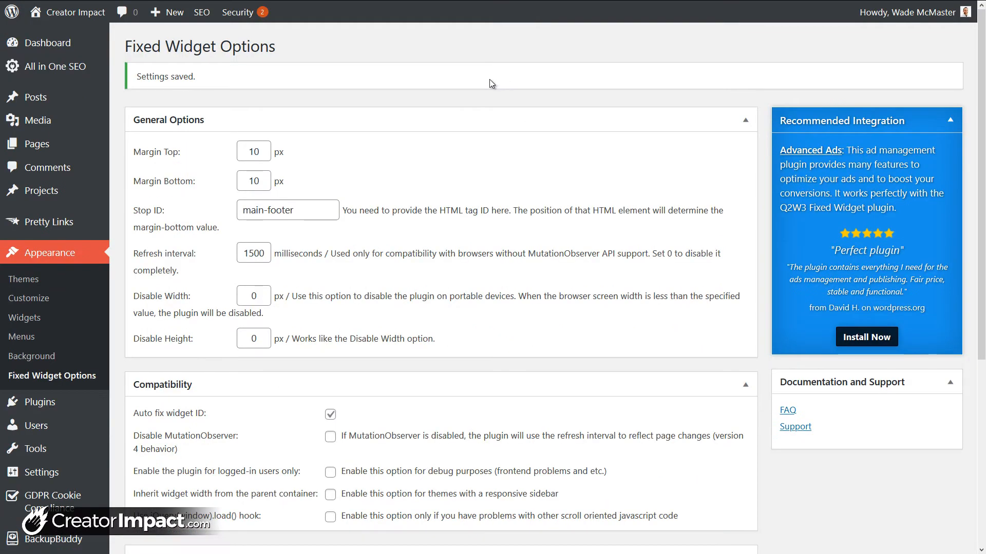
mouse_move(344, 258)
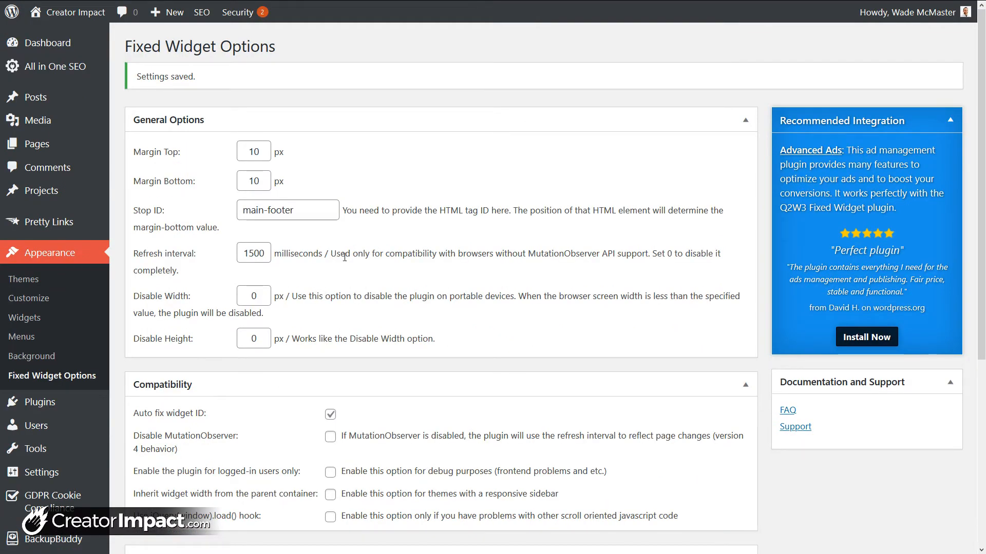
mouse_move(211, 267)
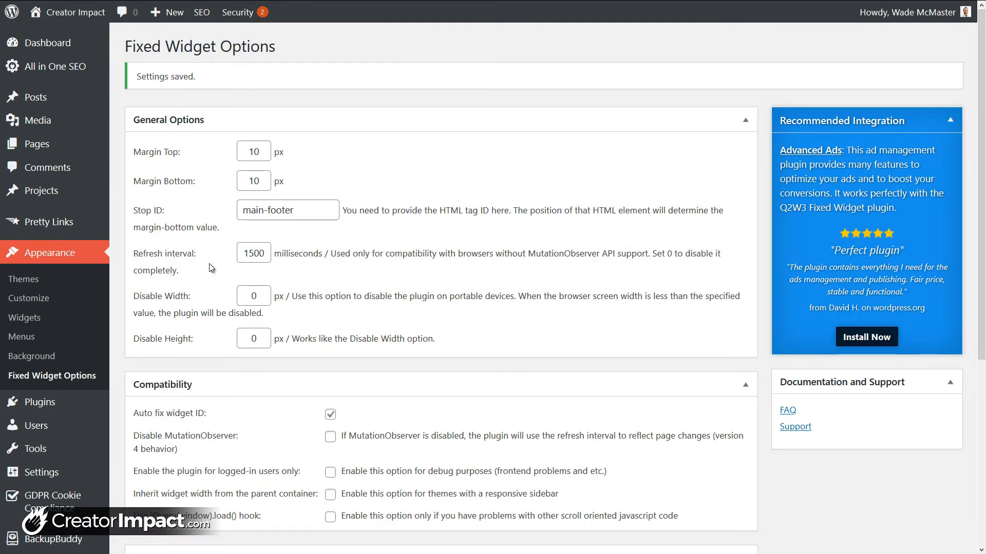
mouse_move(404, 282)
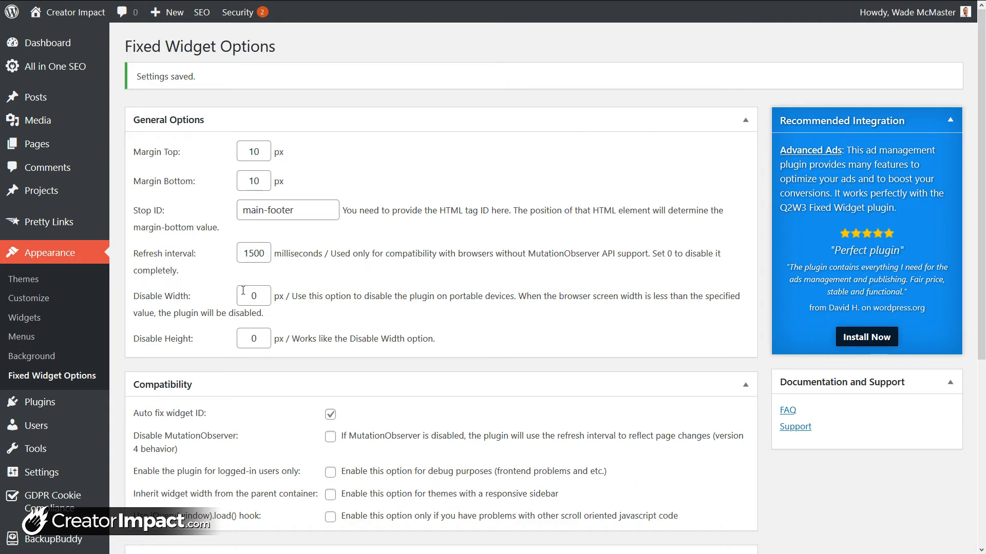
click(253, 296)
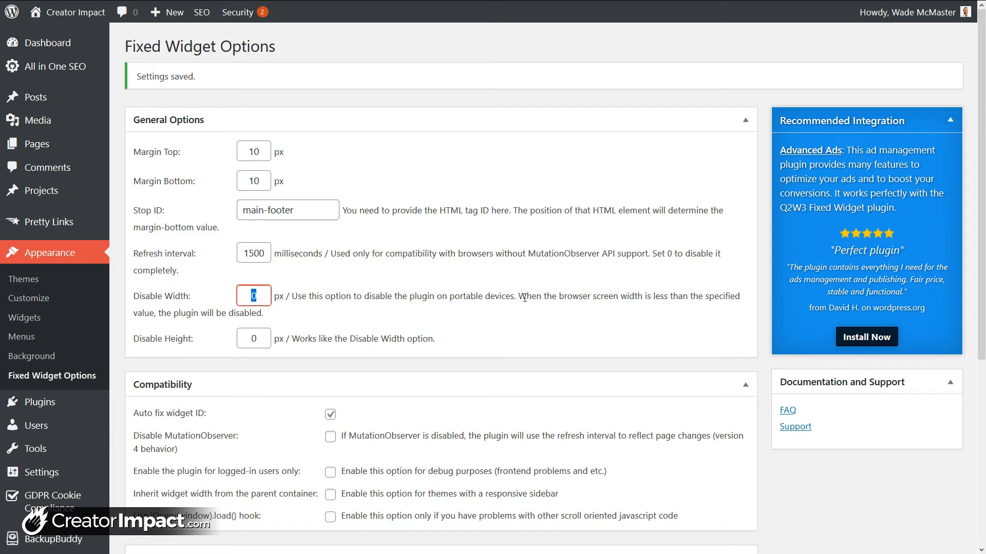
mouse_move(357, 291)
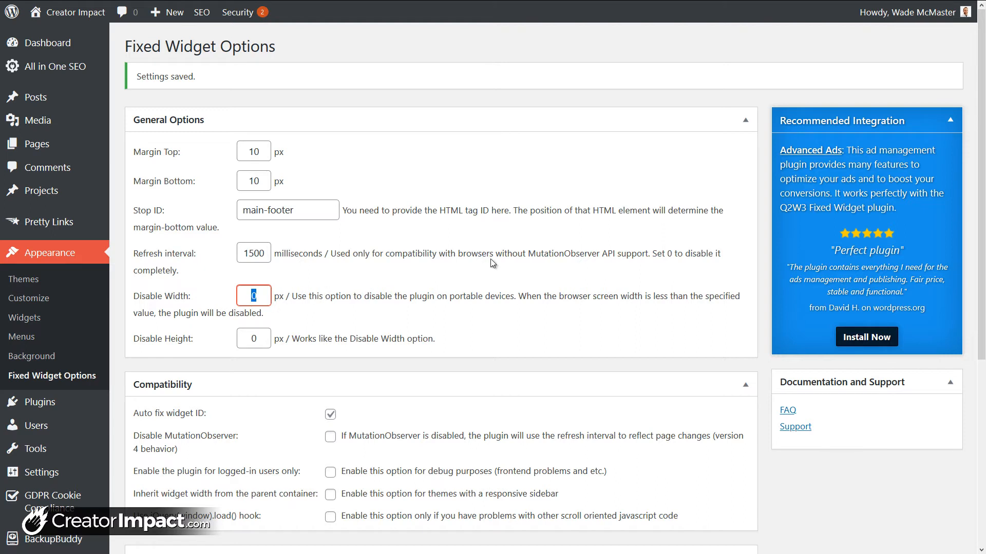
text(500)
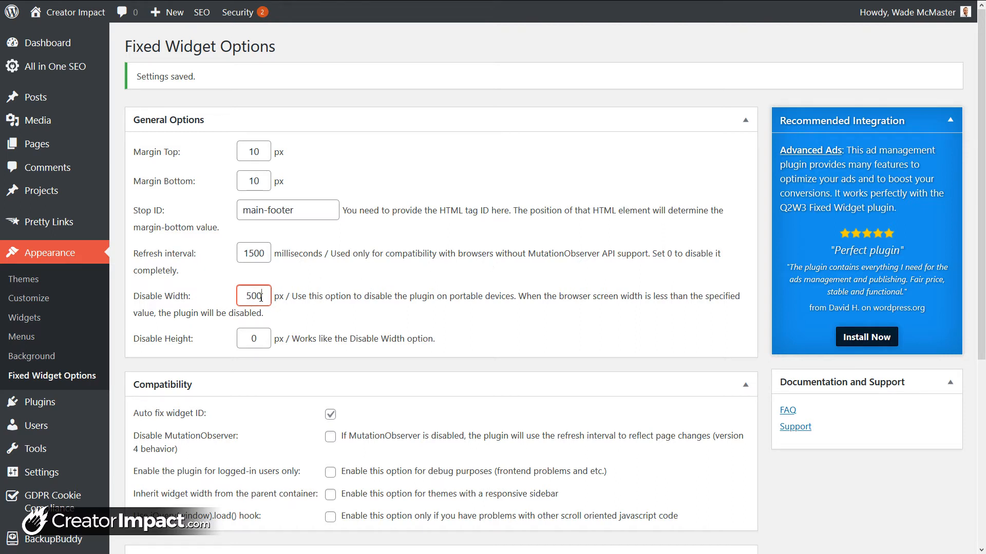
double_click(253, 296)
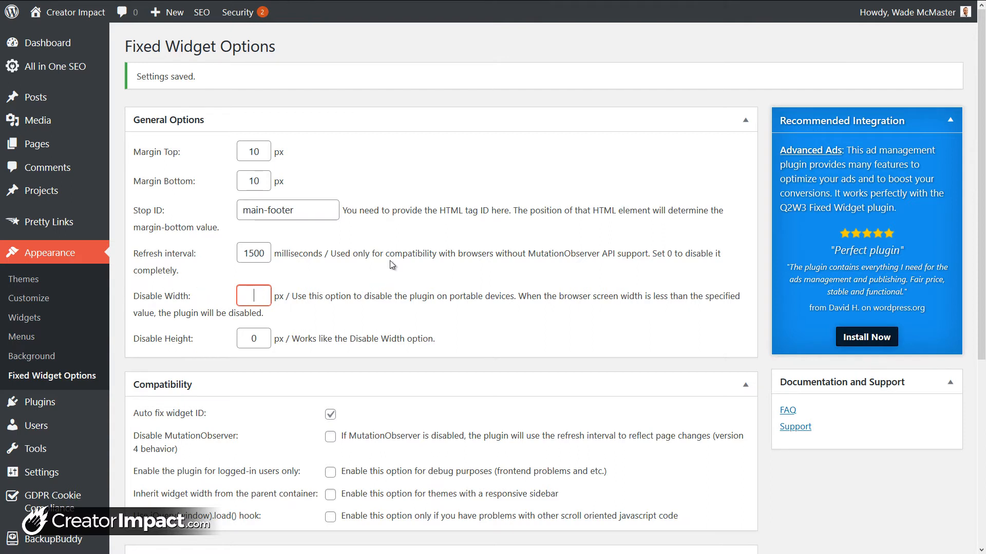
mouse_move(385, 231)
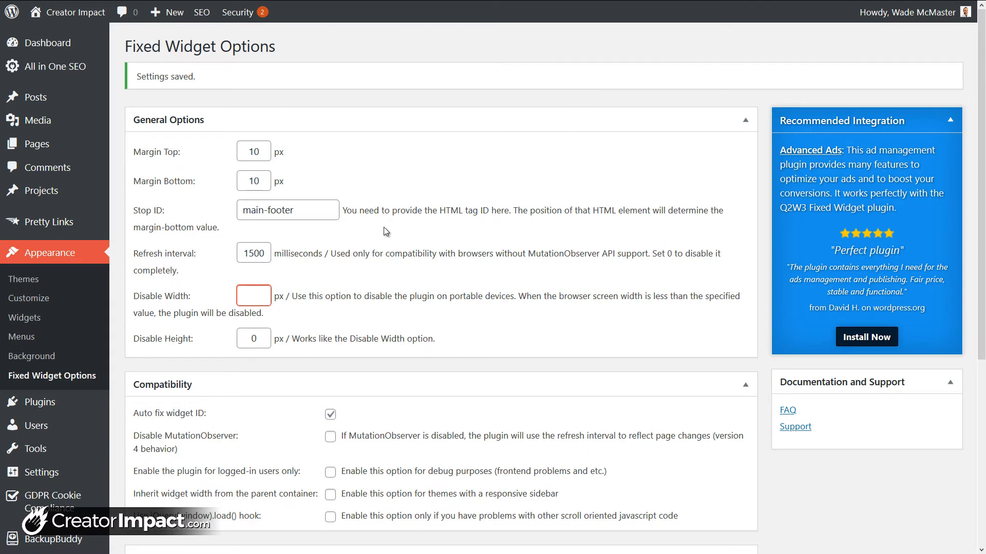
mouse_move(453, 183)
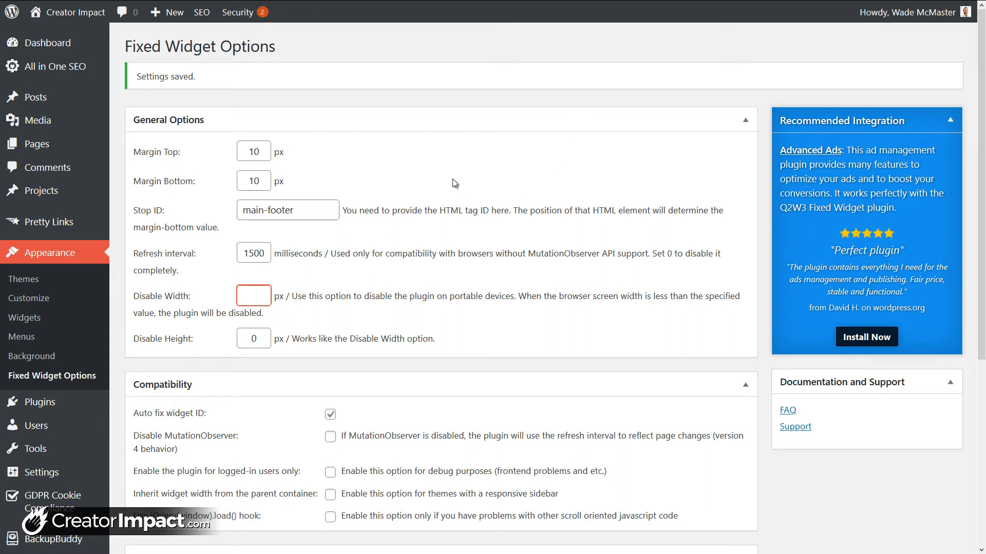
mouse_move(408, 279)
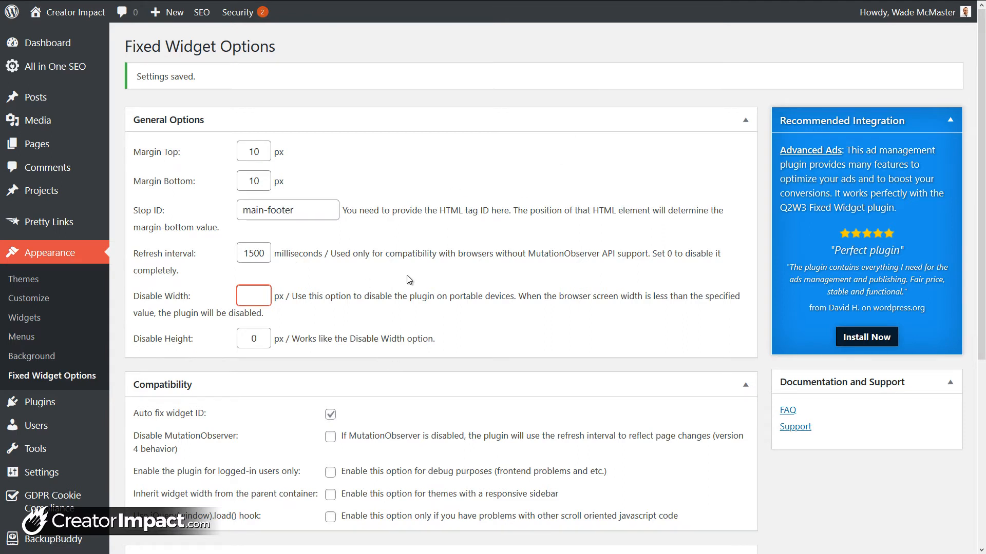
click(253, 296)
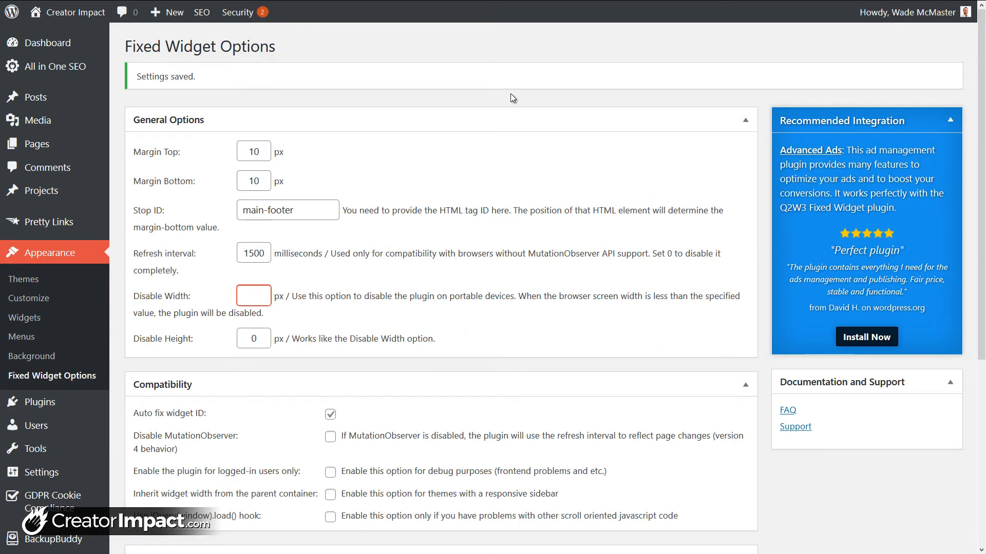
click(253, 295)
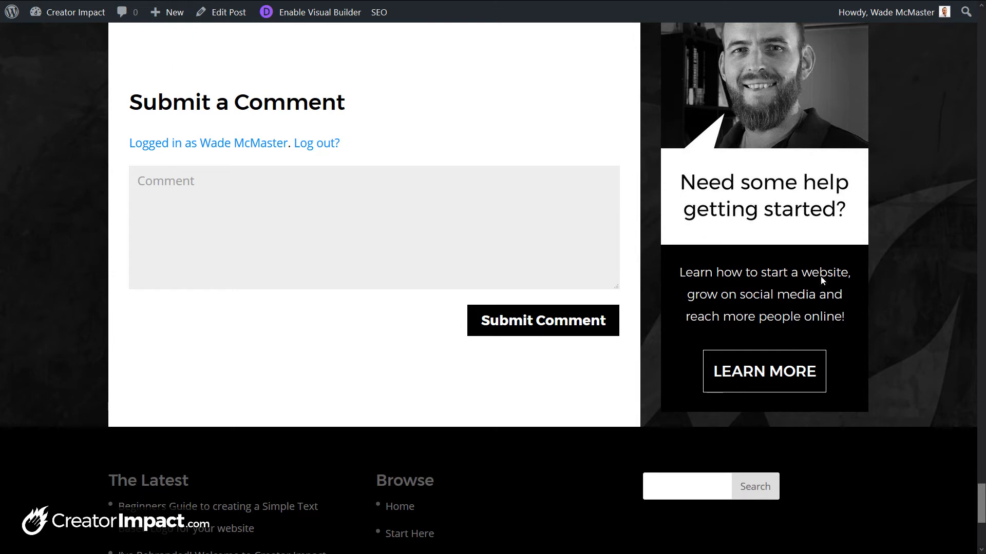
mouse_move(818, 346)
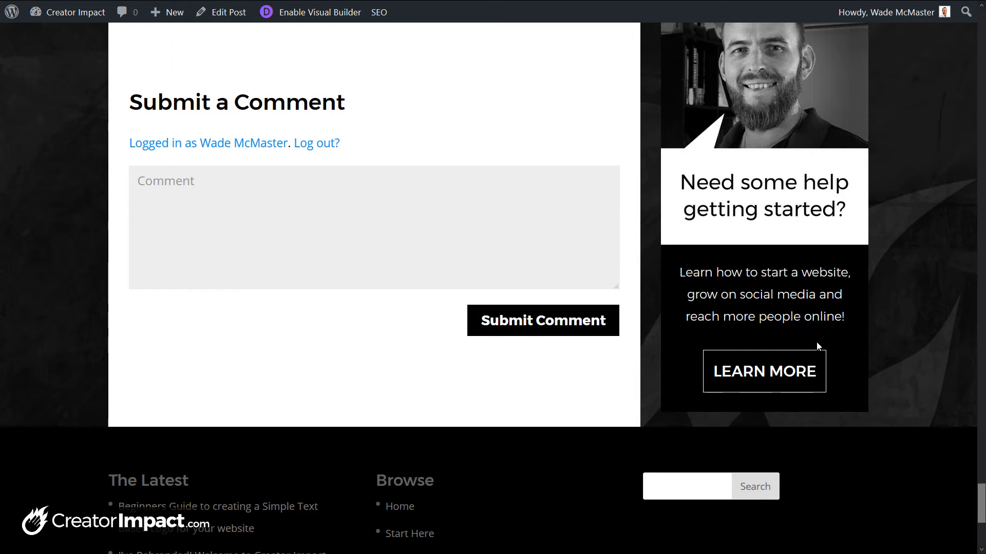
Inspect the article and switch to responsive design mode at 579×747.
right_click(817, 345)
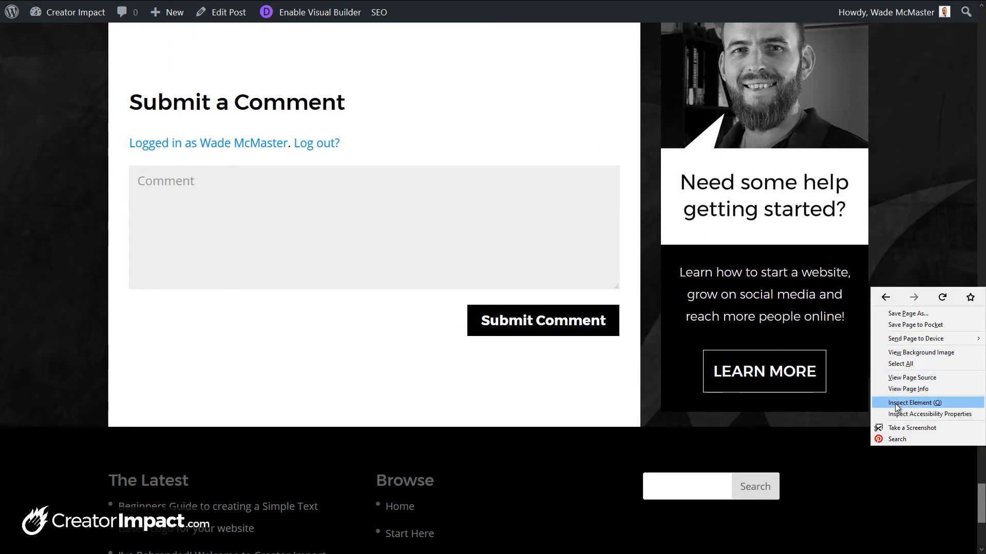
click(912, 403)
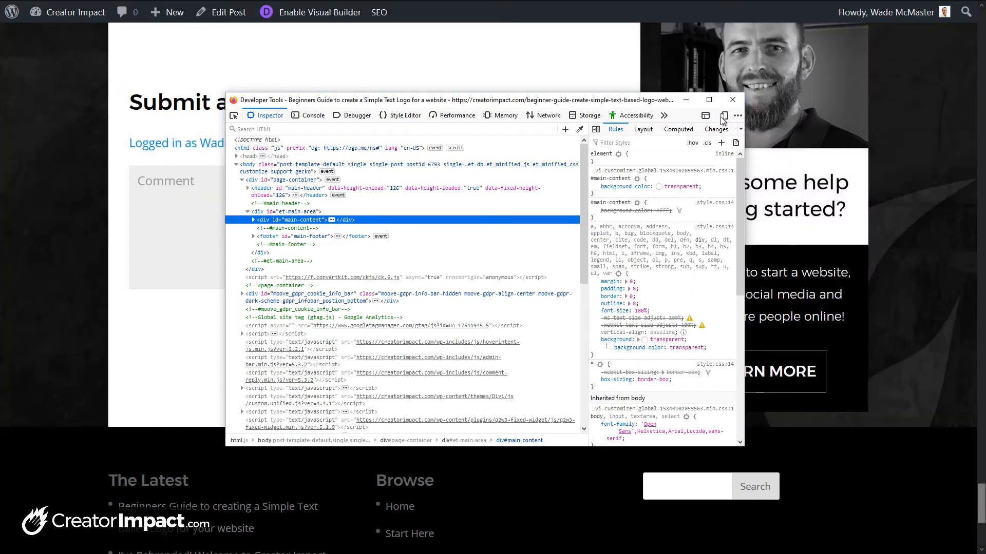
mouse_move(723, 116)
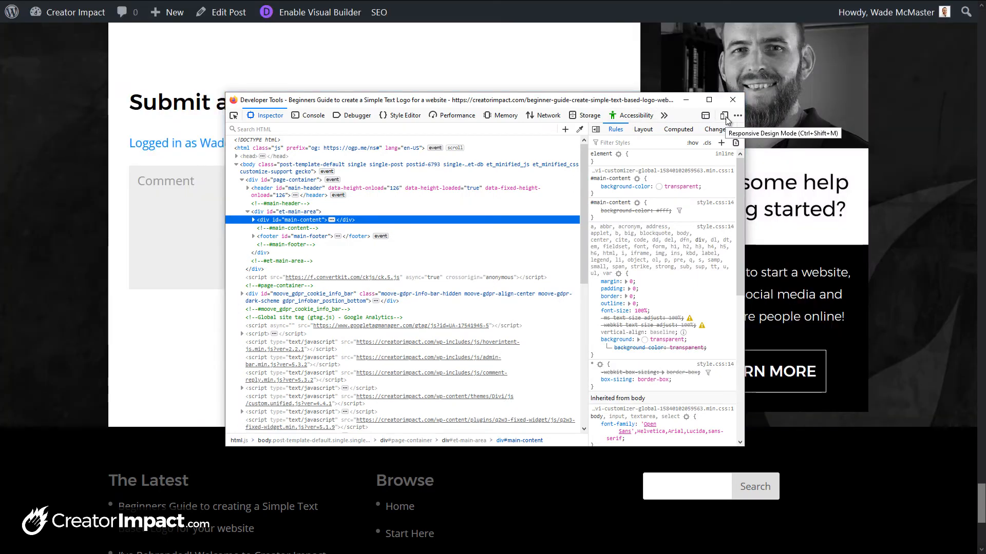
click(723, 115)
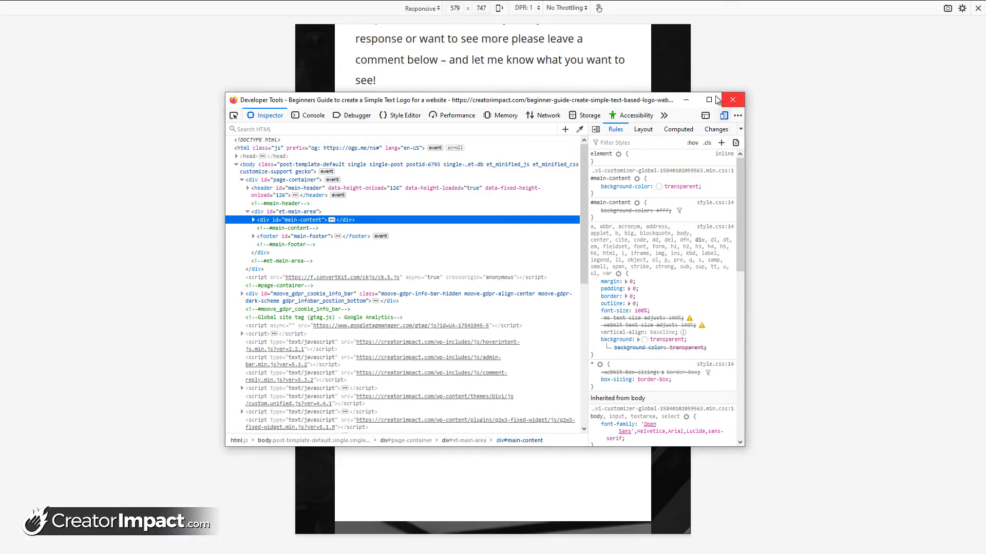
Close the inspector window and scroll through the responsive article preview.
click(732, 99)
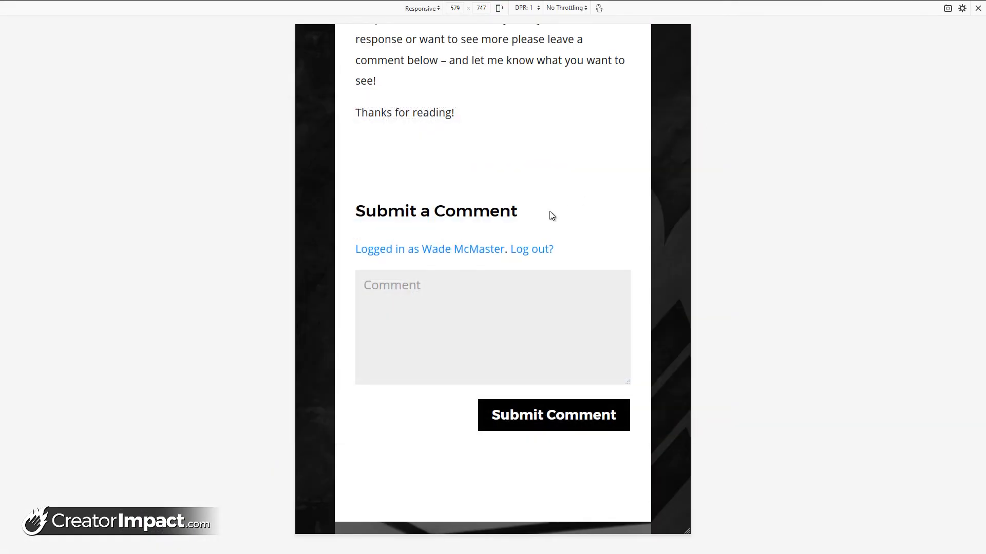
scroll(up, 3)
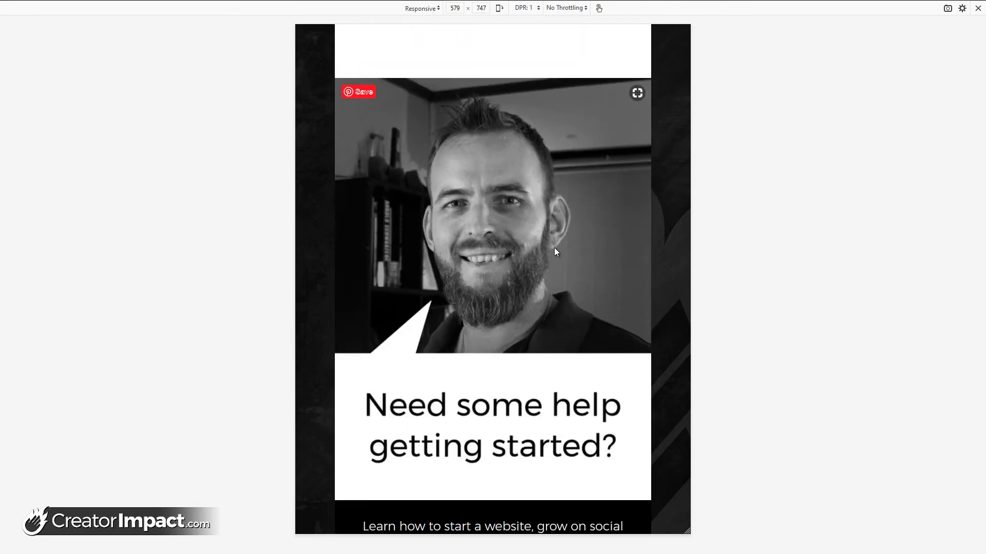
scroll(down, 3)
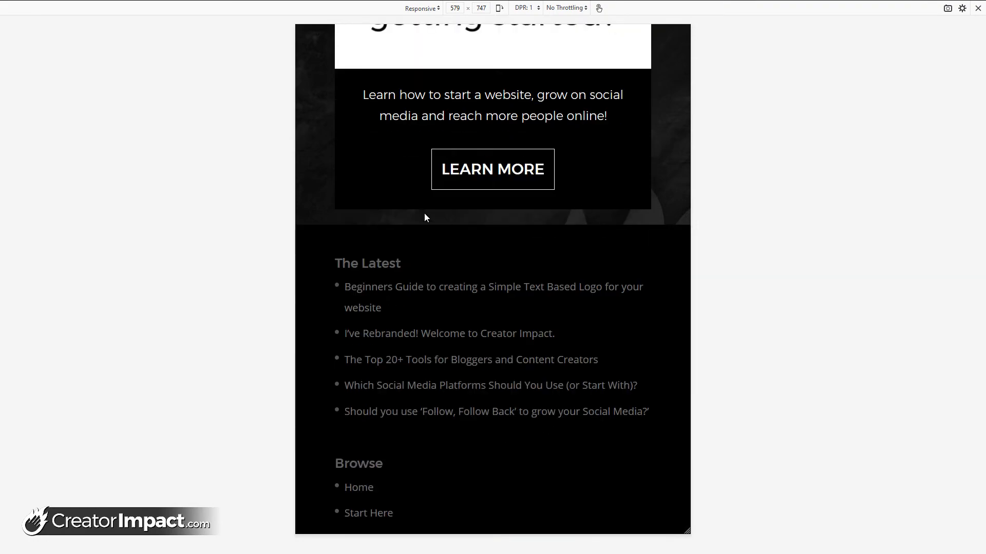
scroll(up, 3)
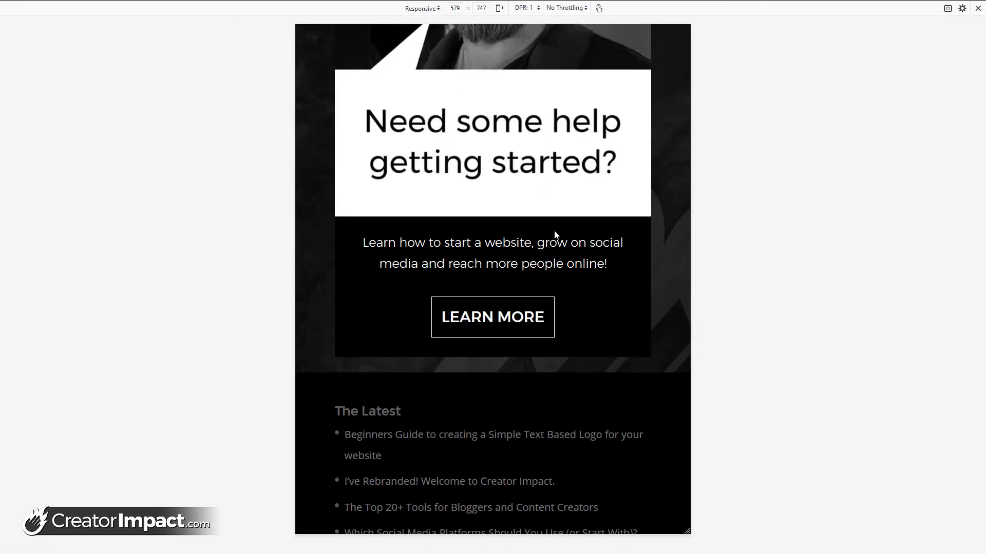
scroll(down, 3)
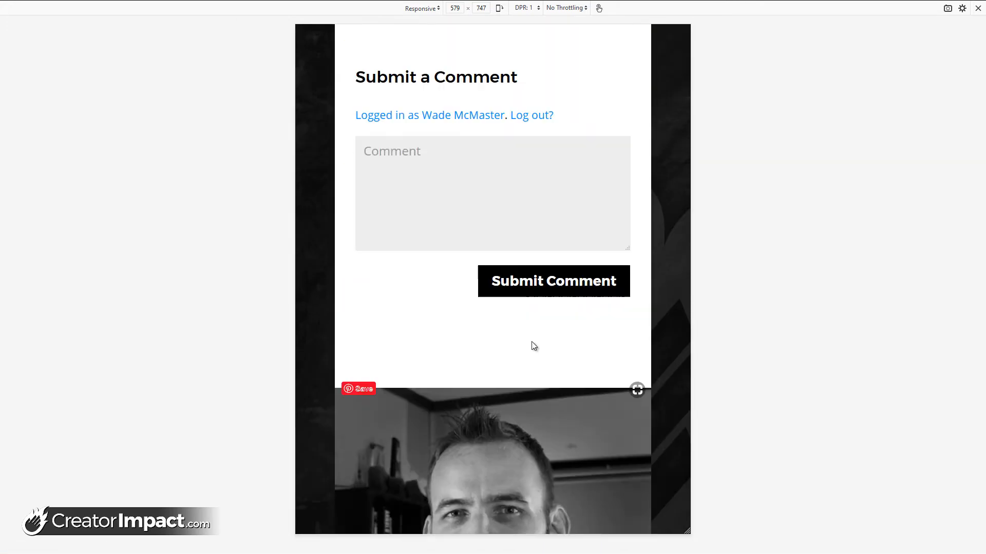
scroll(down, 3)
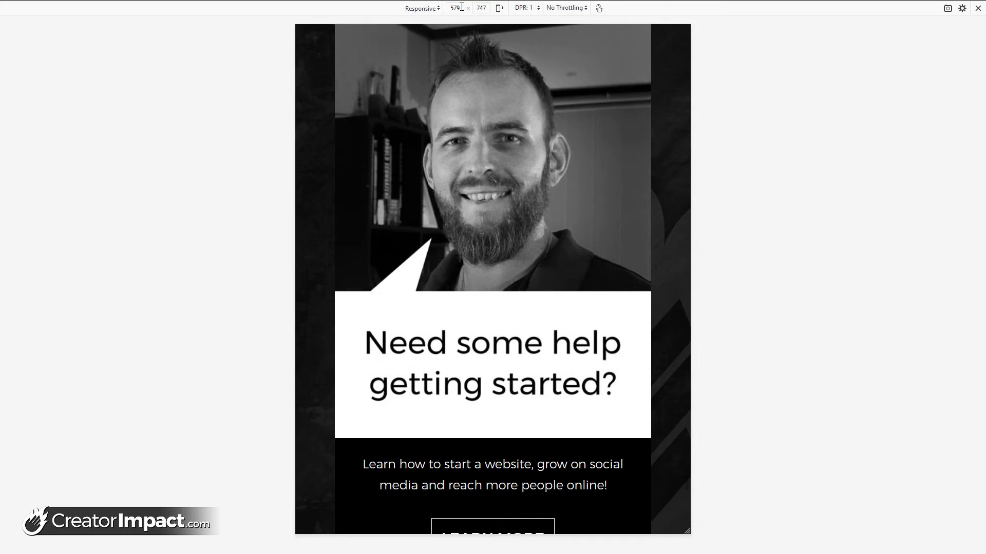
mouse_move(691, 147)
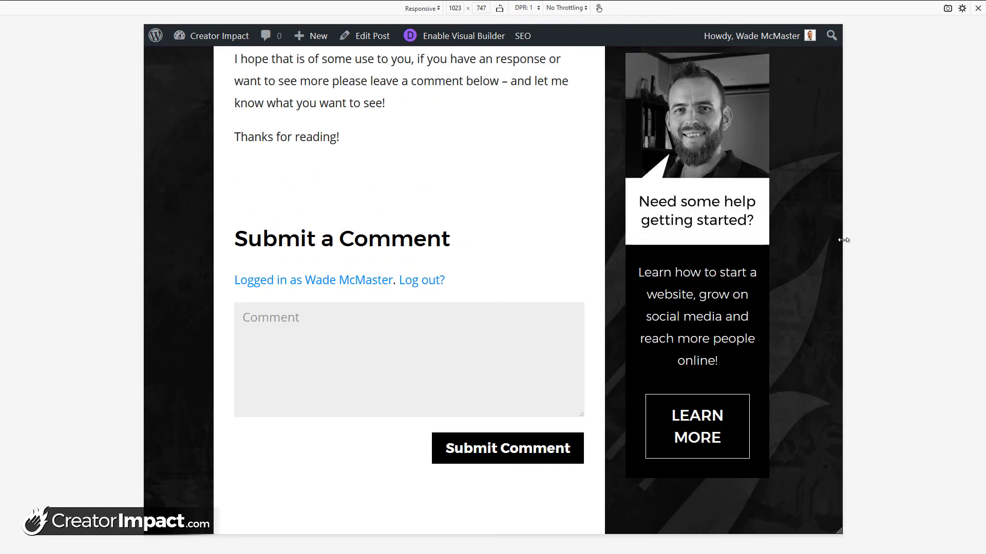
Resize the preview to about 982 px wide, where the sidebar stacks below the article.
drag(844, 240, 840, 240)
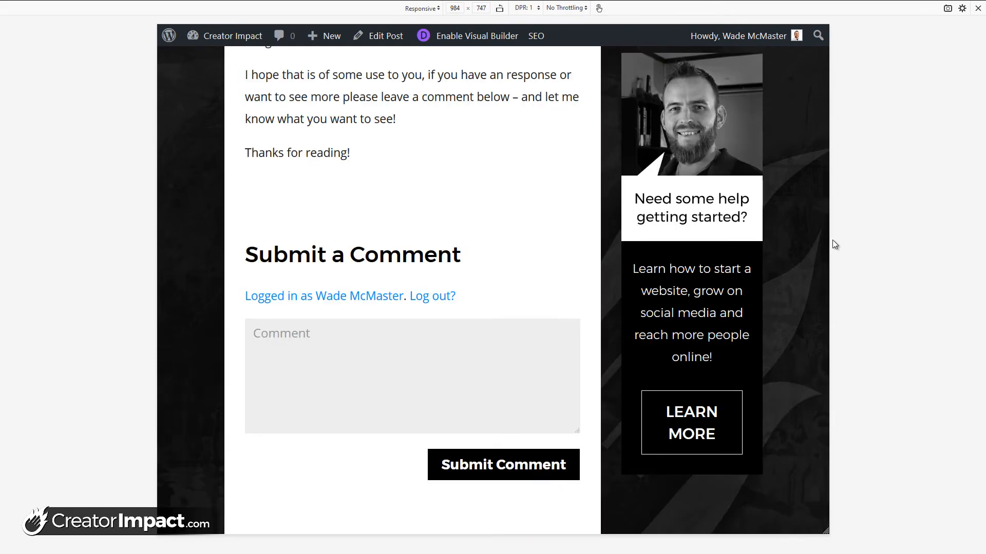
scroll(down, 3)
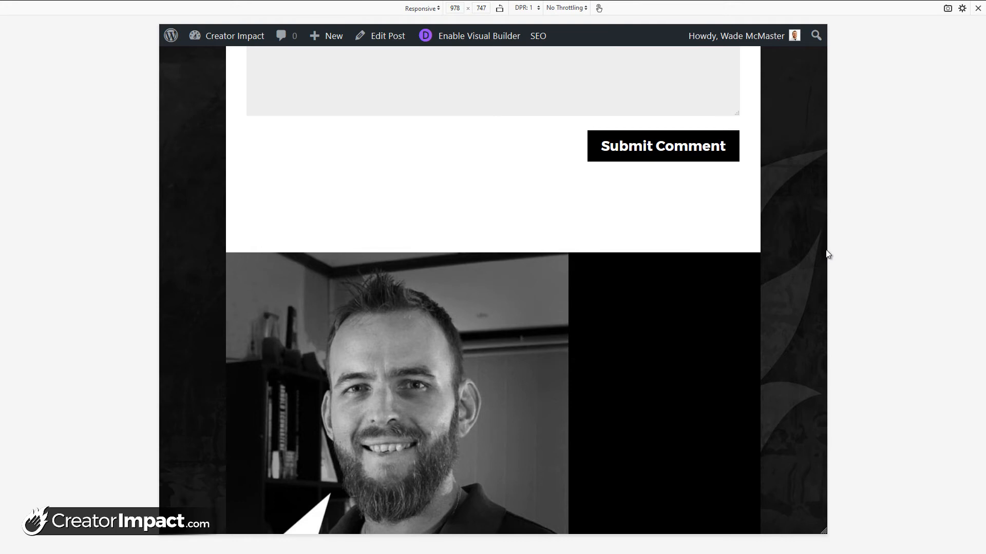
drag(827, 253, 828, 249)
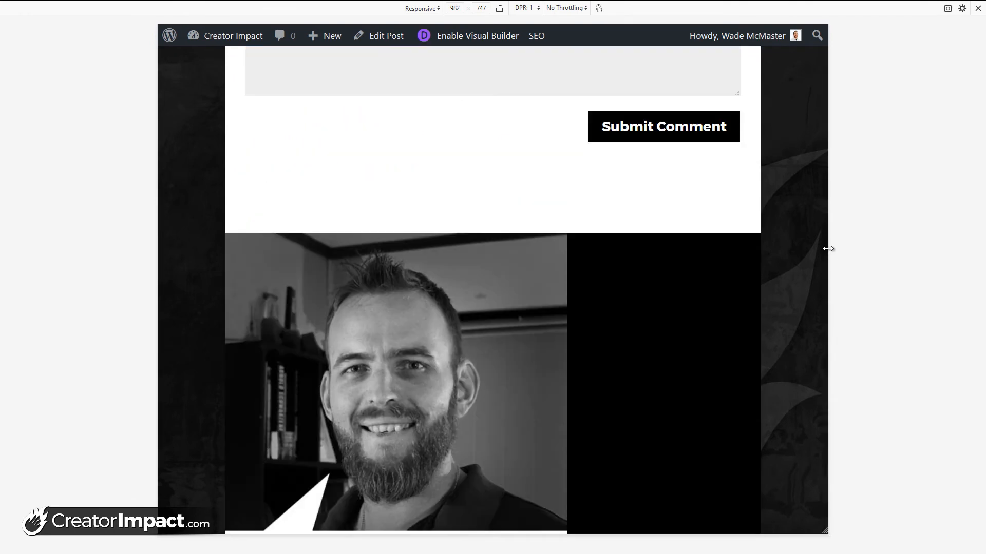
scroll(up, 3)
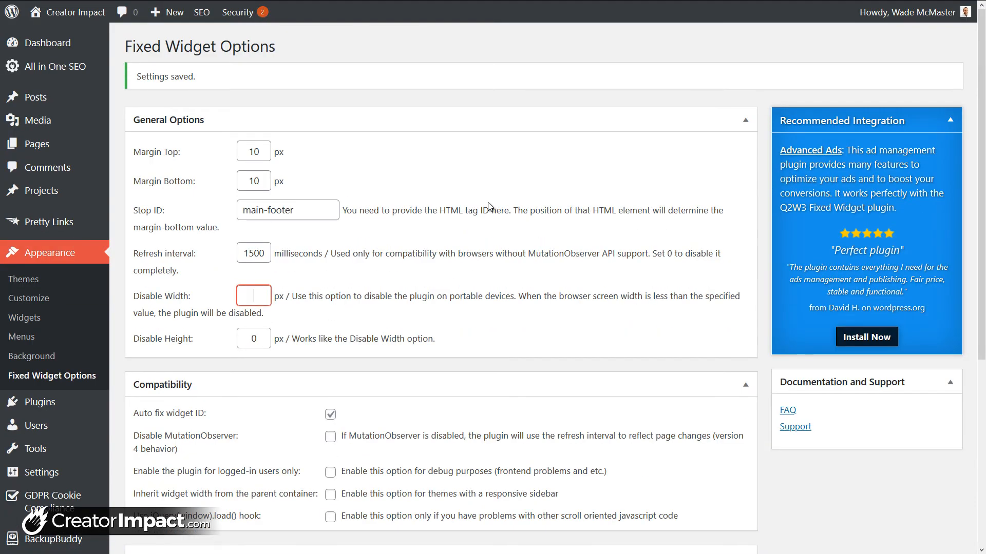
text(984)
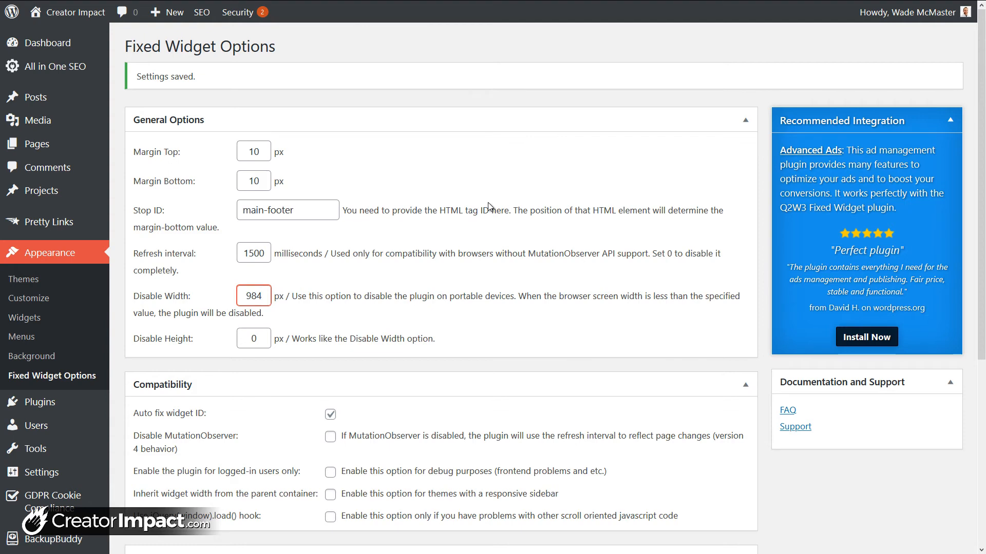
click(254, 296)
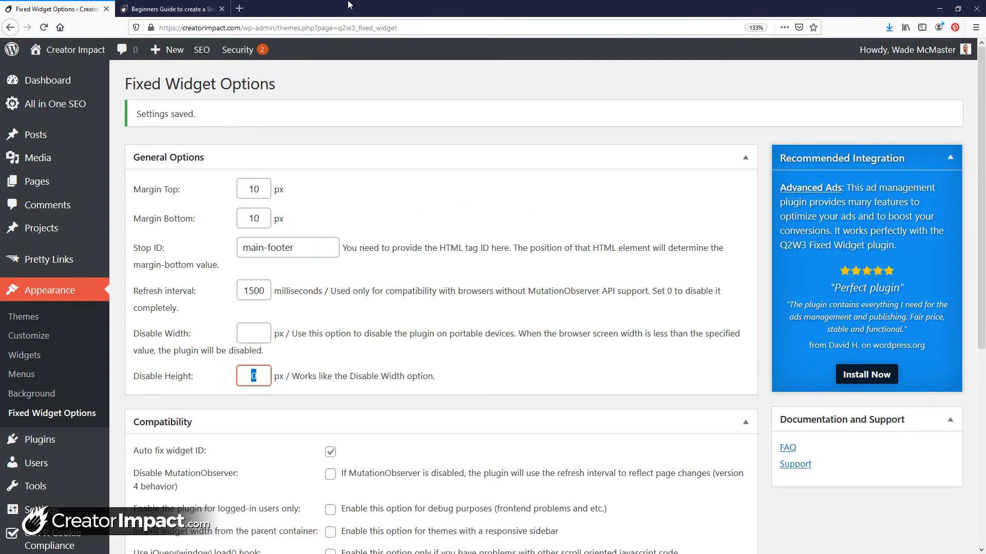
Shorten the article's responsive preview to about 1342×487 px.
click(172, 8)
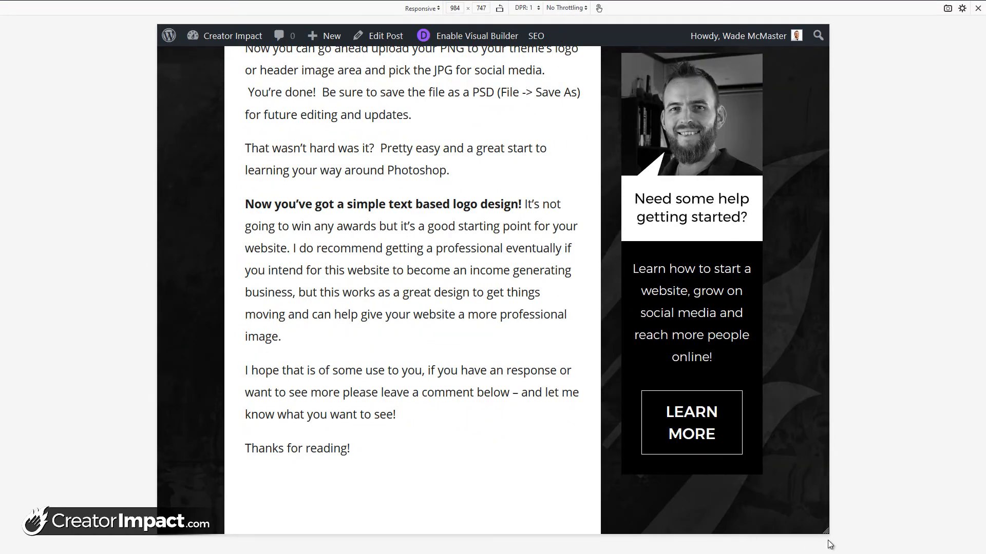
drag(828, 531, 837, 294)
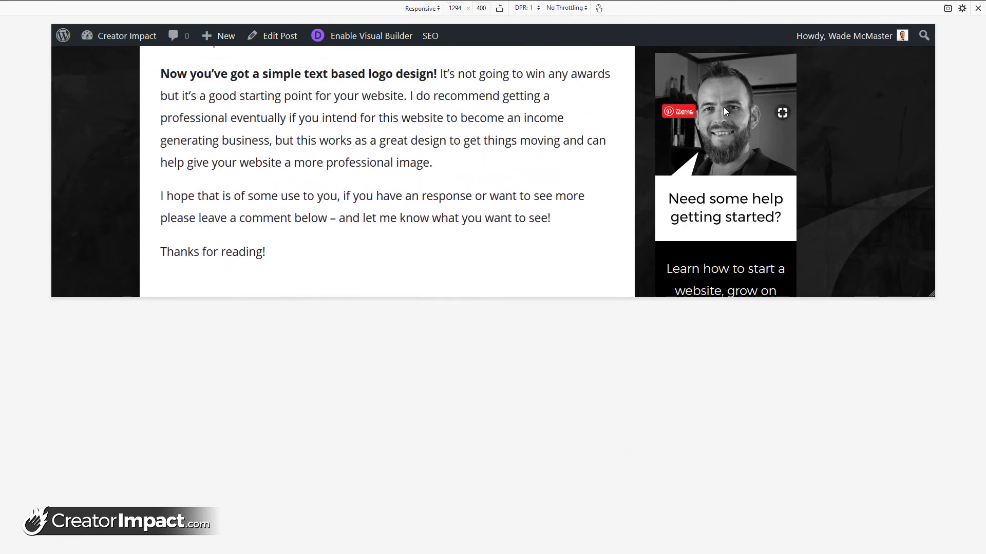
scroll(down, 3)
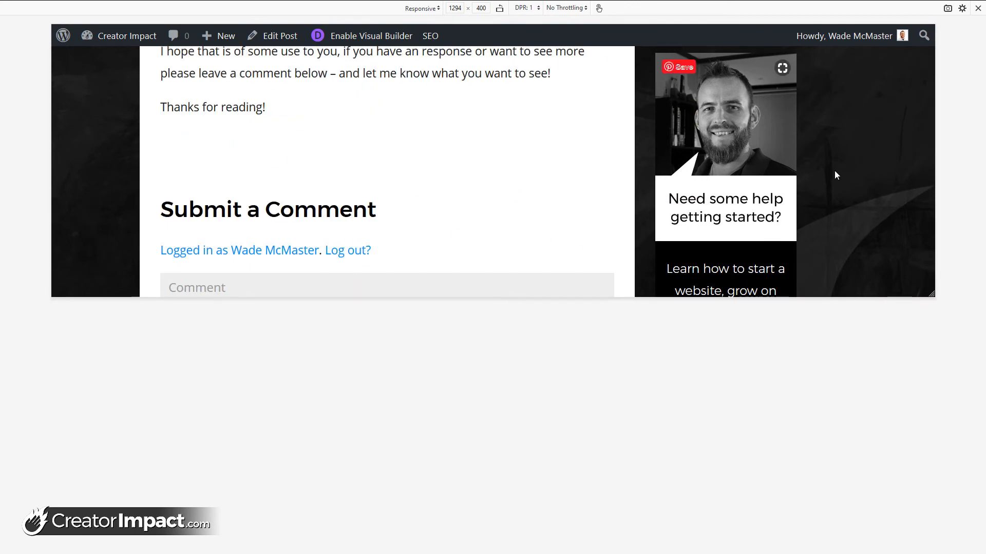
drag(929, 297, 939, 440)
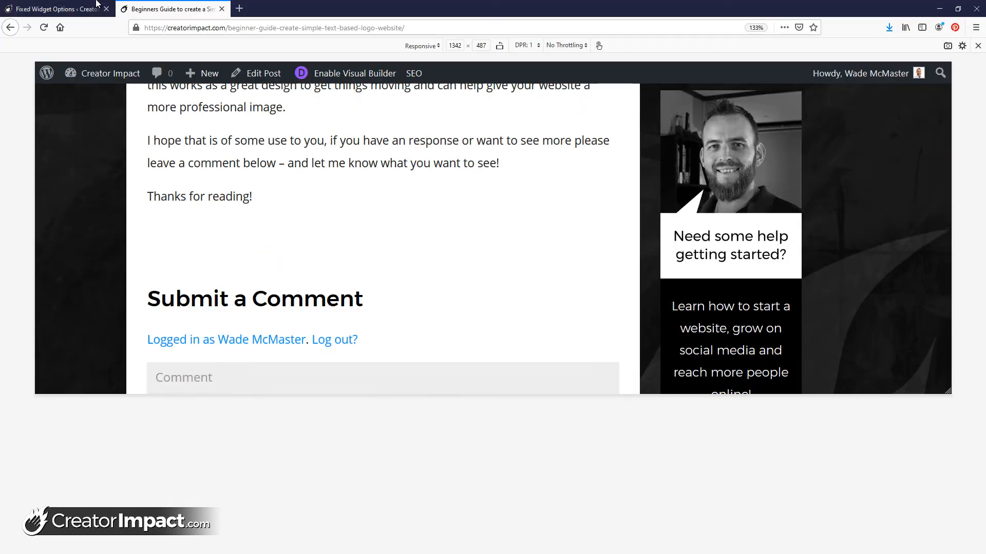
Type 685 into the Disable Height field of Fixed Widget Options.
click(51, 7)
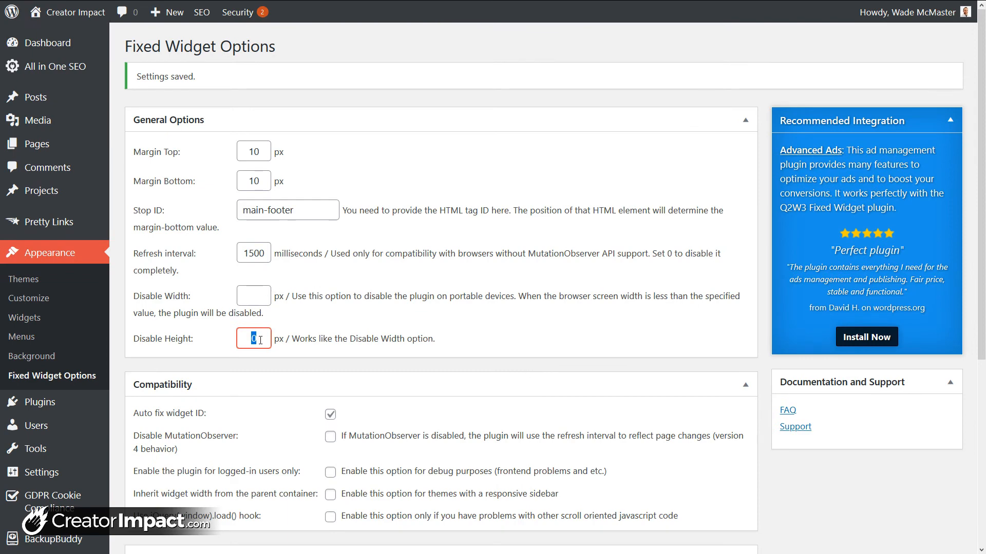
text(685)
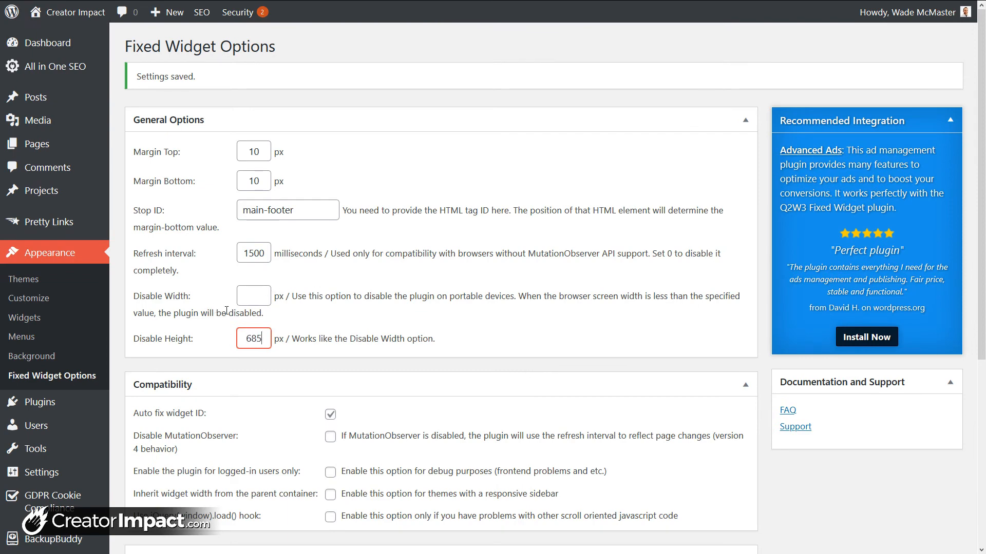
mouse_move(272, 373)
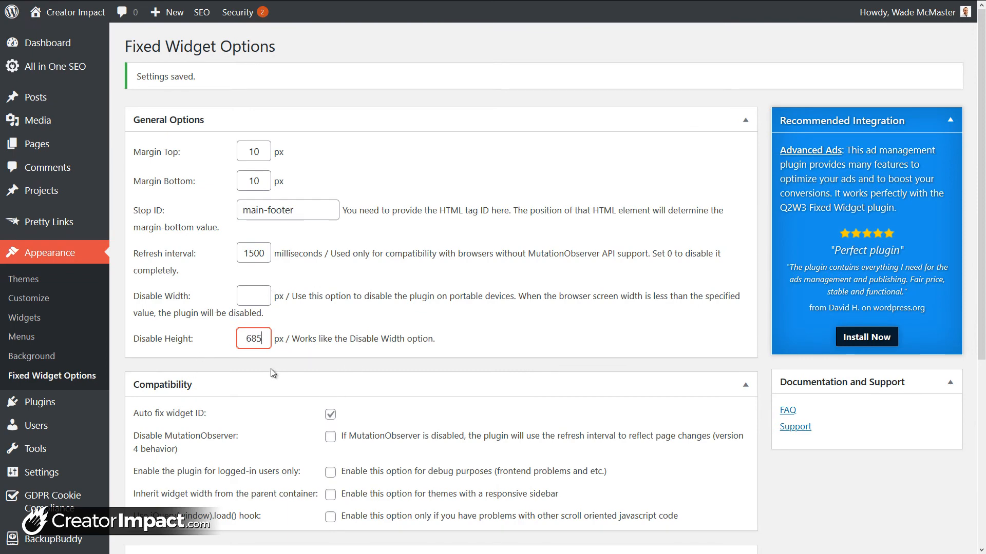
scroll(down, 3)
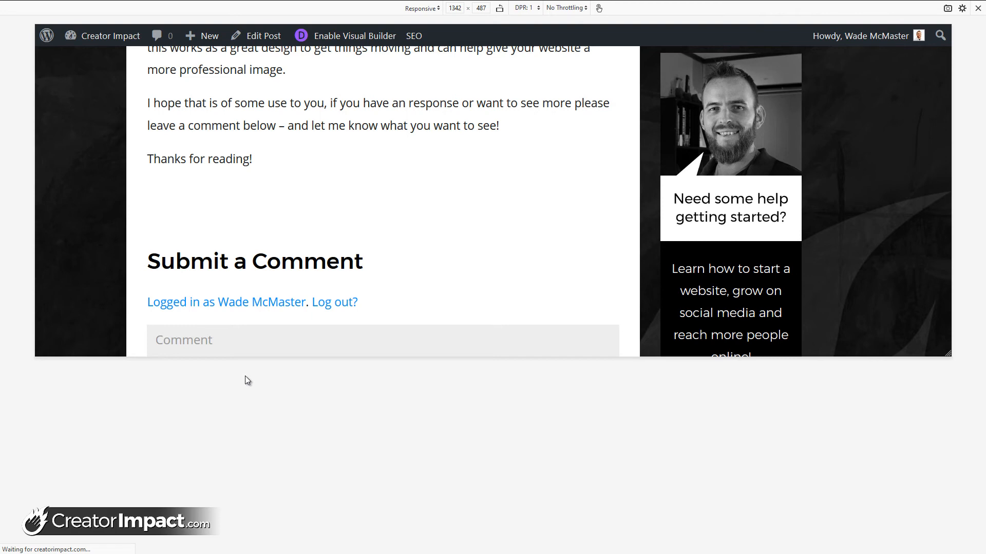
scroll(down, 3)
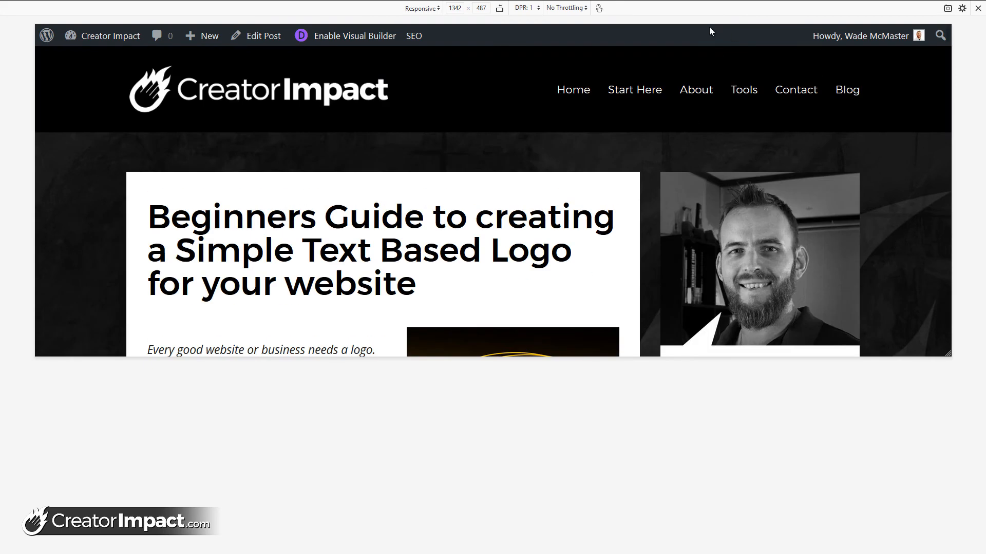
scroll(down, 3)
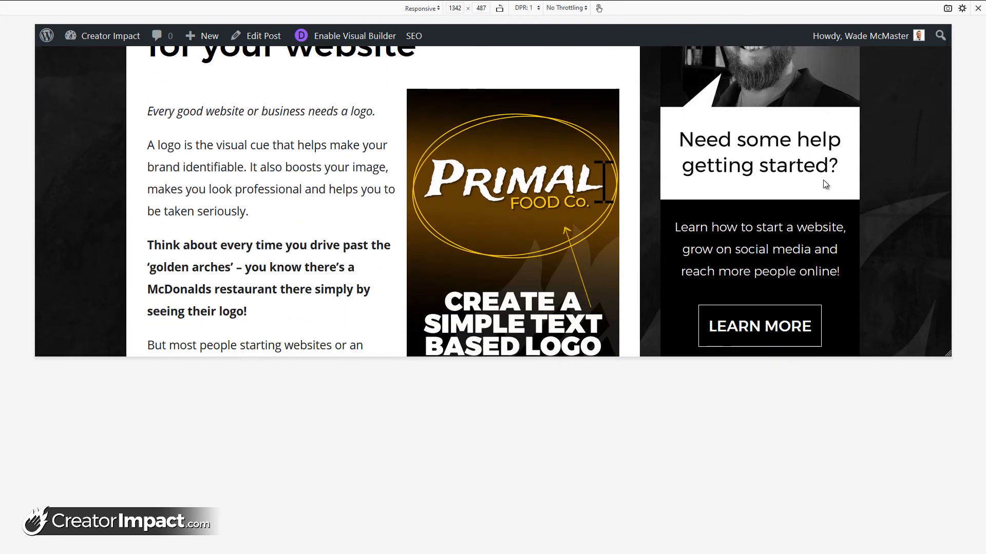
scroll(down, 3)
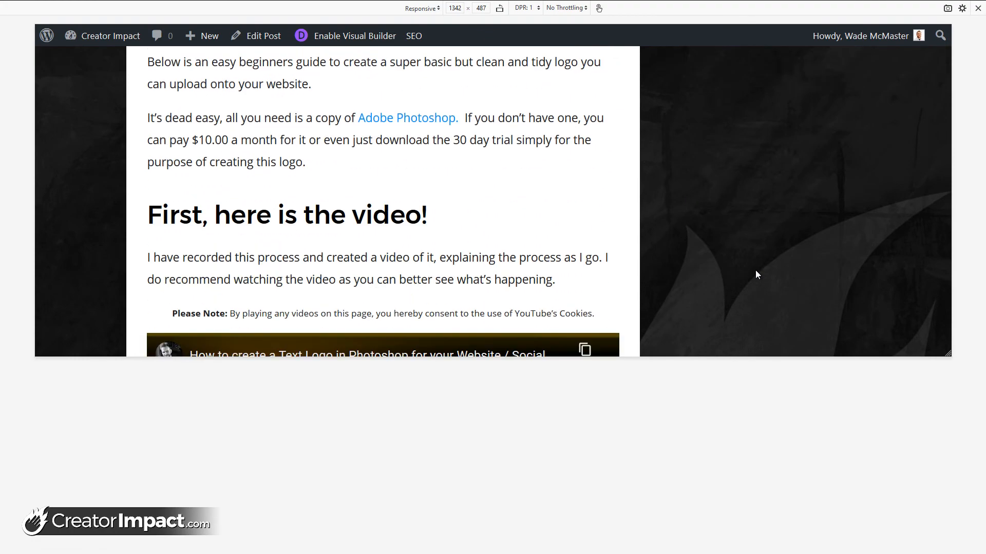
scroll(up, 3)
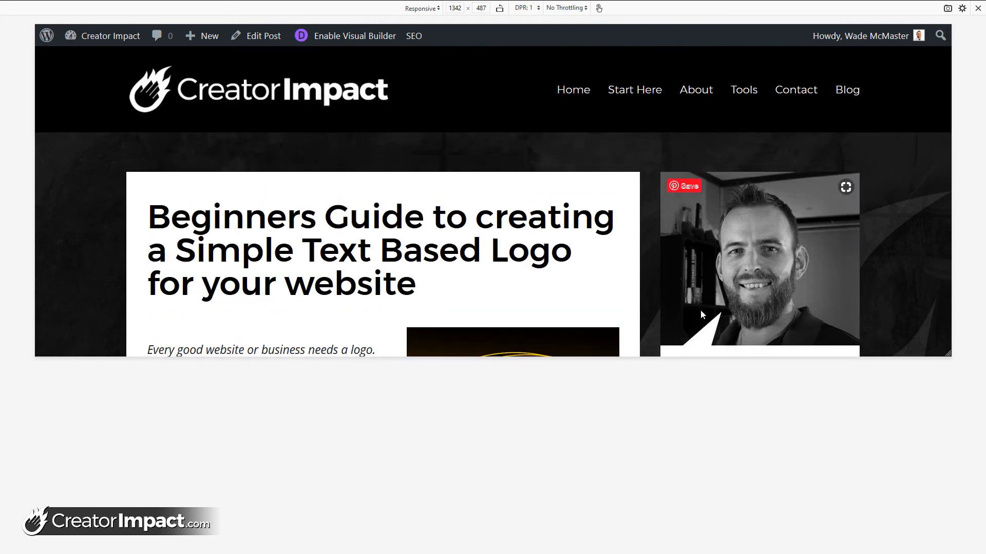
mouse_move(759, 184)
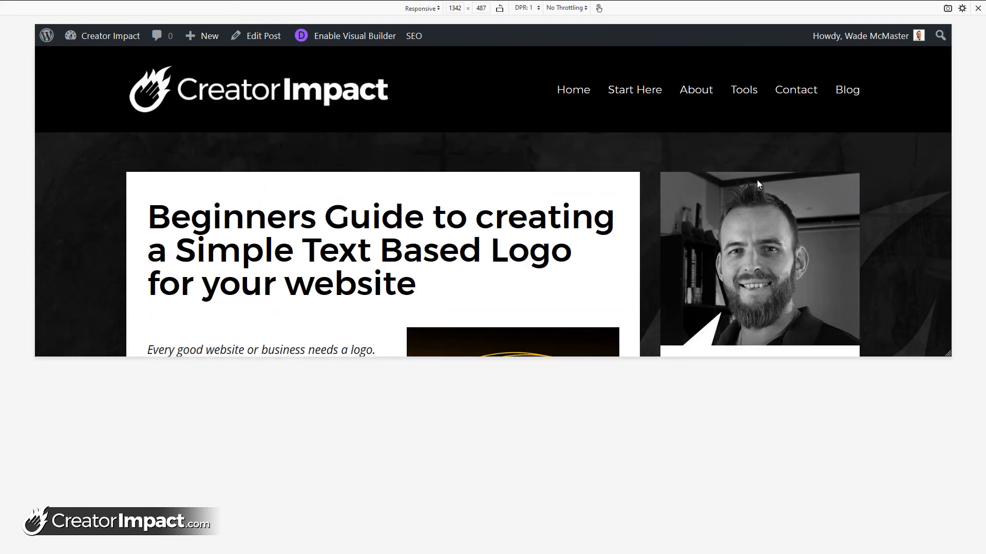
mouse_move(744, 347)
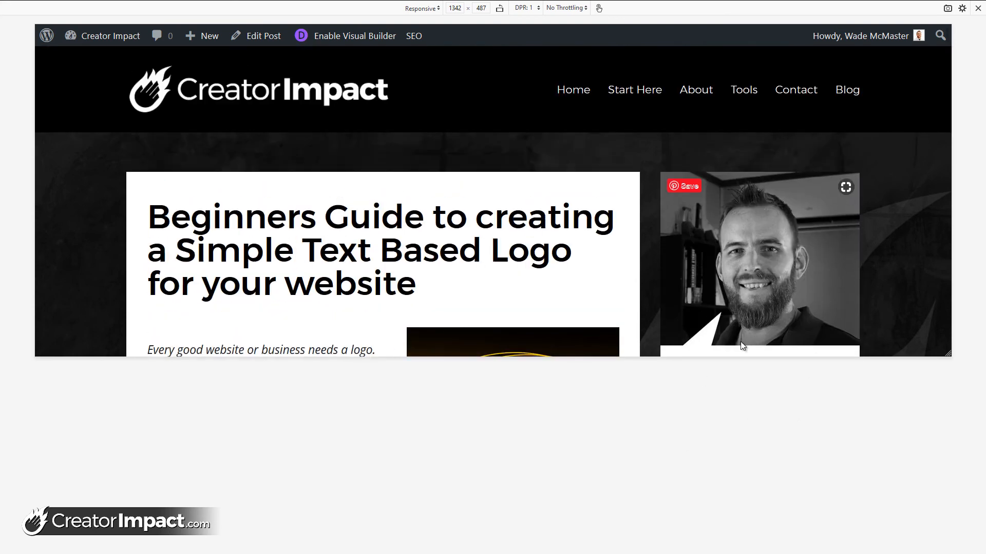
scroll(down, 3)
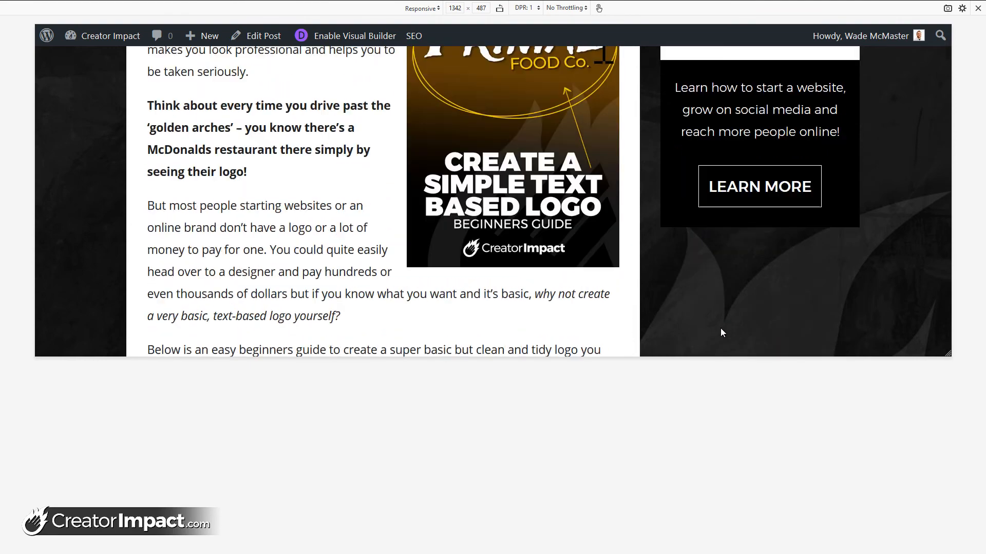
scroll(up, 3)
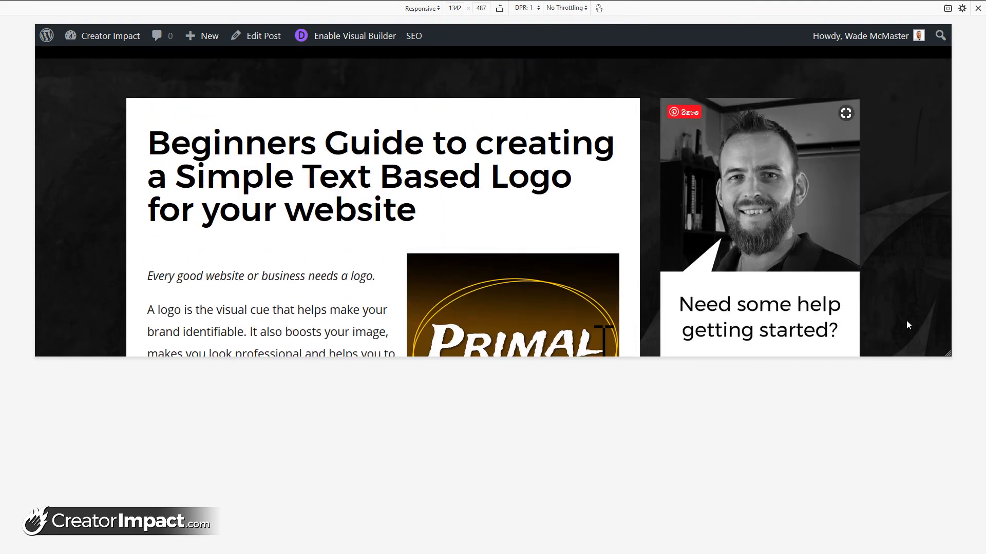
mouse_move(887, 312)
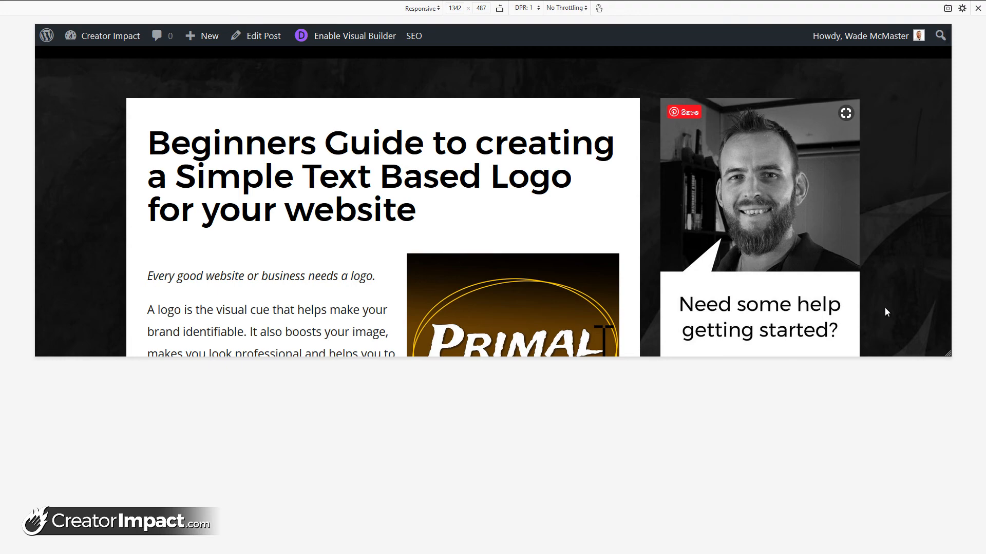
scroll(down, 3)
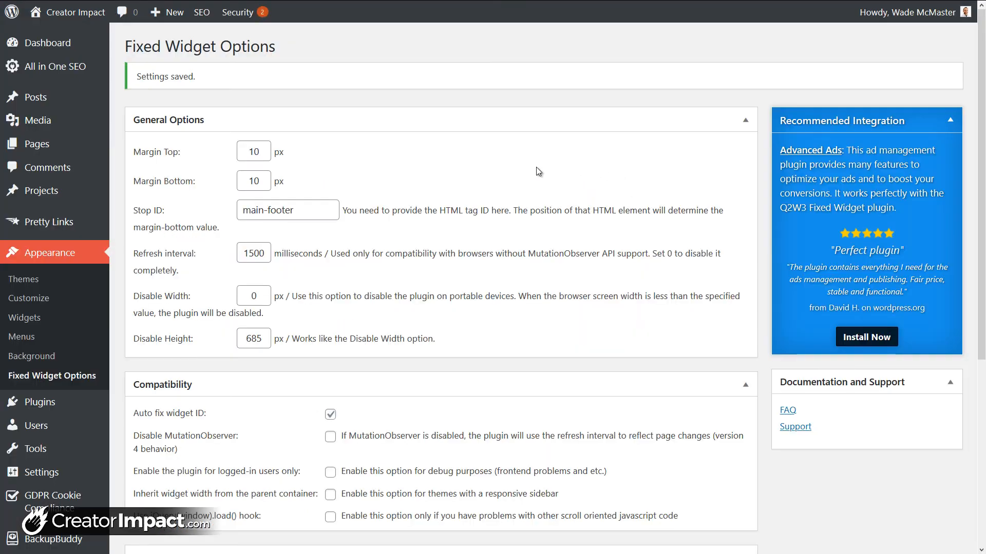
mouse_move(44, 271)
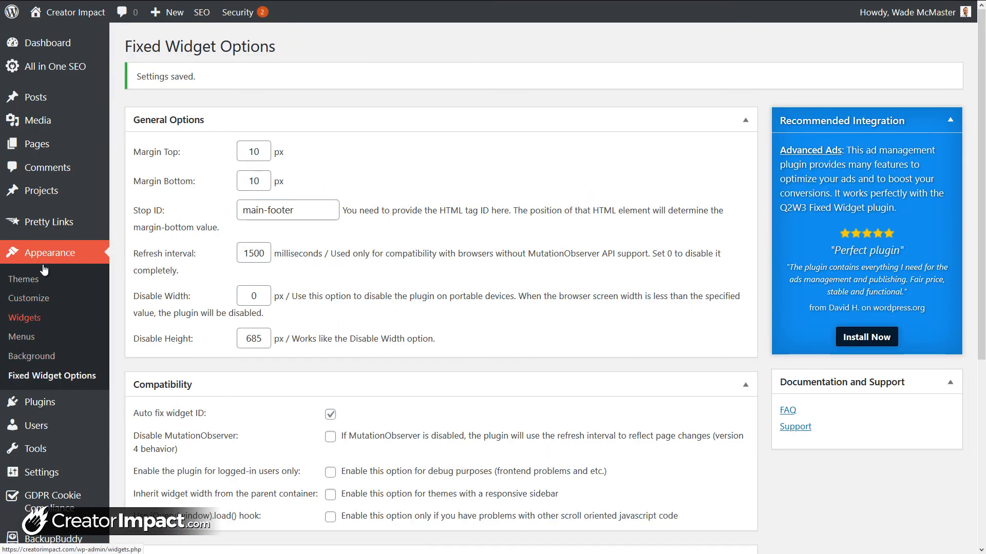
mouse_move(60, 412)
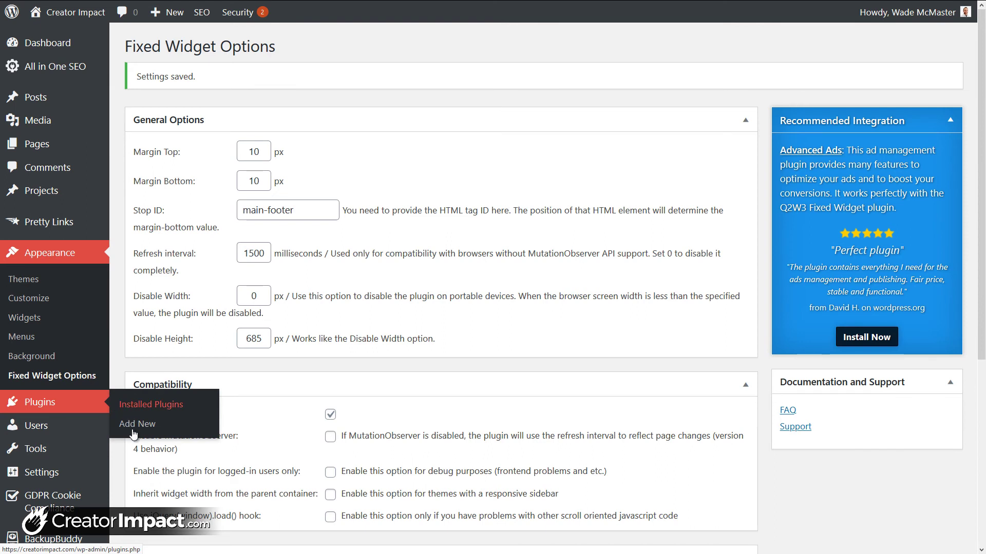
mouse_move(156, 412)
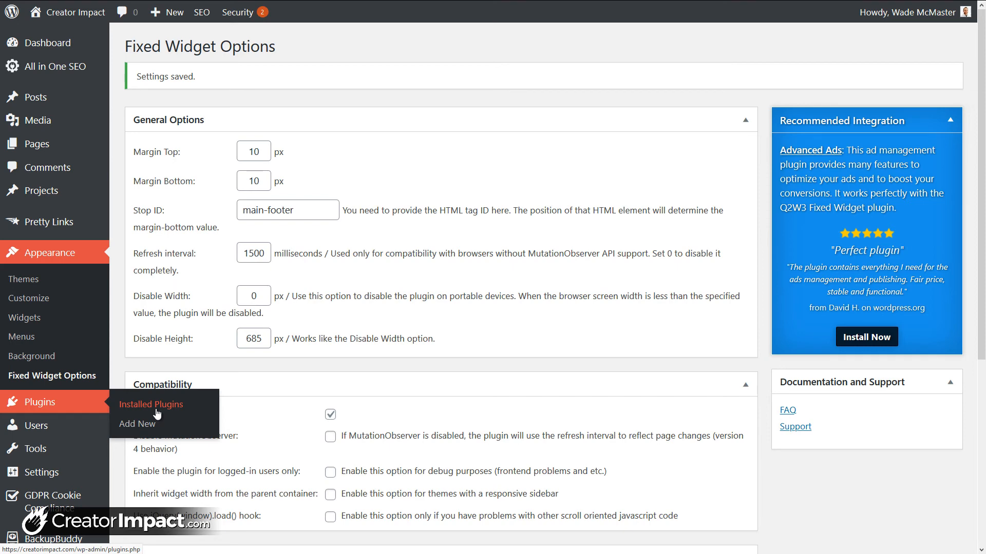
Open Installed Plugins and scroll down to the Q2W3 Fixed Widget entry.
click(151, 404)
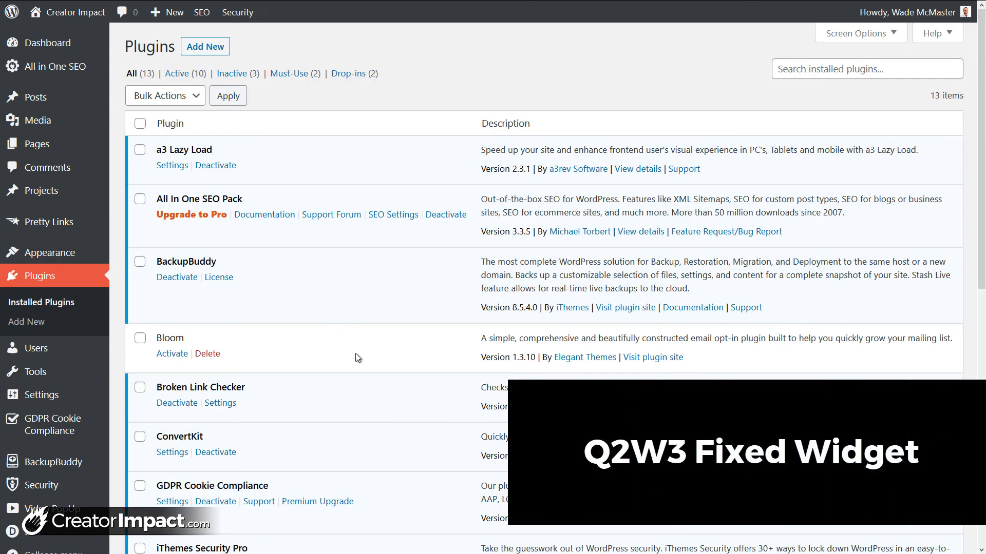
scroll(down, 3)
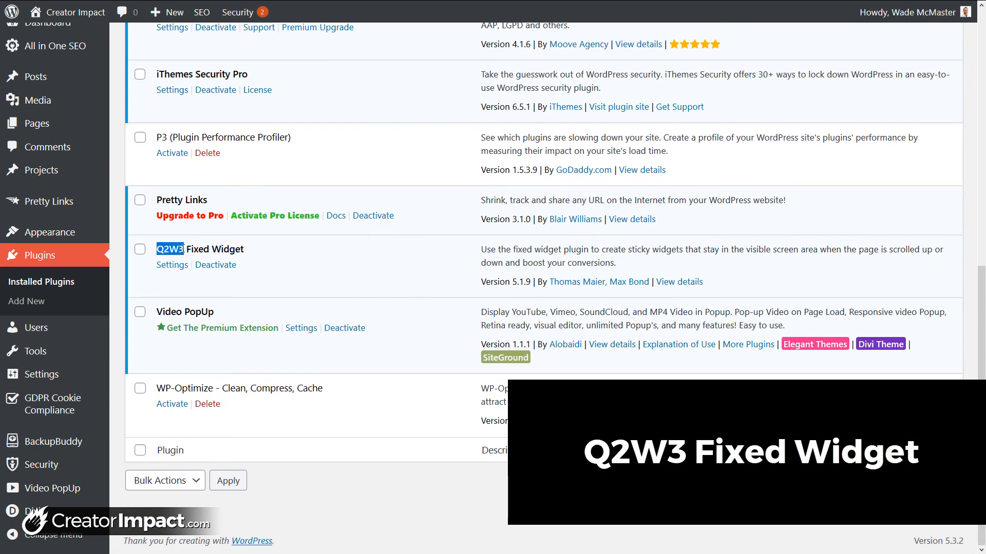
mouse_move(46, 232)
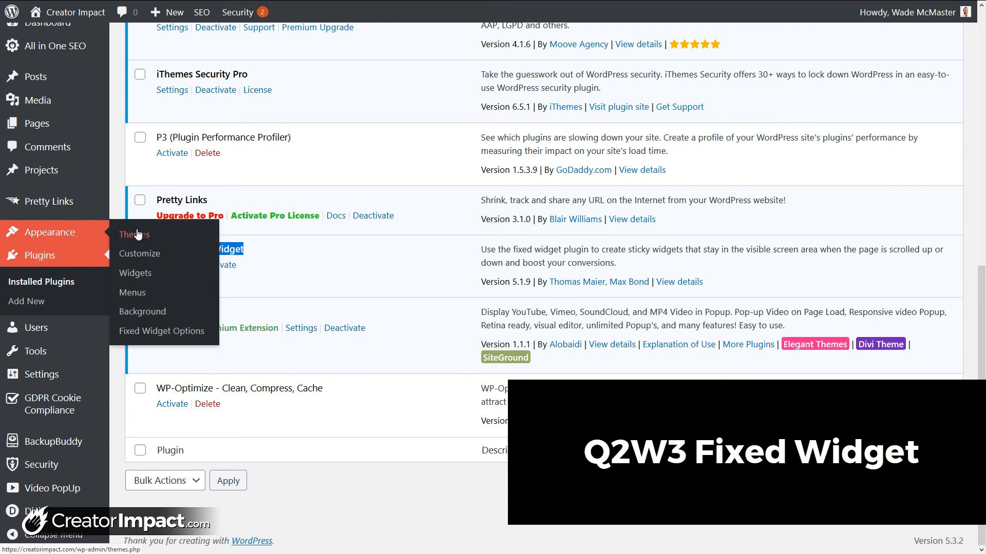
mouse_move(437, 335)
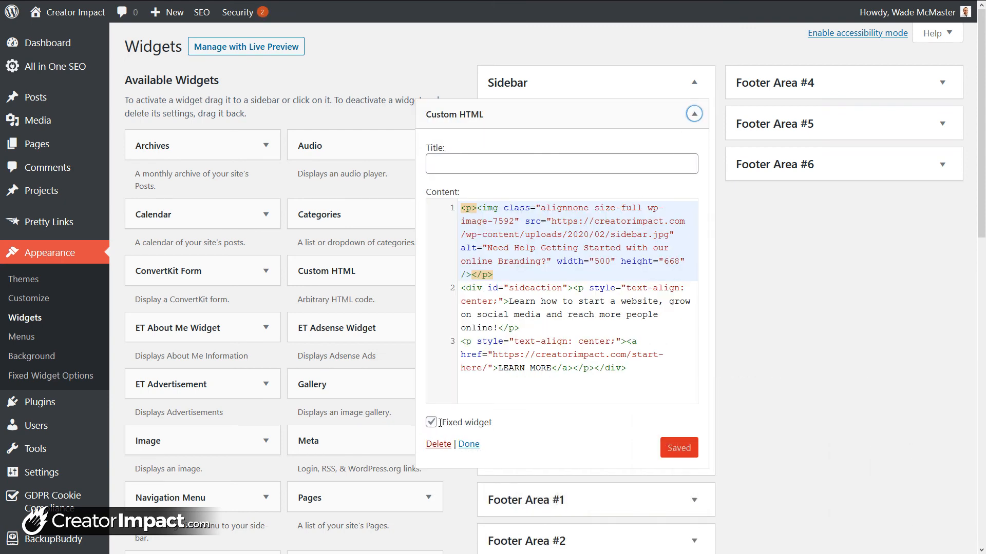
Uncheck Fixed widget on the sidebar Custom HTML widget, save, and collapse it.
click(431, 423)
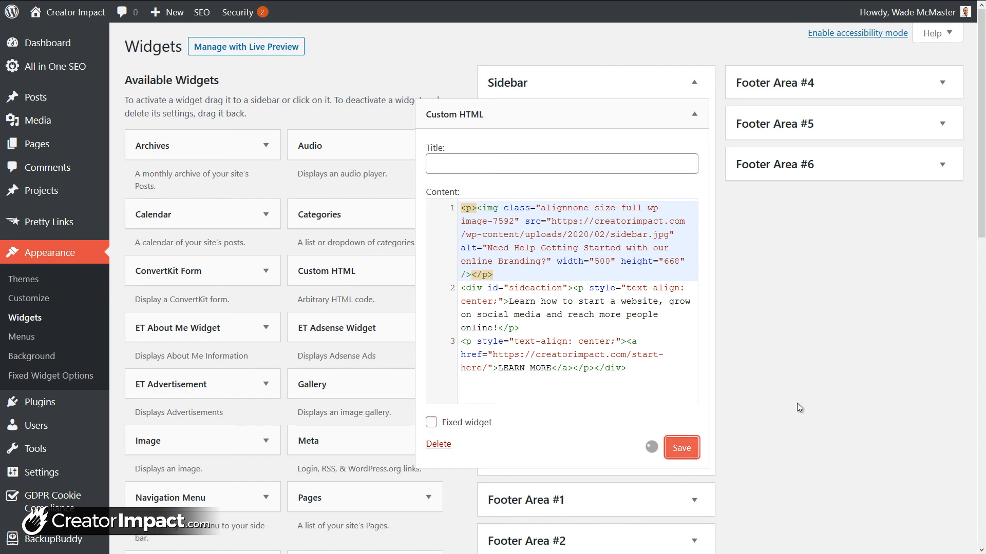
click(682, 447)
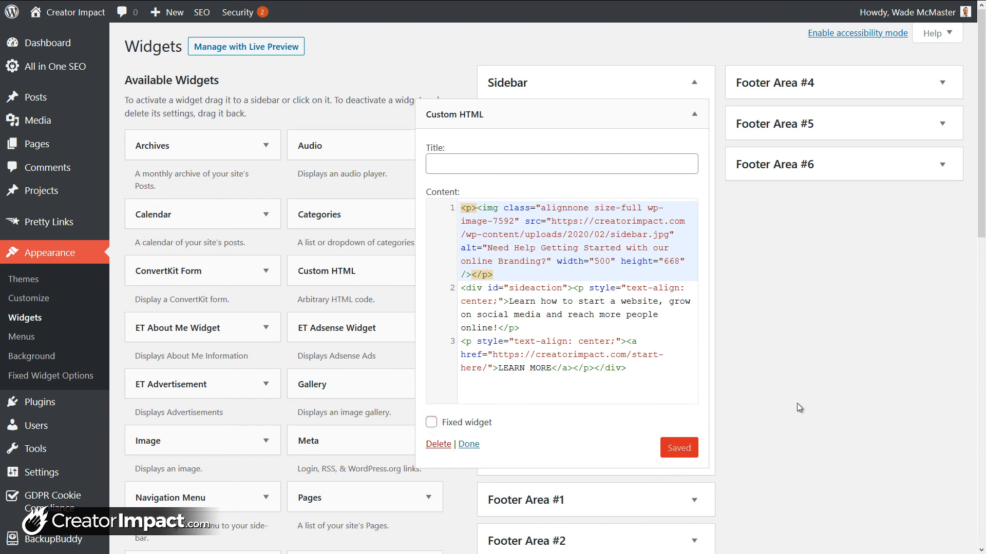
mouse_move(770, 420)
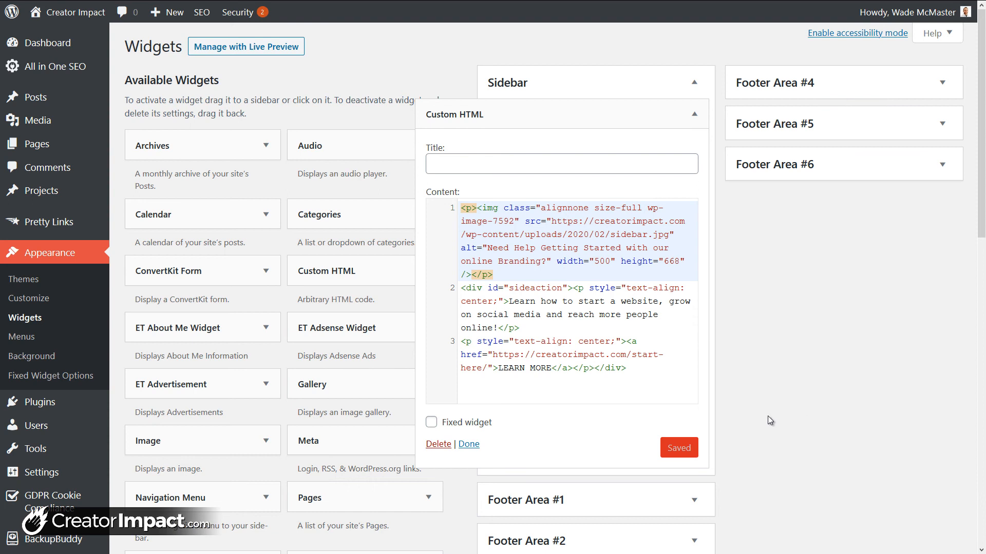
mouse_move(694, 114)
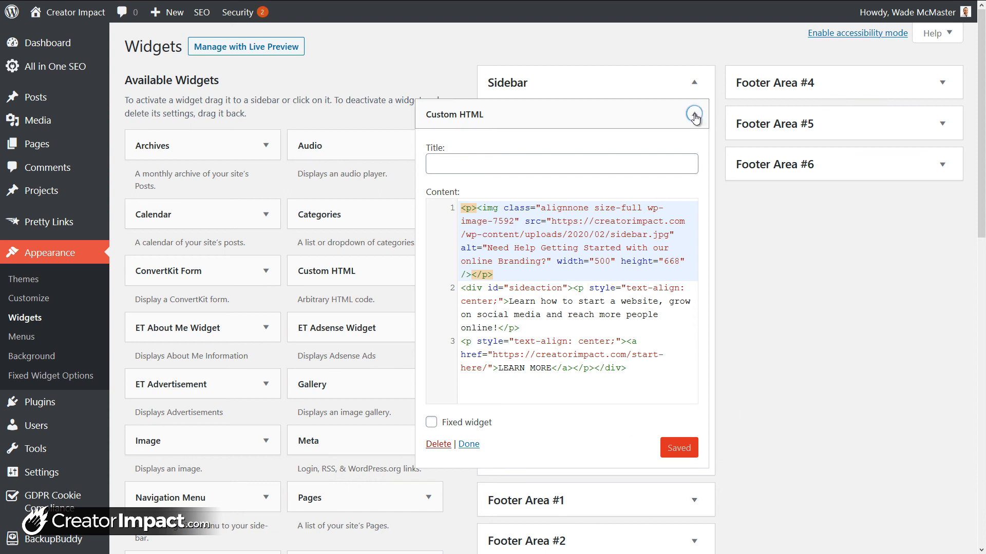
click(694, 113)
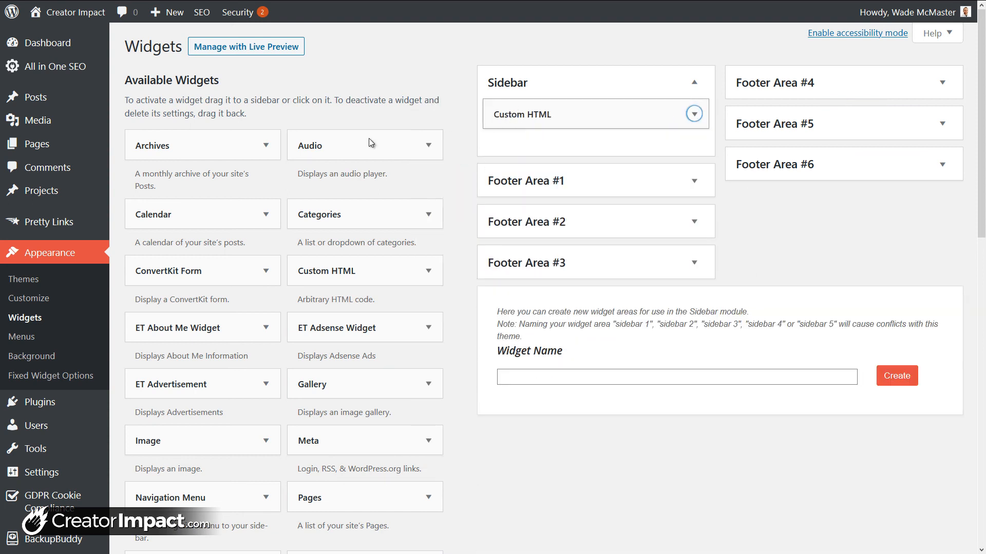
mouse_move(37, 382)
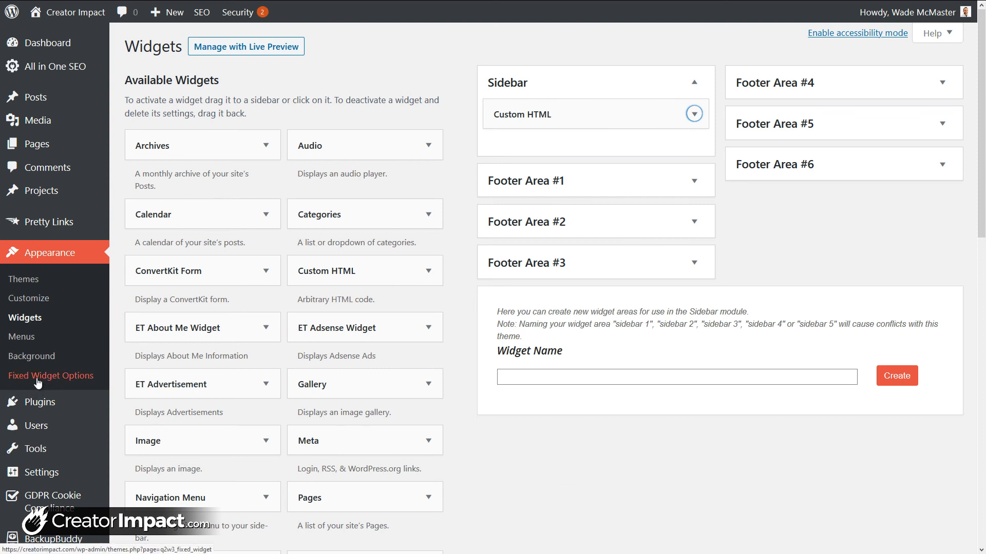
mouse_move(47, 276)
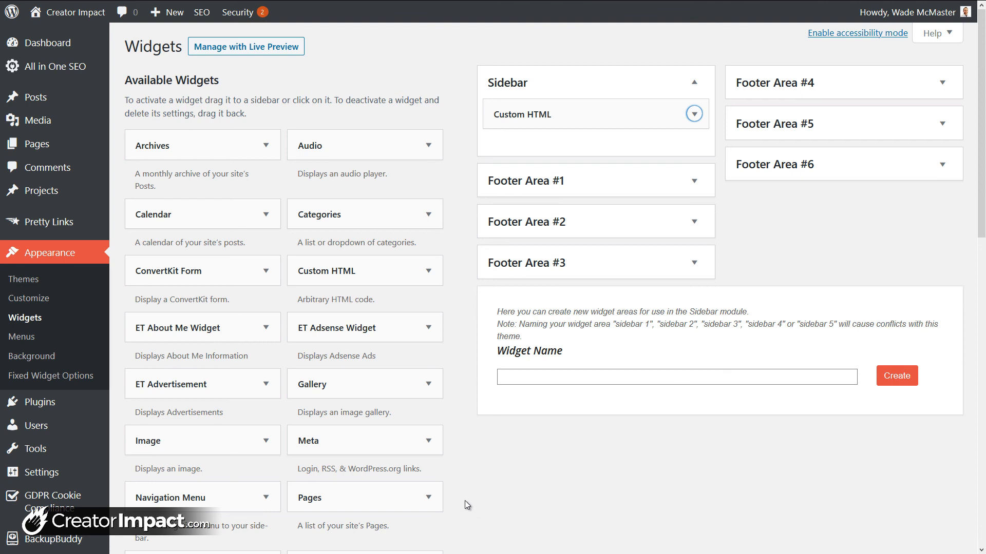
mouse_move(816, 438)
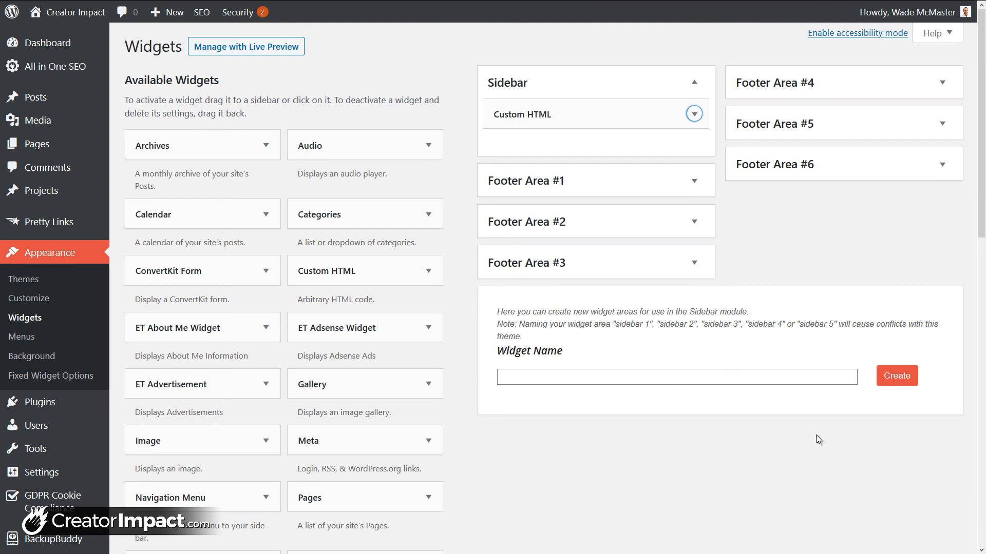